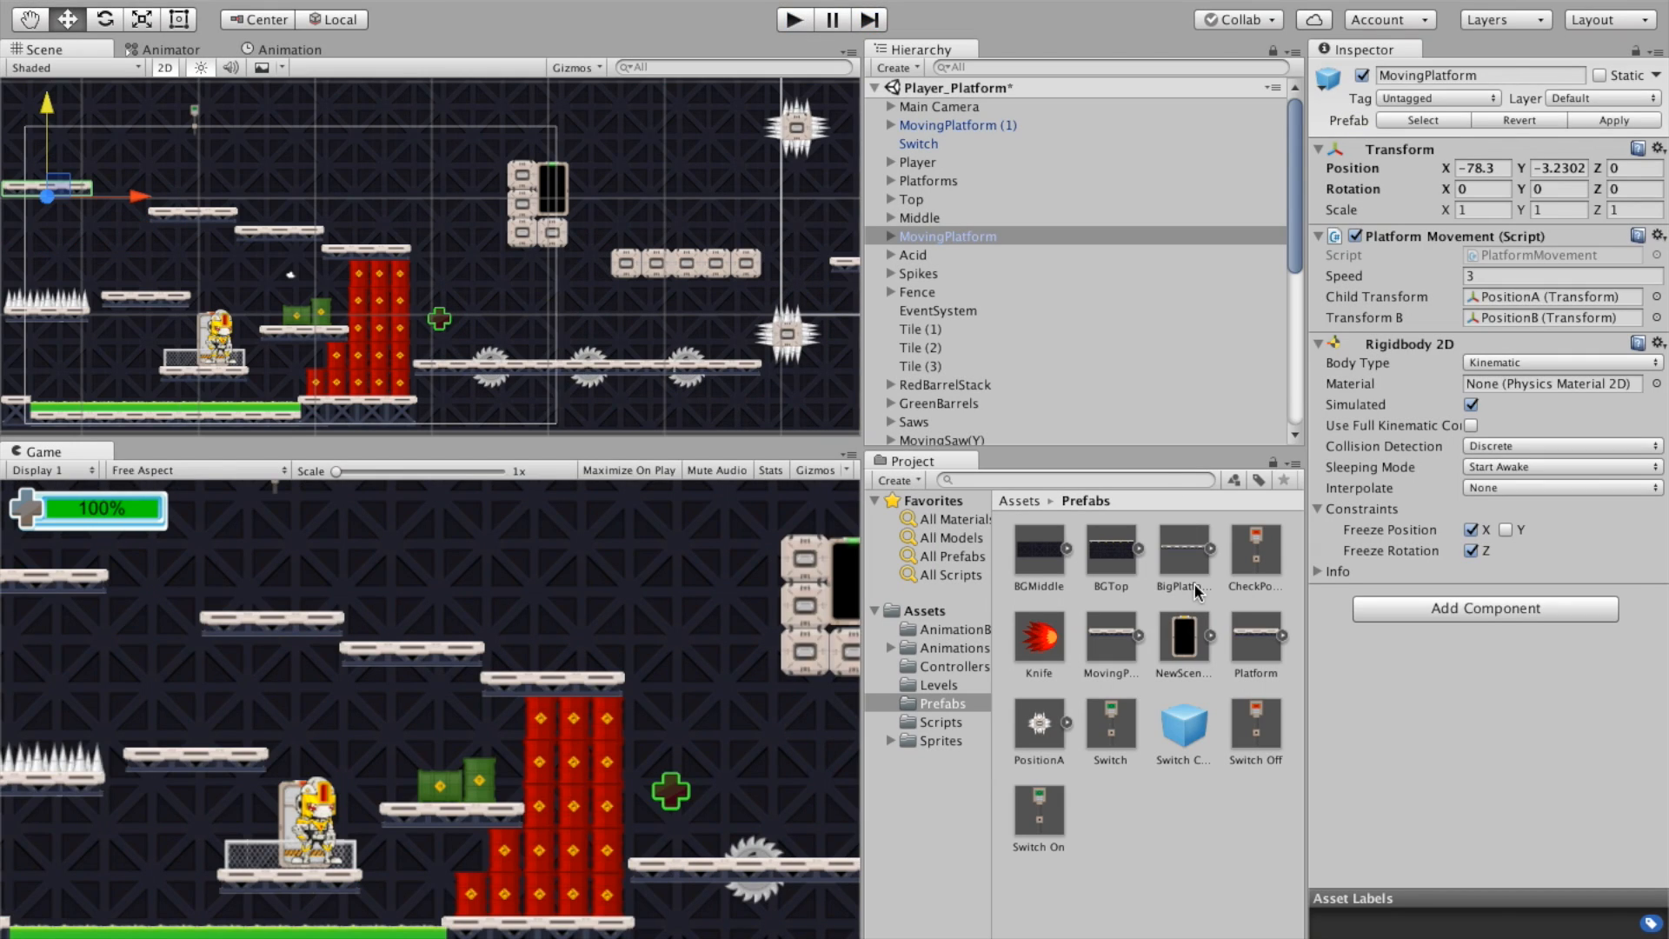
mouse_move(1179, 876)
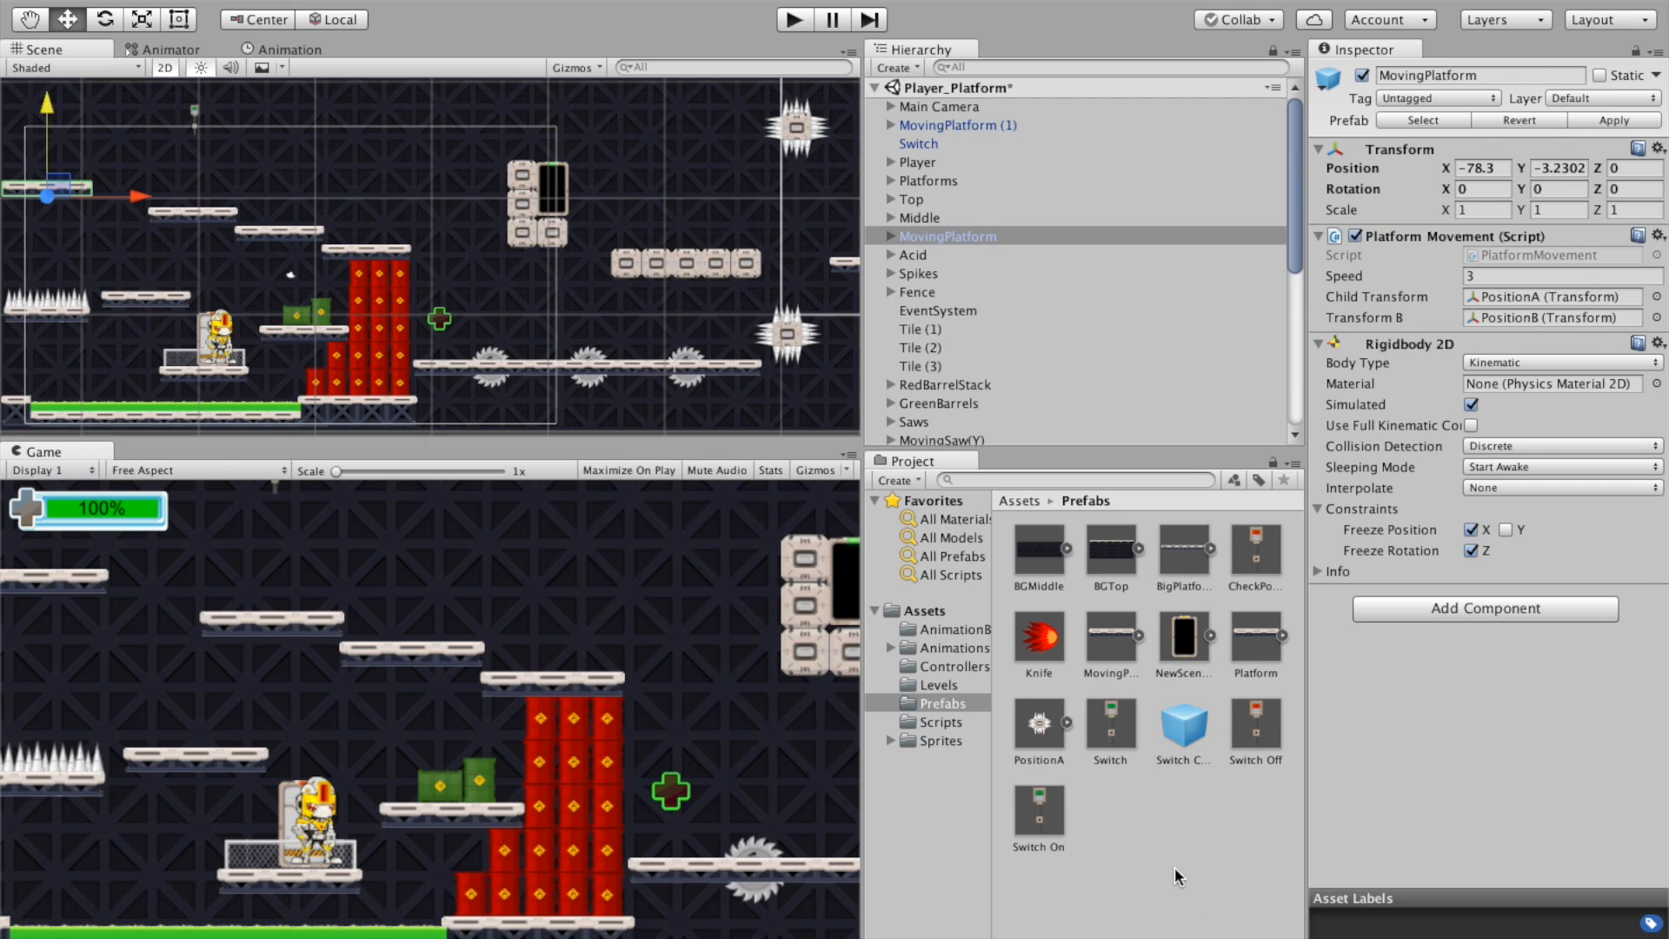
mouse_move(1190, 741)
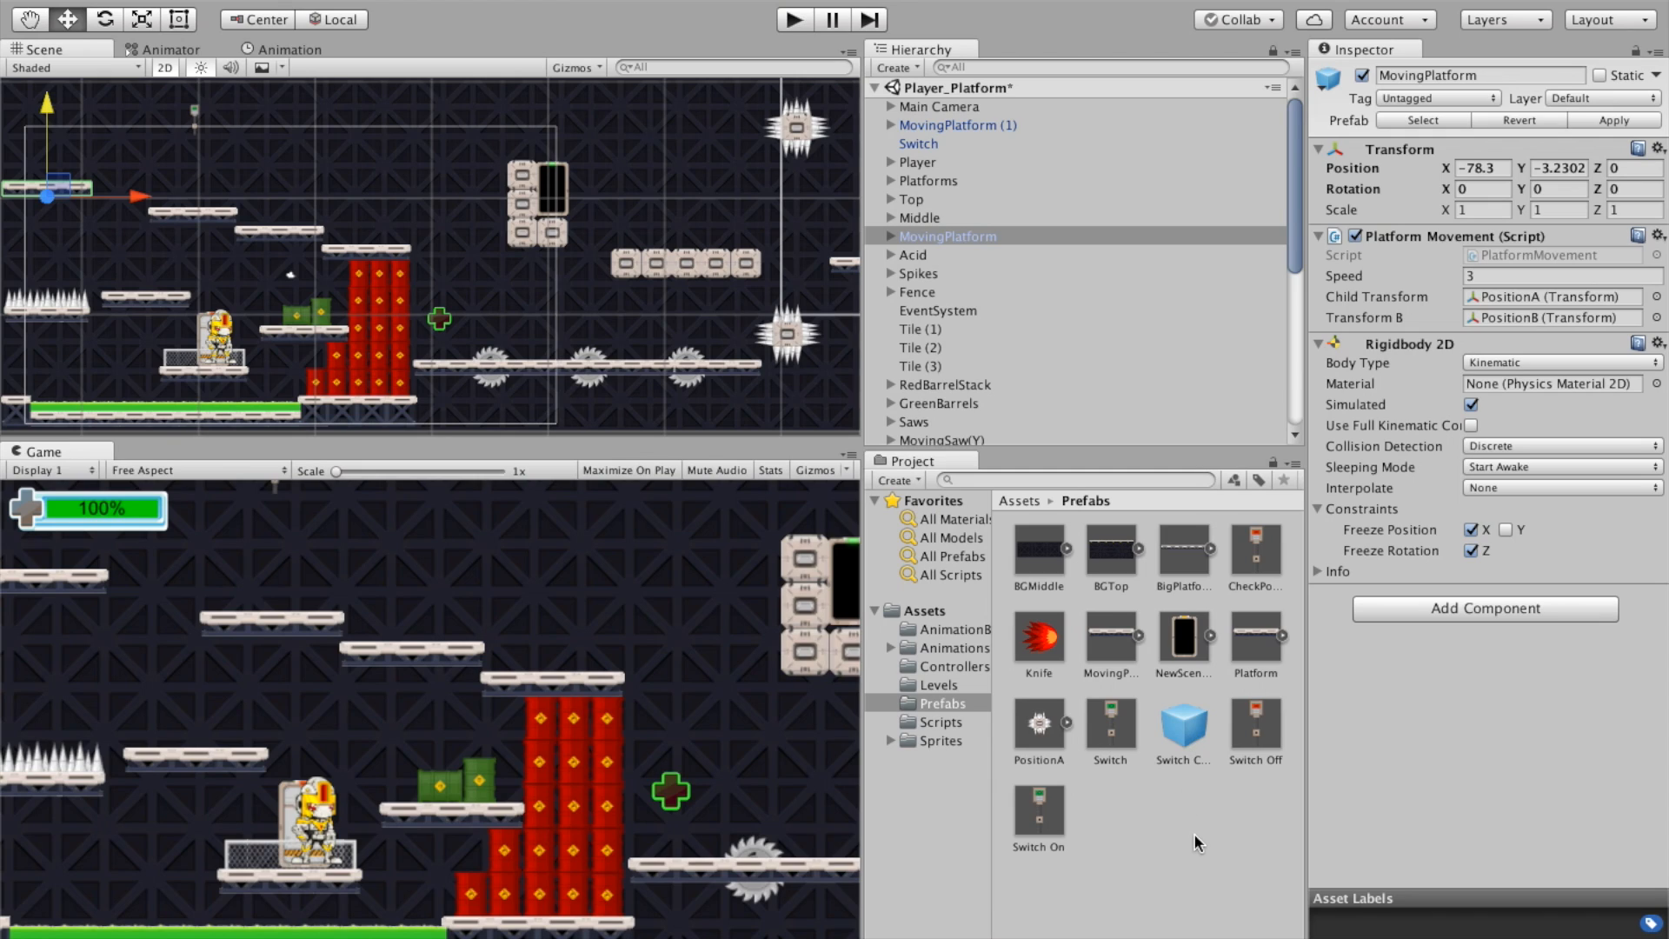
mouse_move(1110, 667)
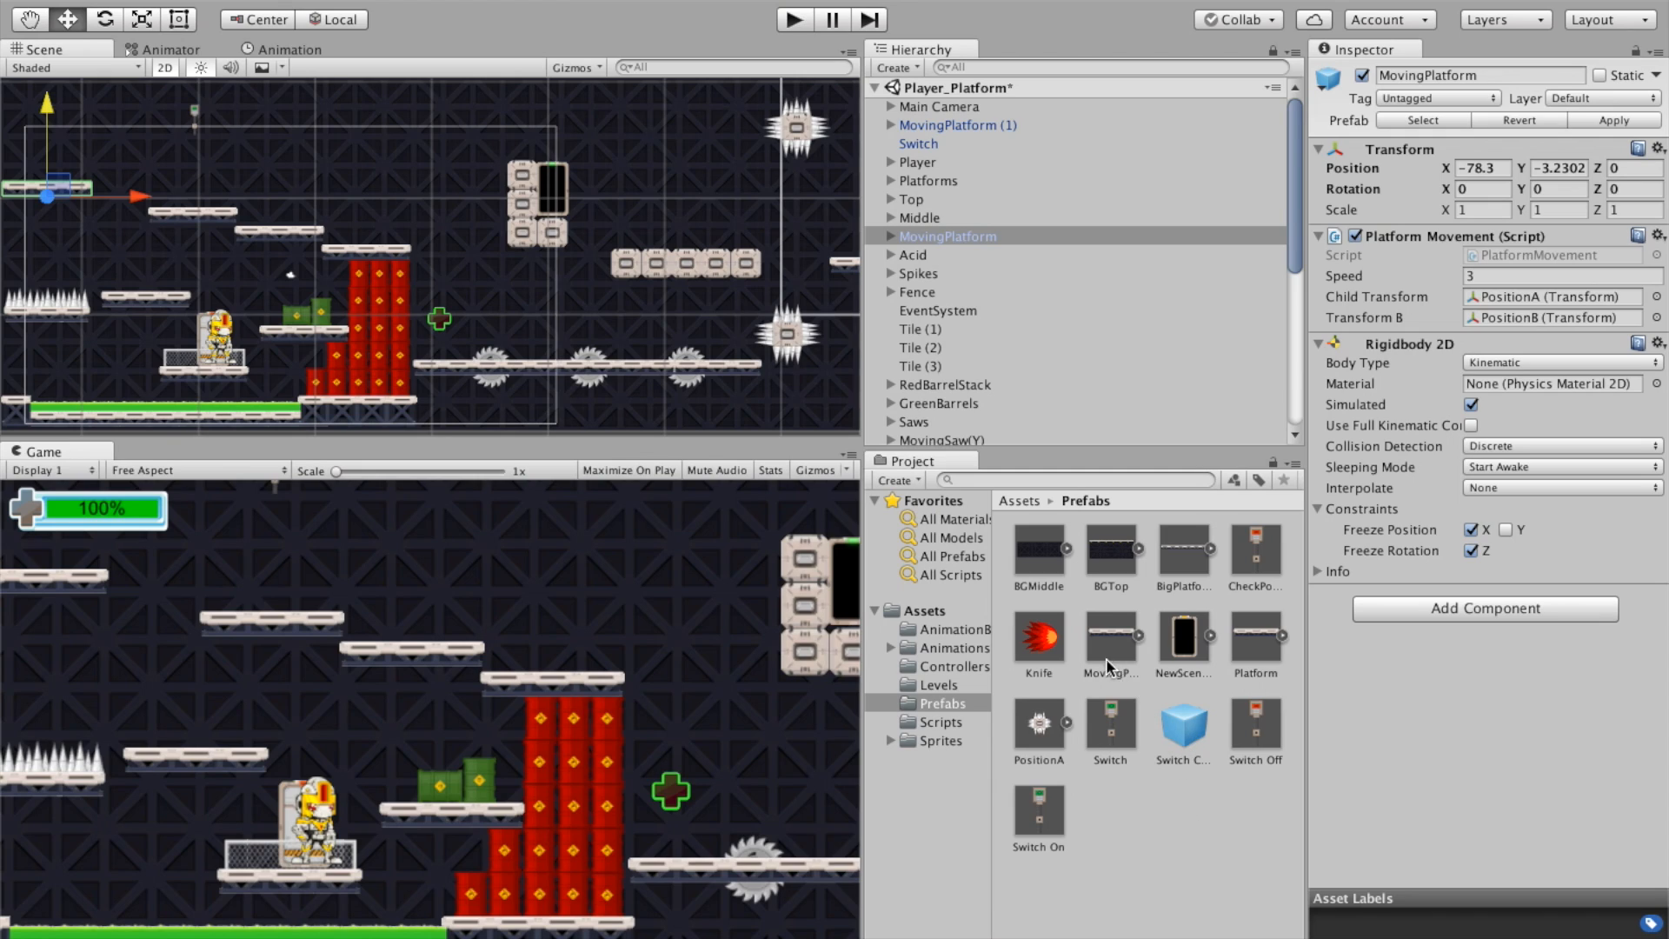
mouse_move(1112, 641)
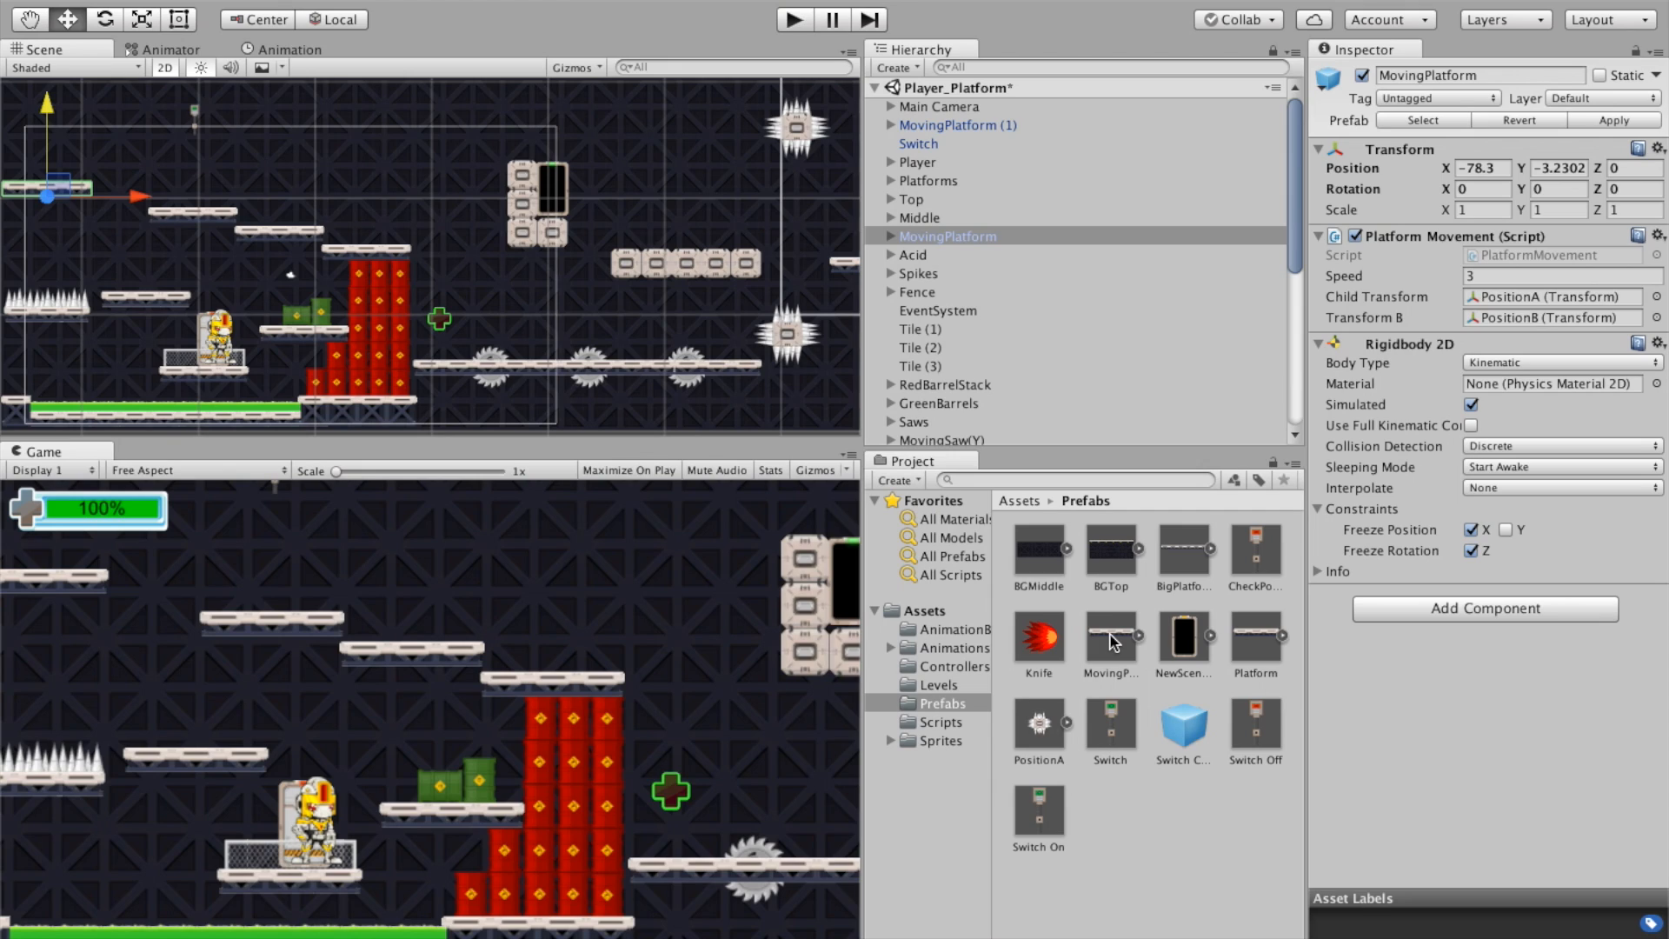
mouse_move(1133, 560)
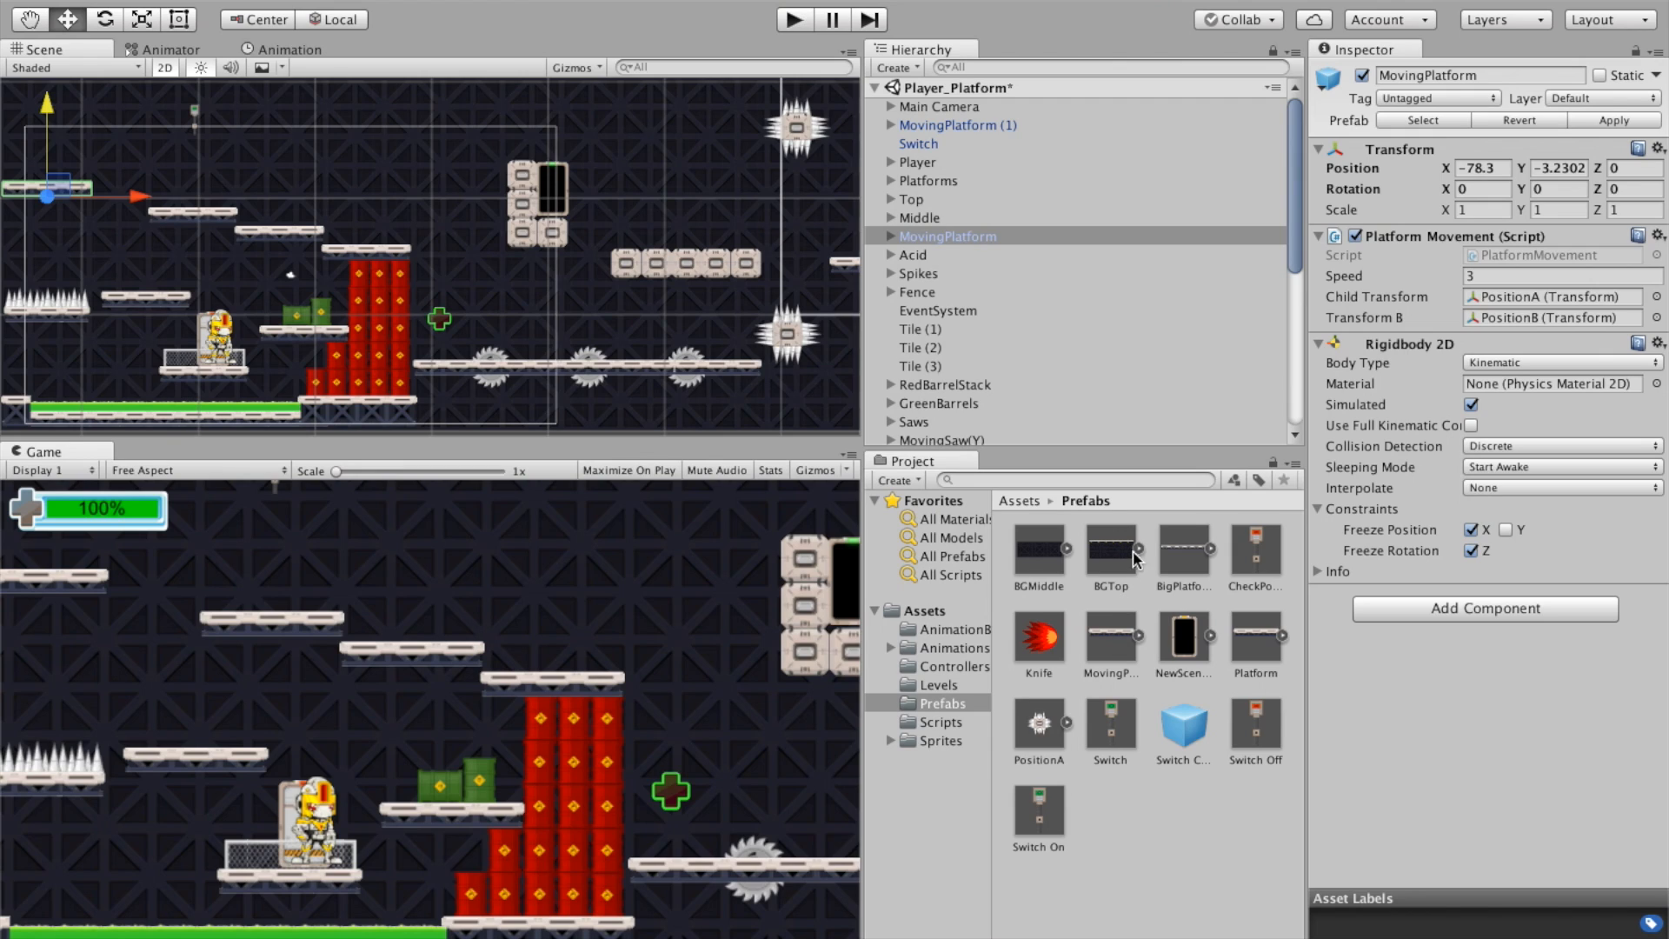
Step: Expand MovingPlatform and inspect its PositionA and PositionB children
click(891, 236)
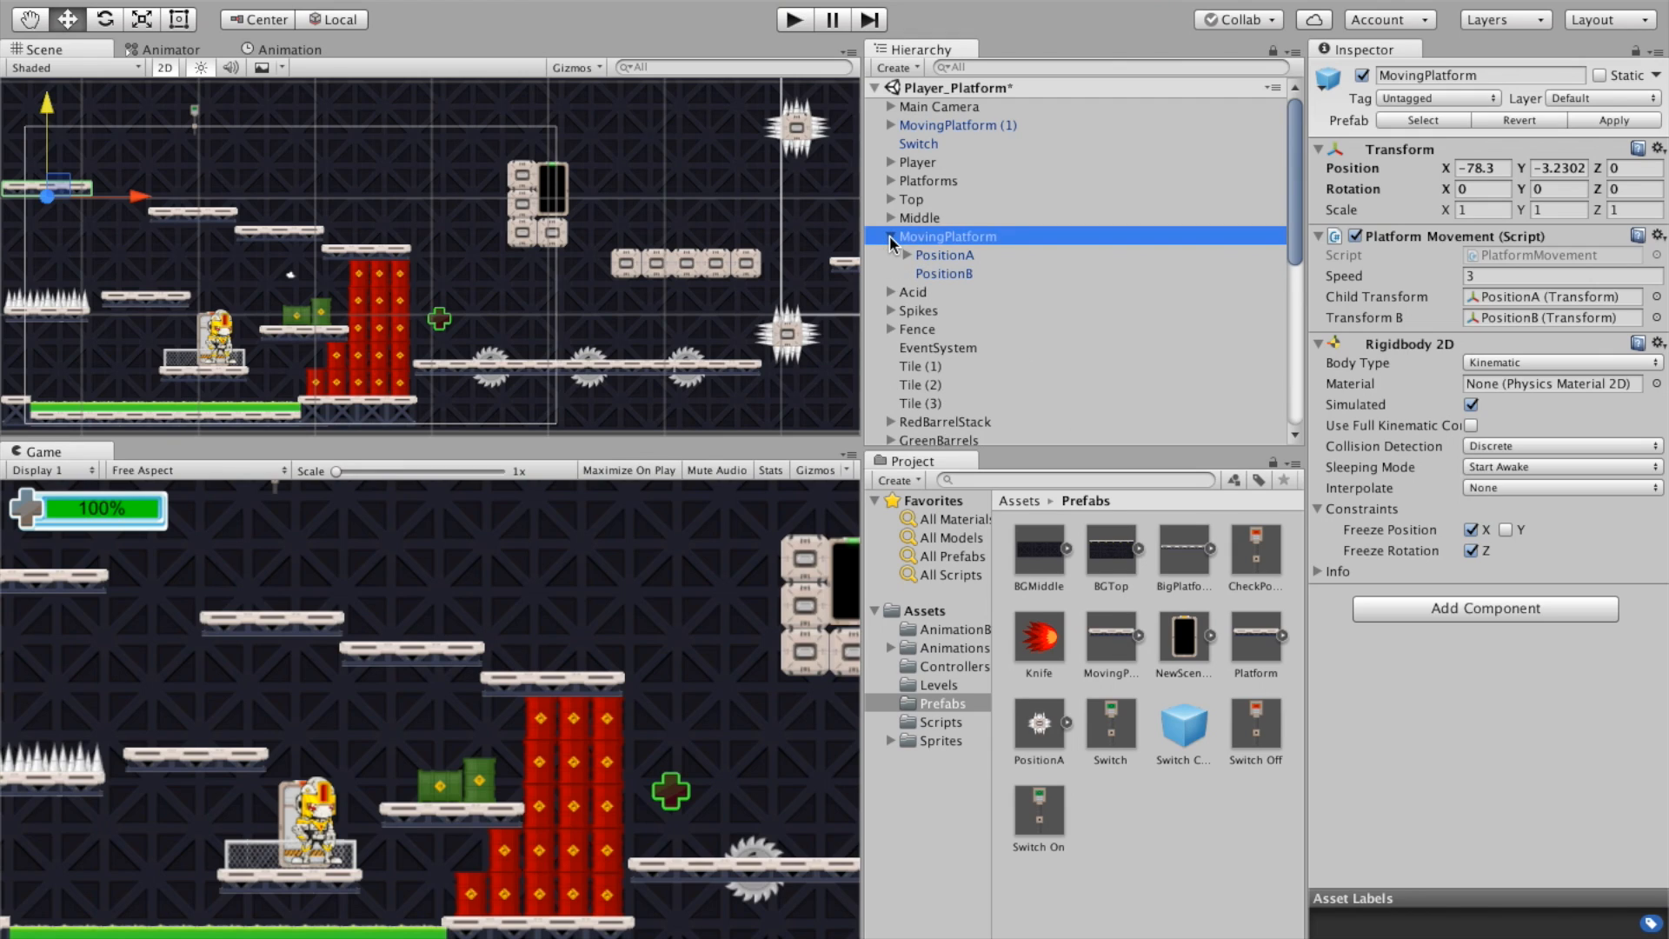
double_click(947, 236)
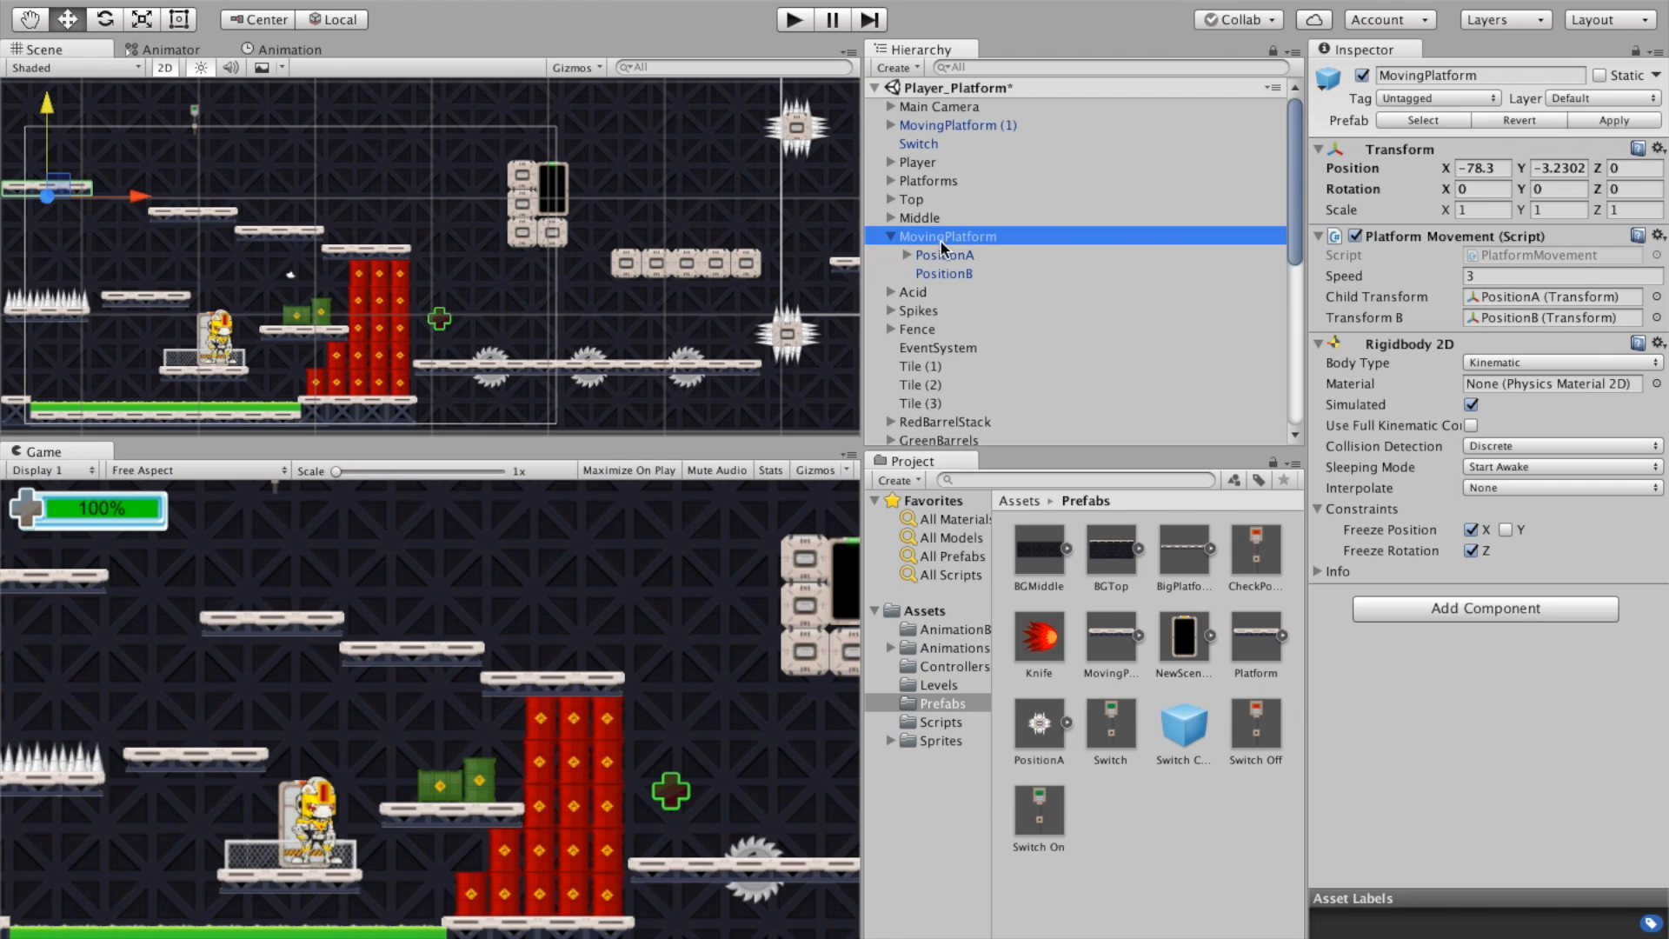
click(943, 255)
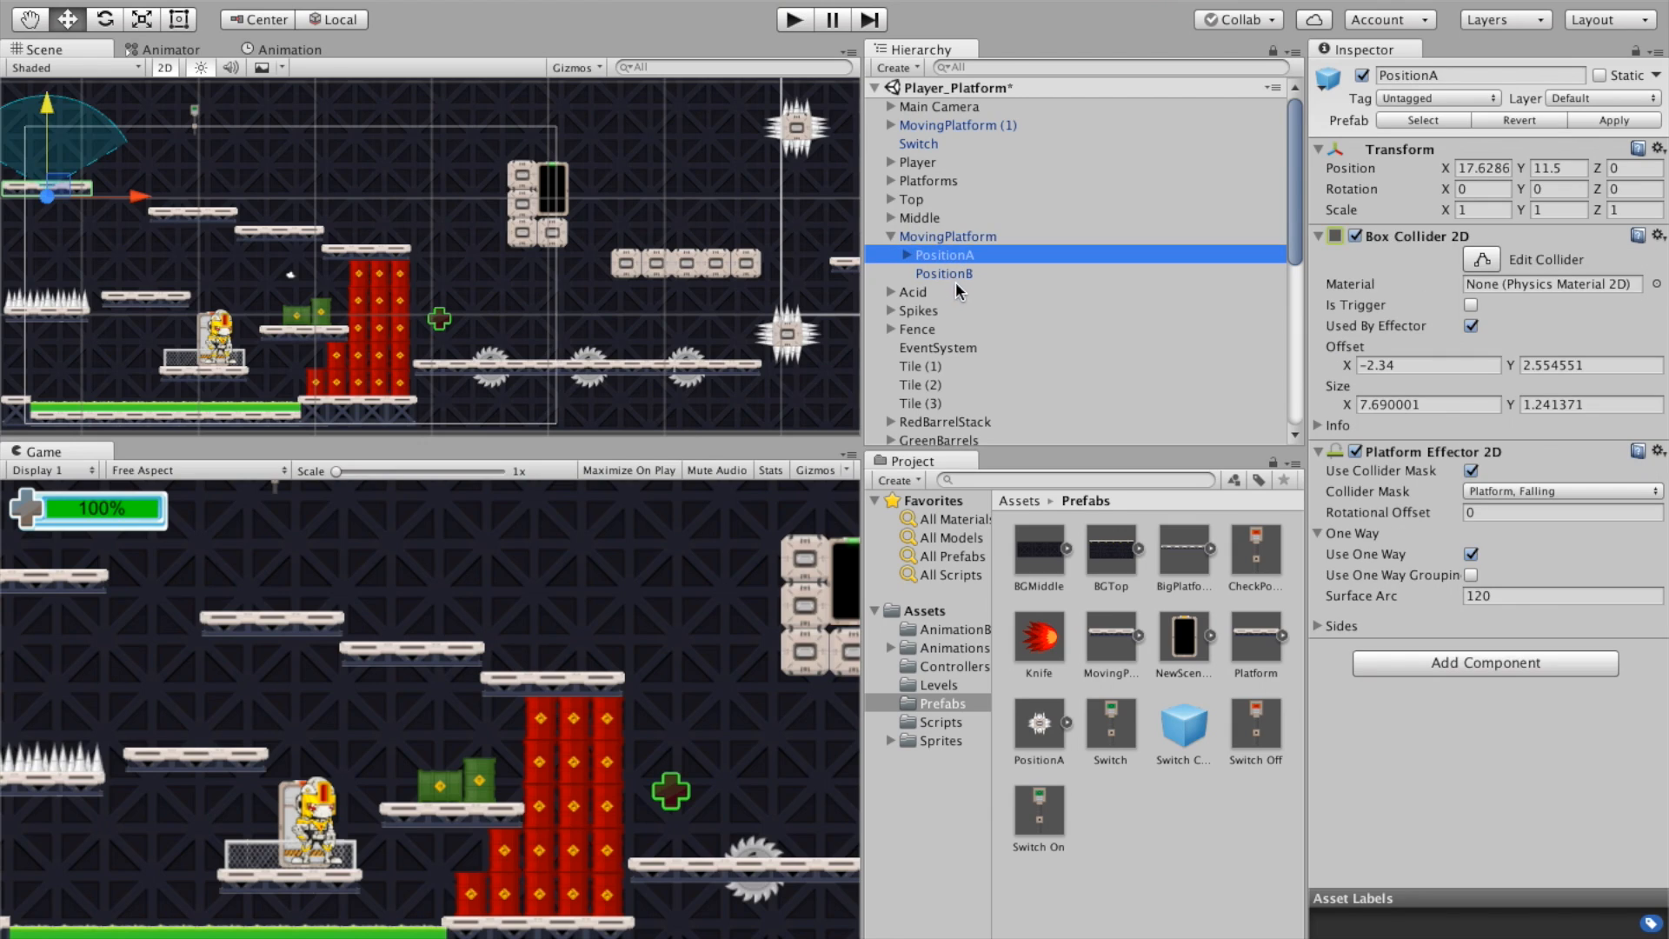
click(943, 274)
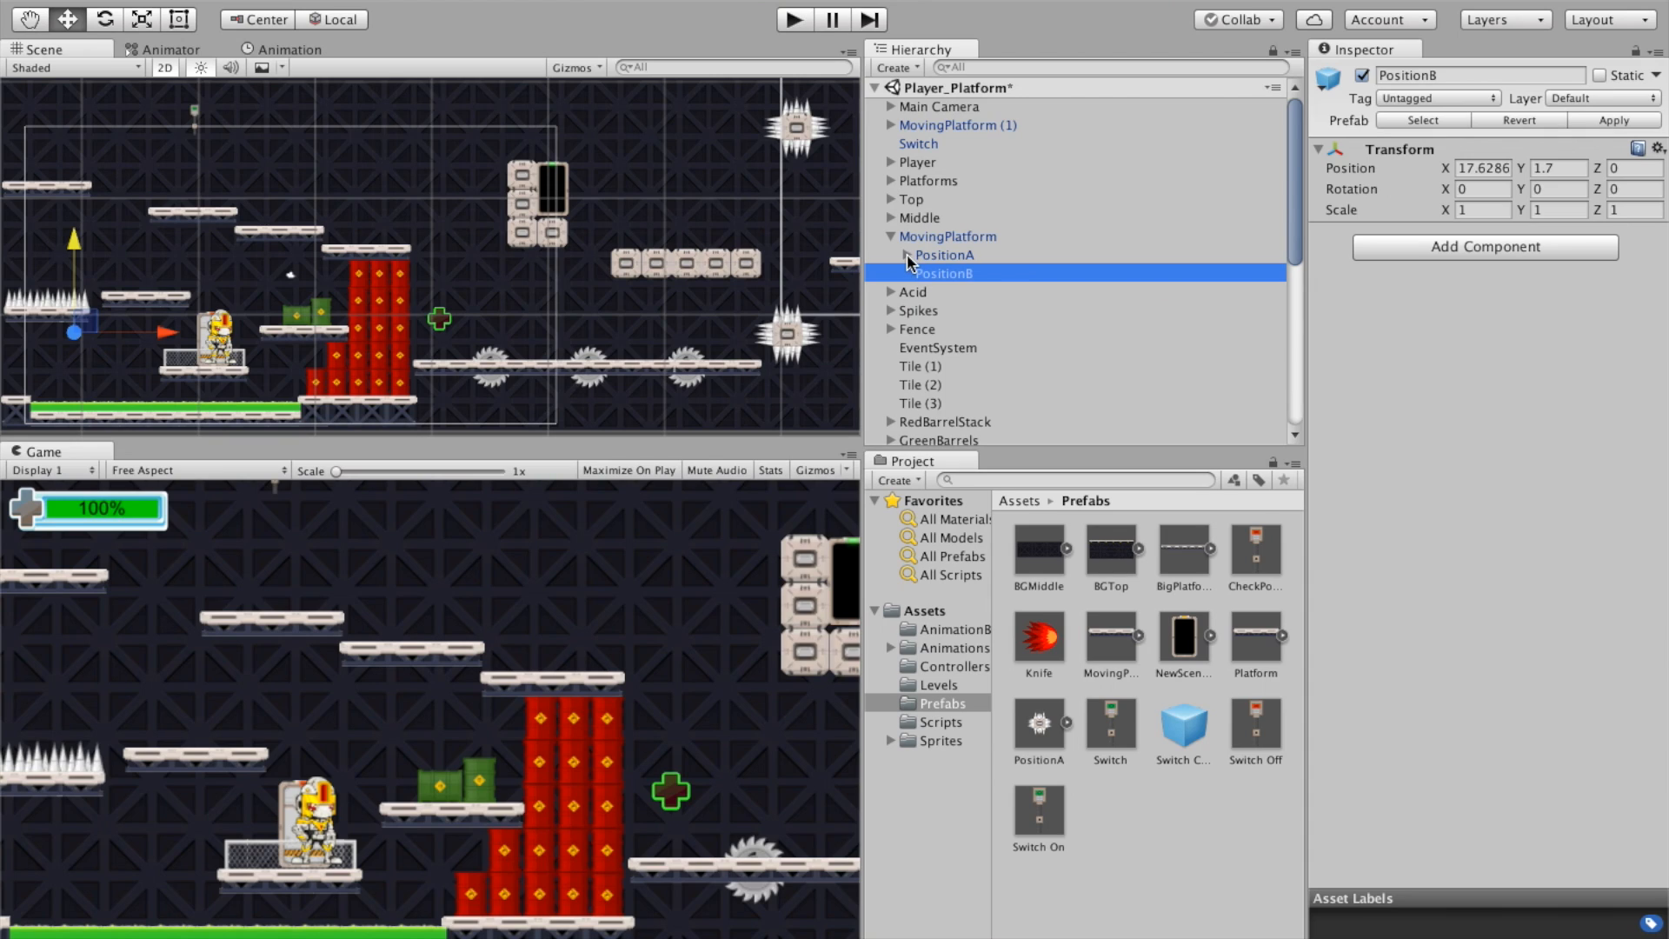
Step: Expand PositionA to inspect Tile (13) and Tile (14), then reselect PositionA and MovingPlatform
click(942, 255)
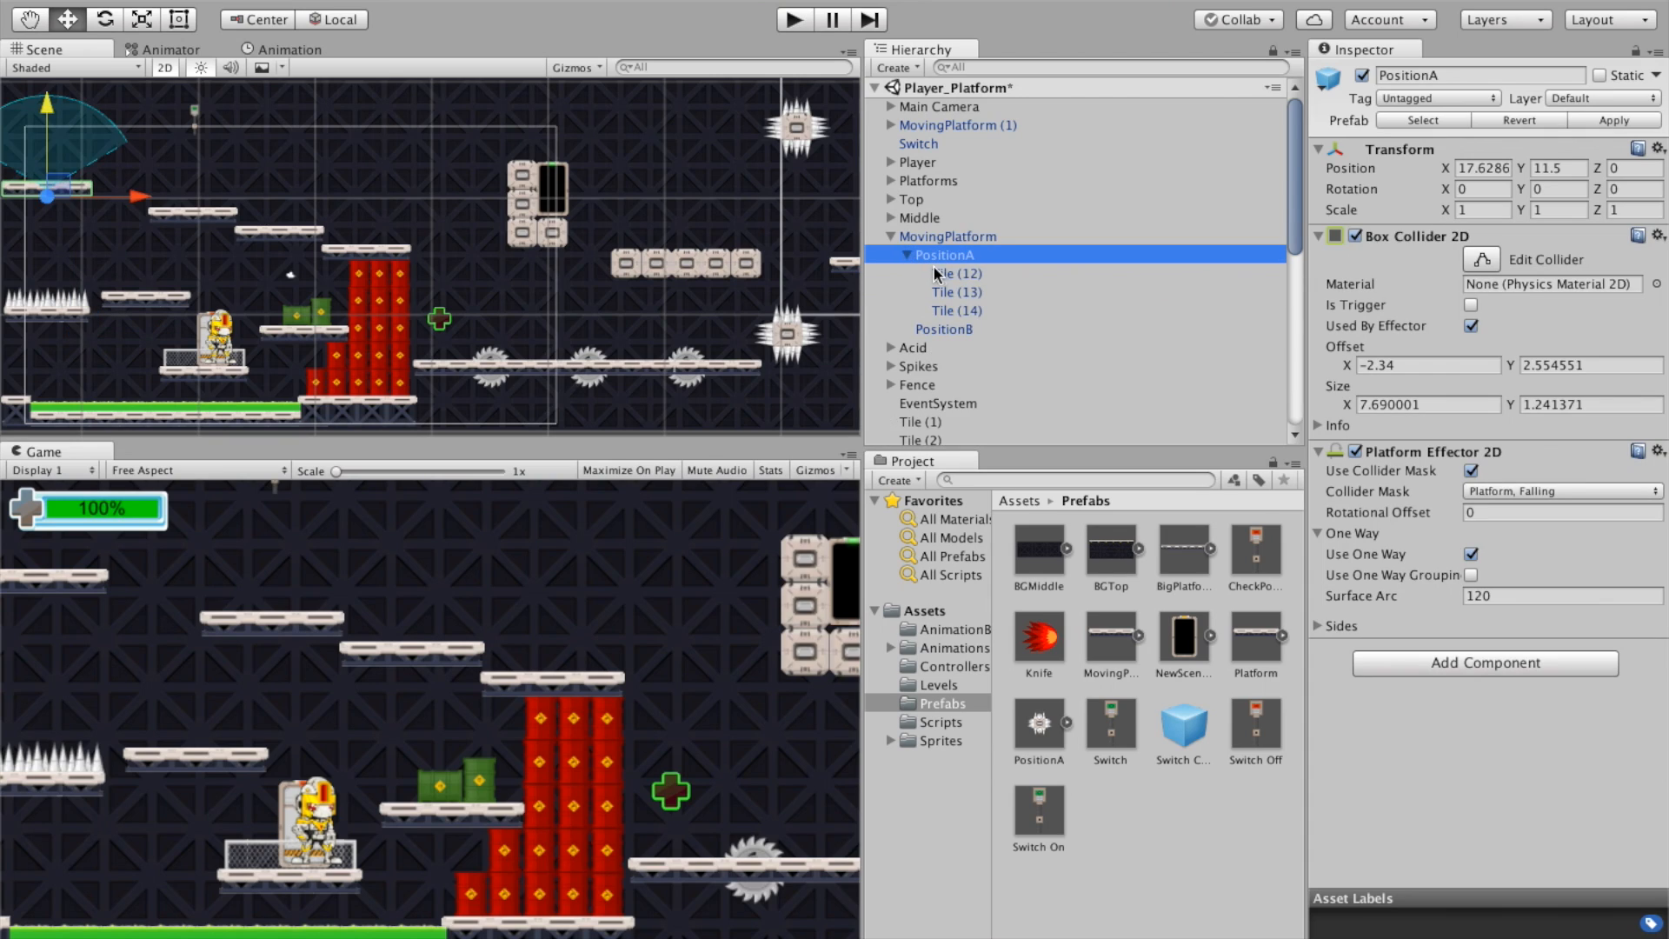
click(956, 292)
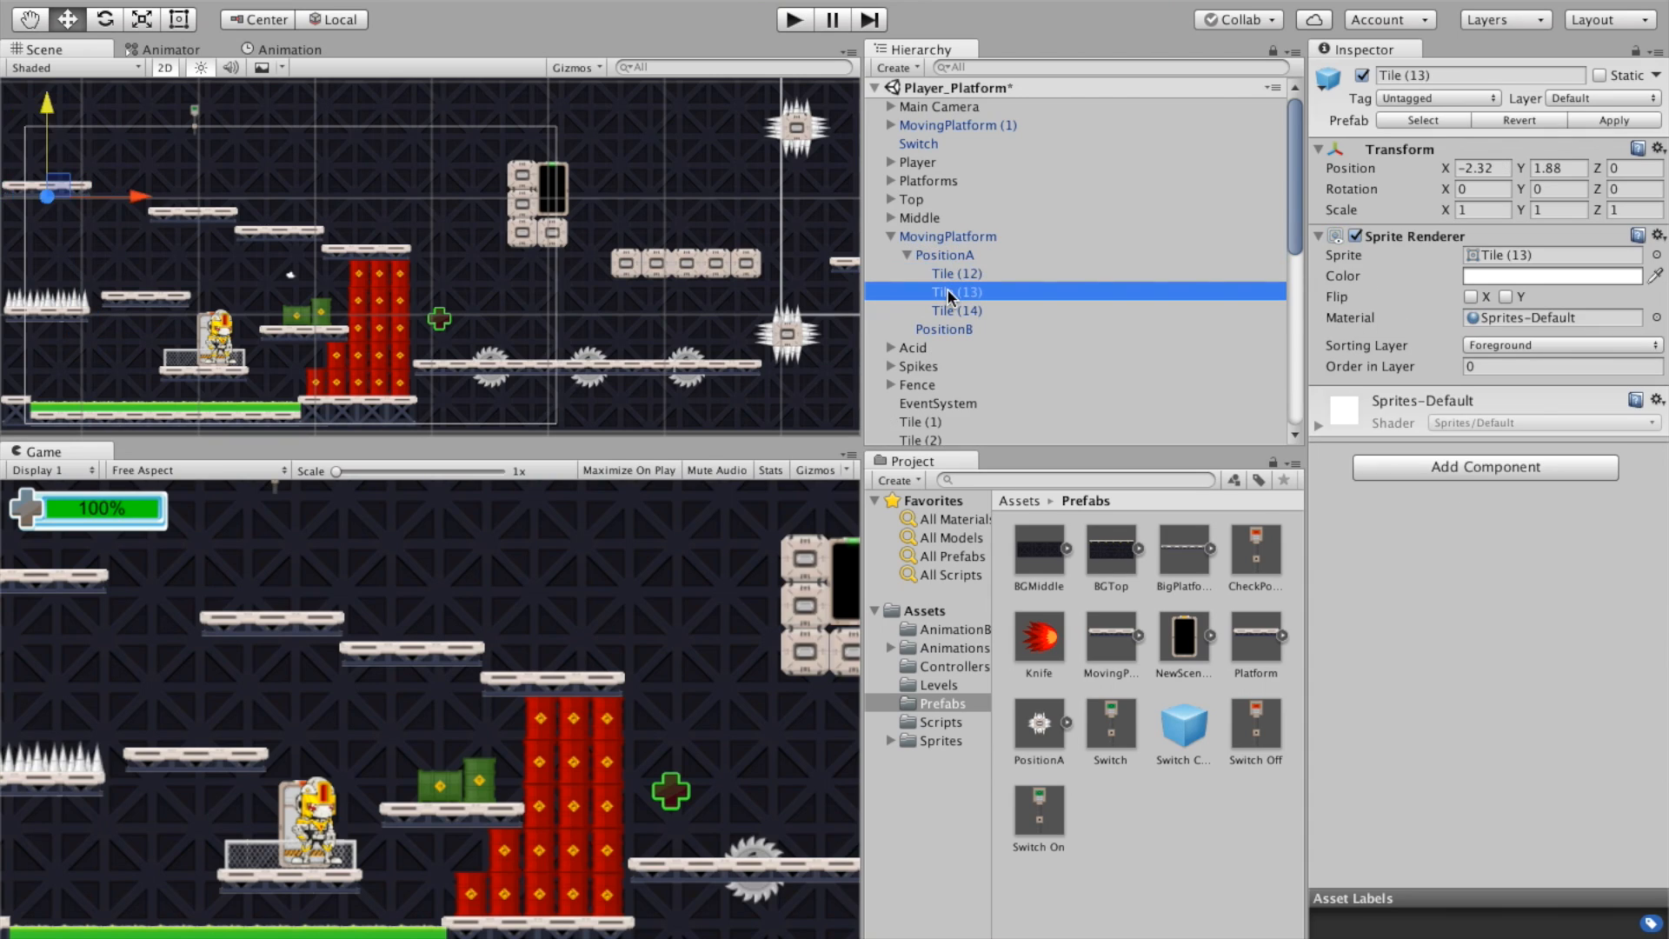
click(957, 309)
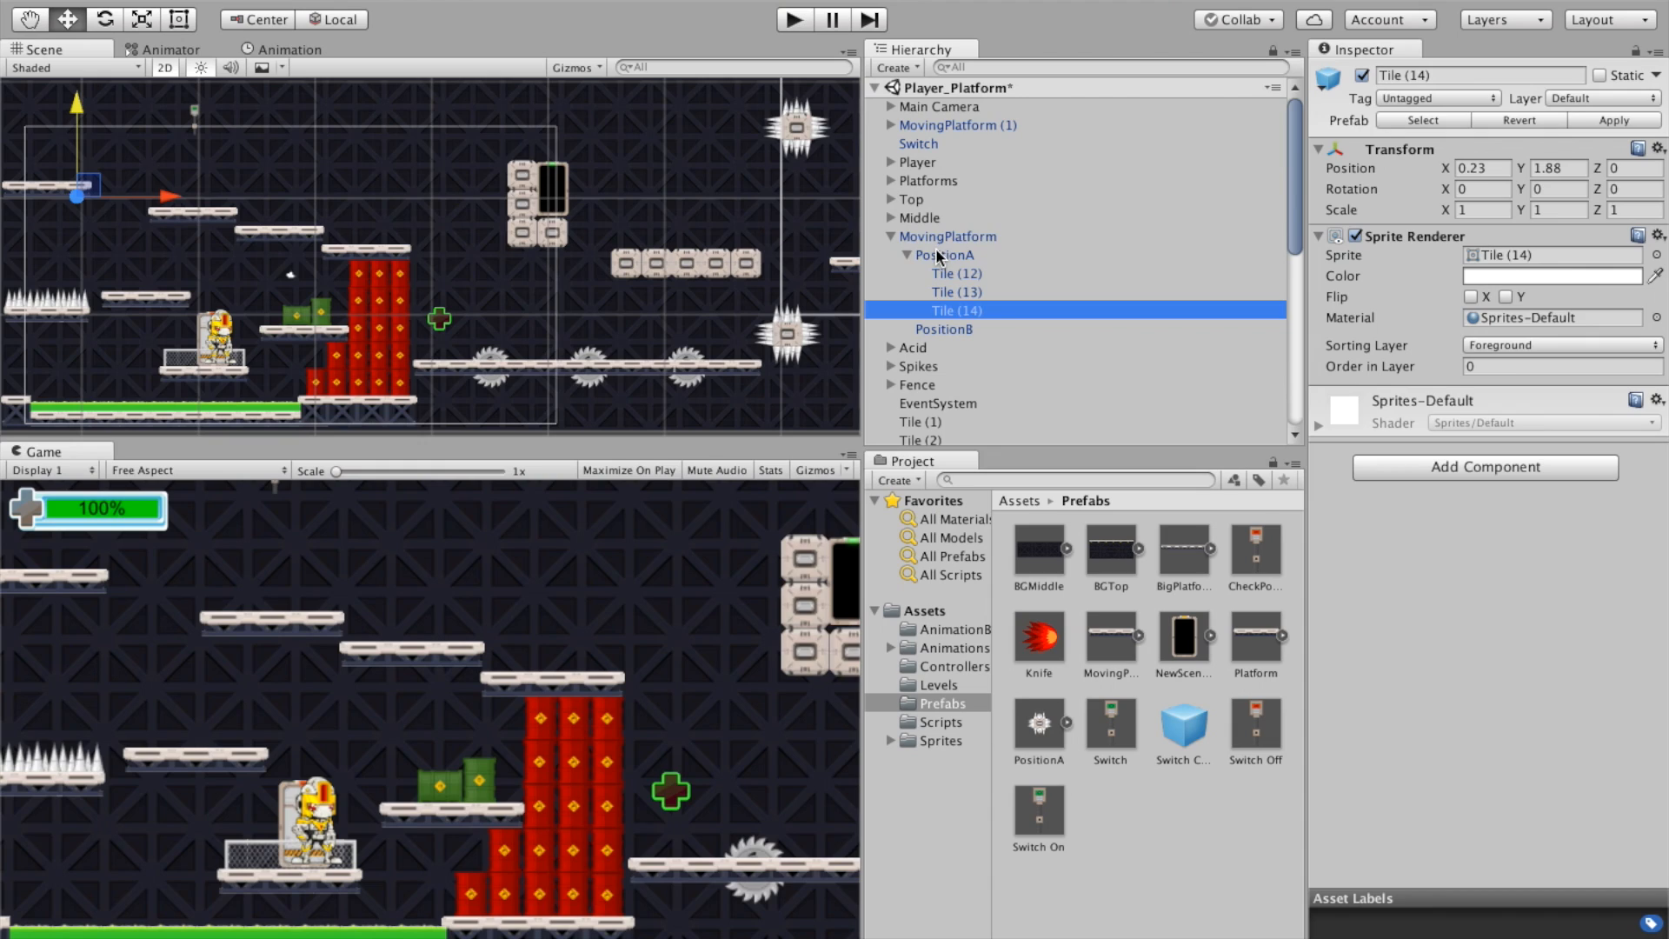
click(943, 254)
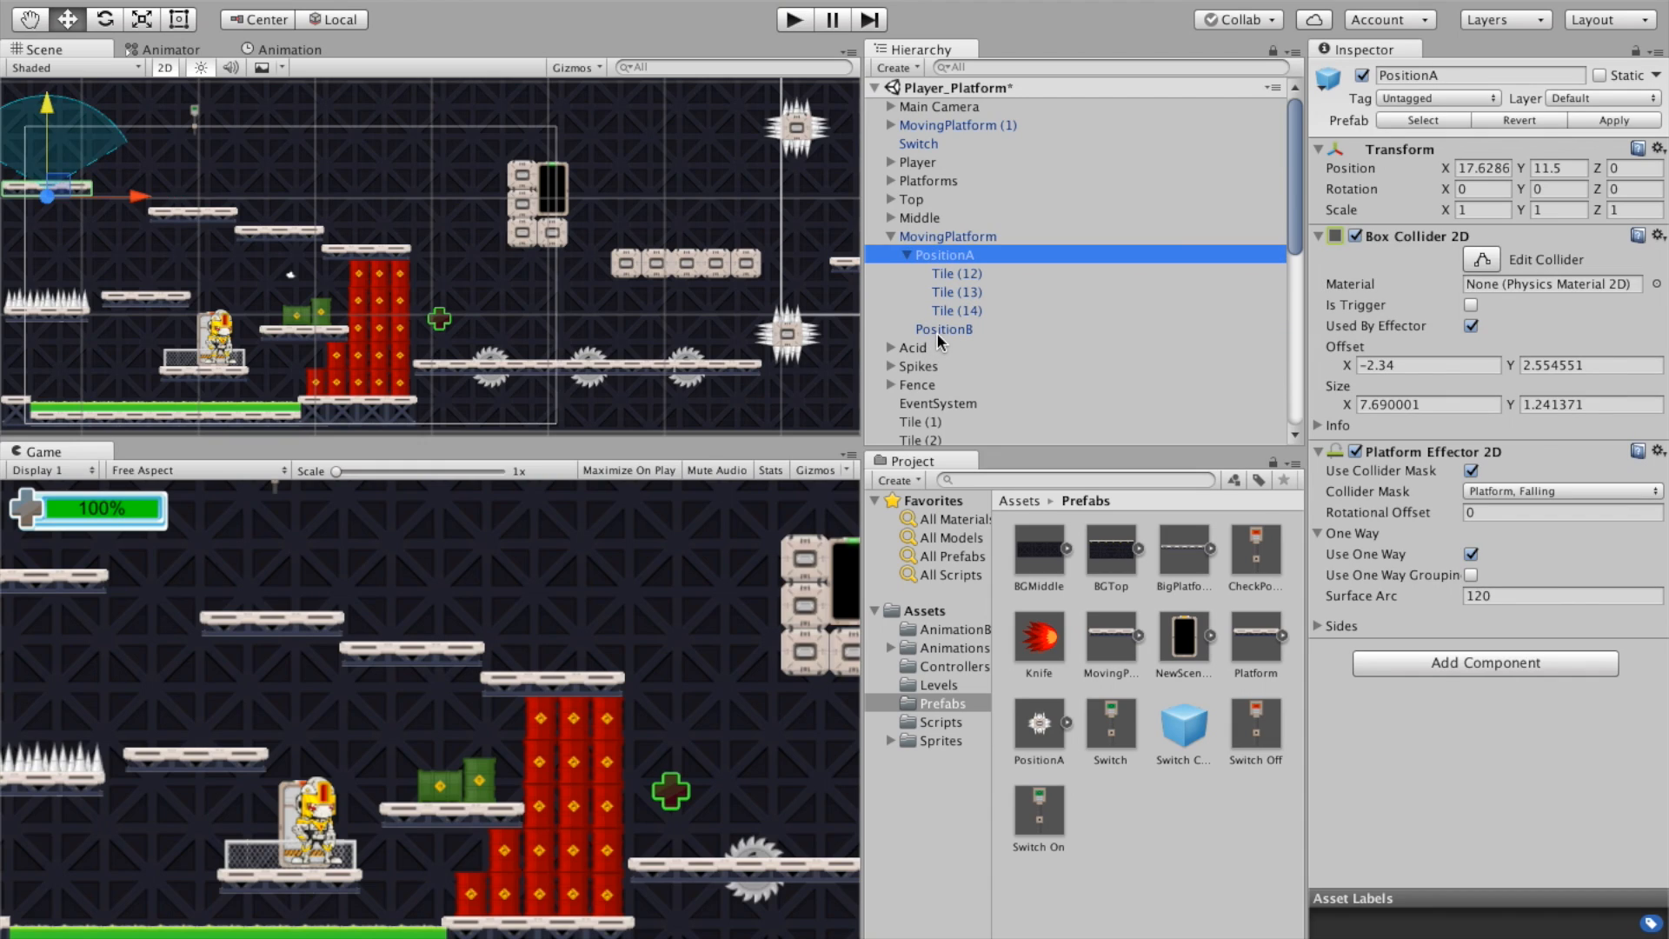
click(946, 236)
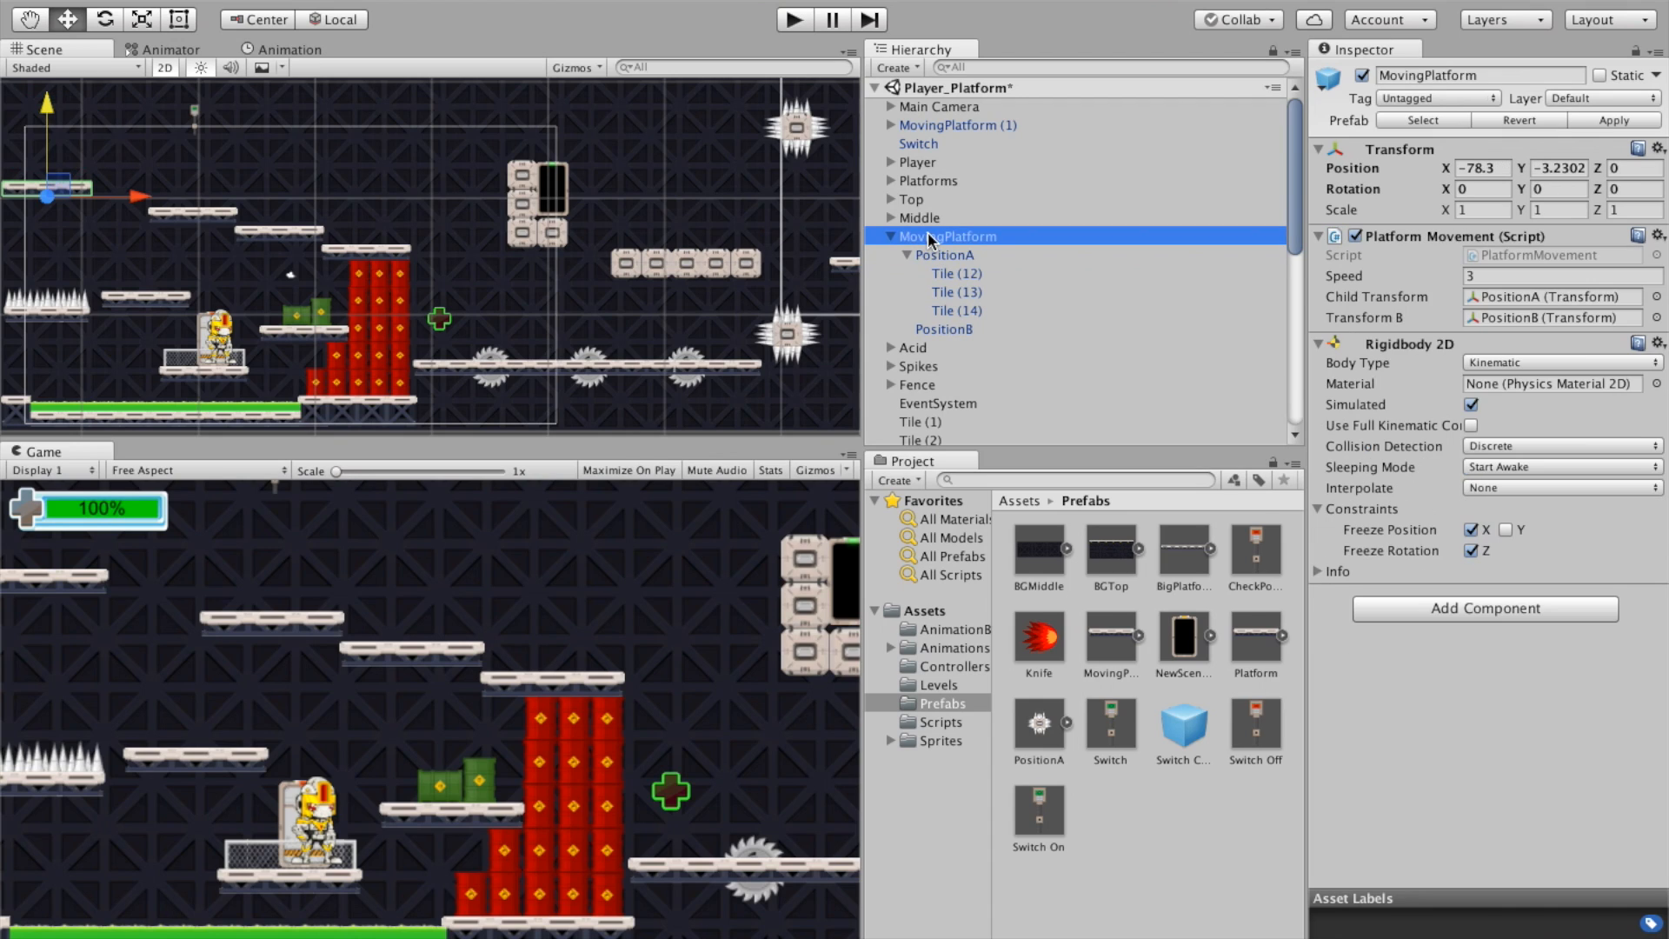
Step: Compare PositionA (X 17.6286, Y 11.5) with PositionB (X 17.6286, Y 1.7)
click(944, 255)
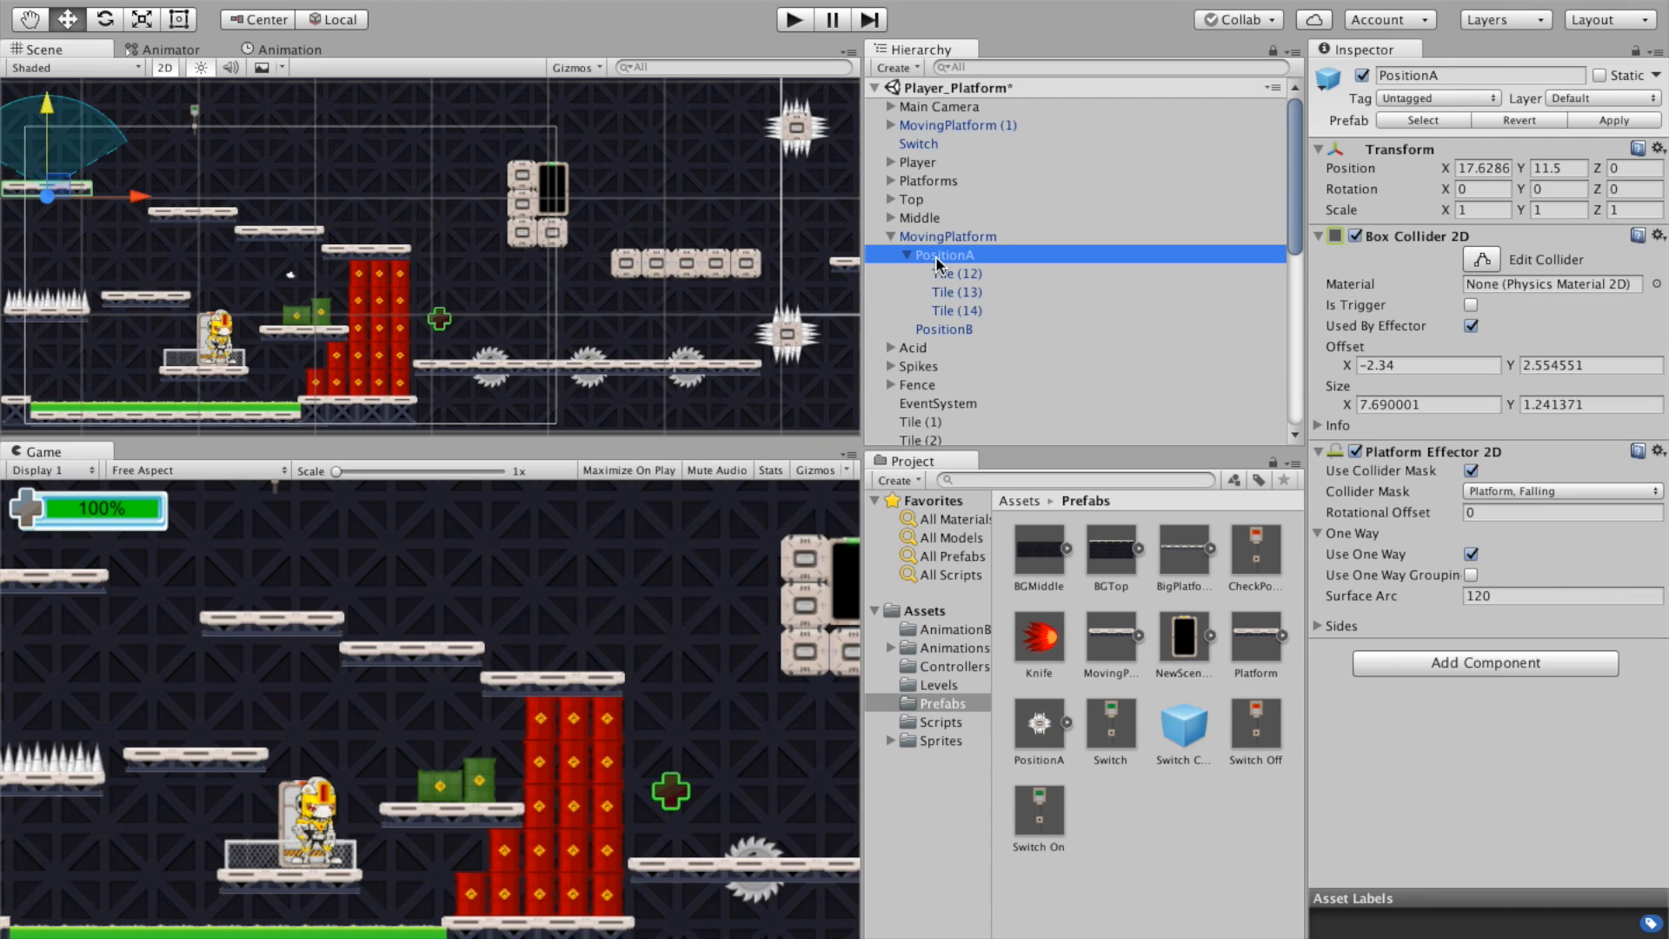
click(943, 328)
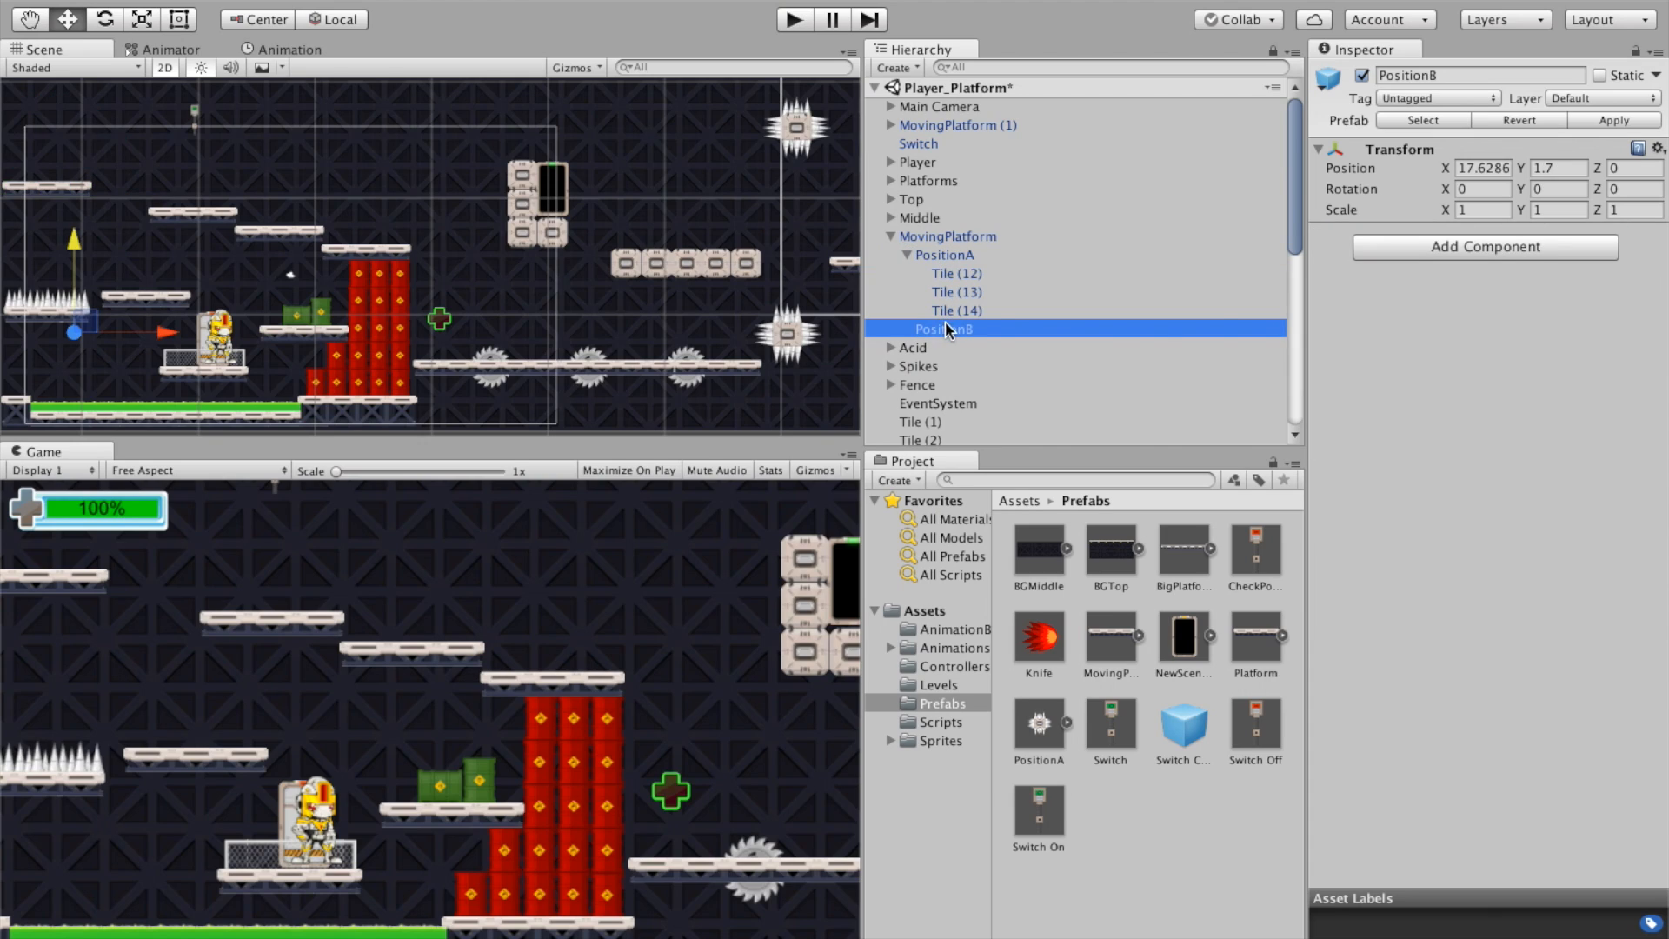
mouse_move(949, 338)
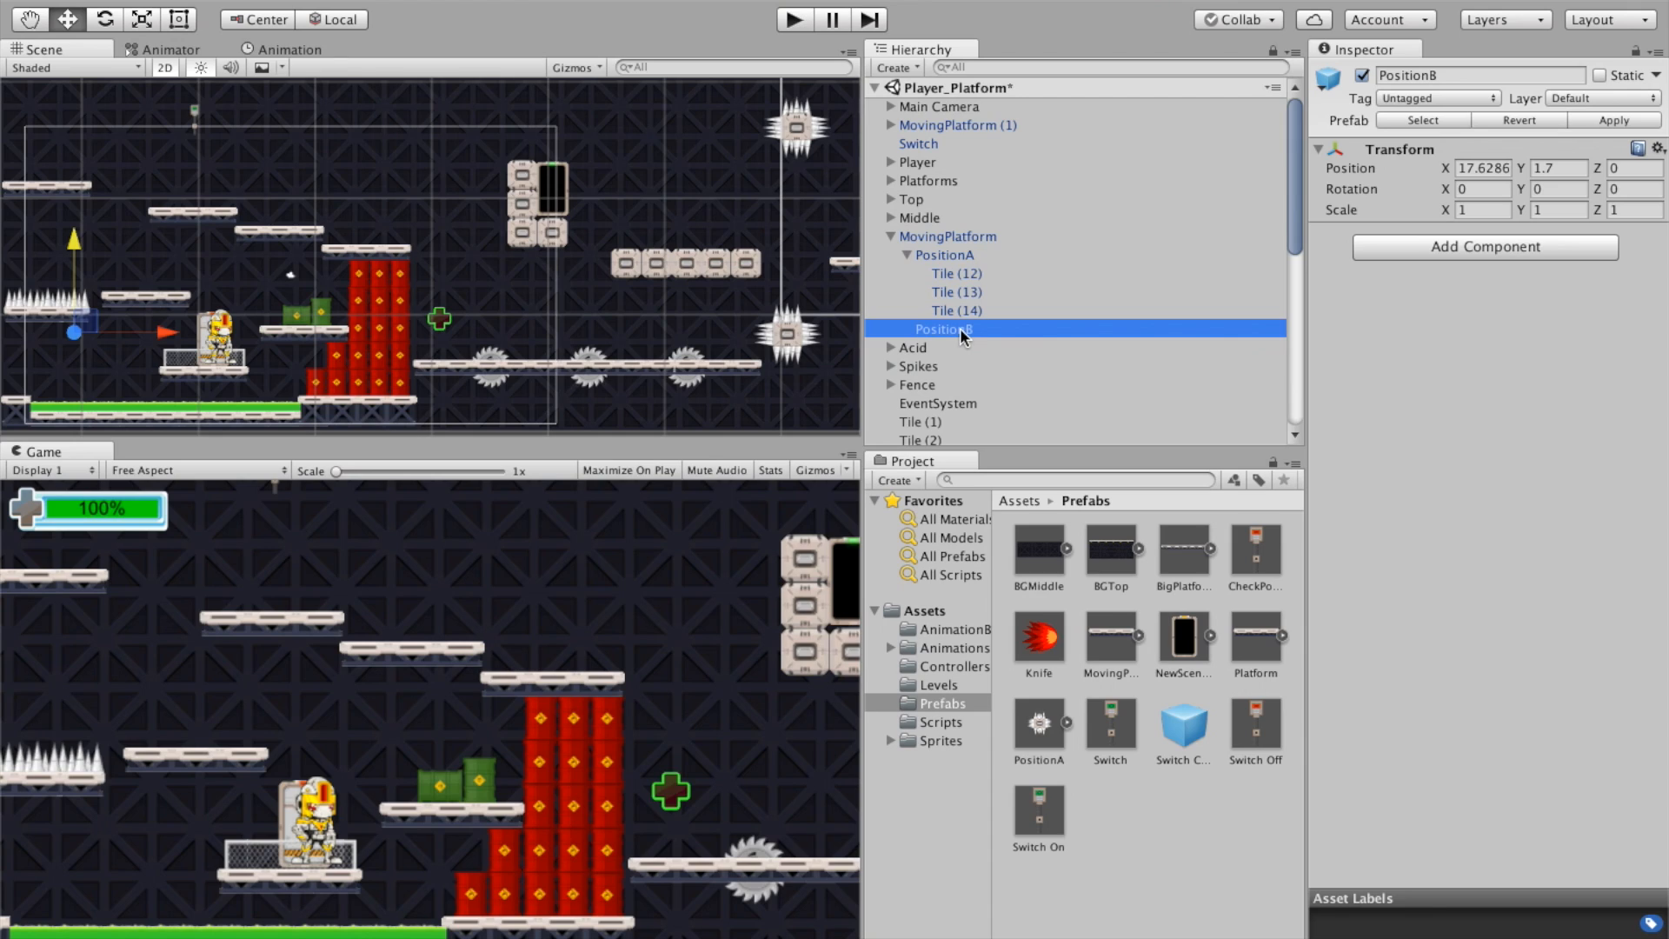
mouse_move(956, 275)
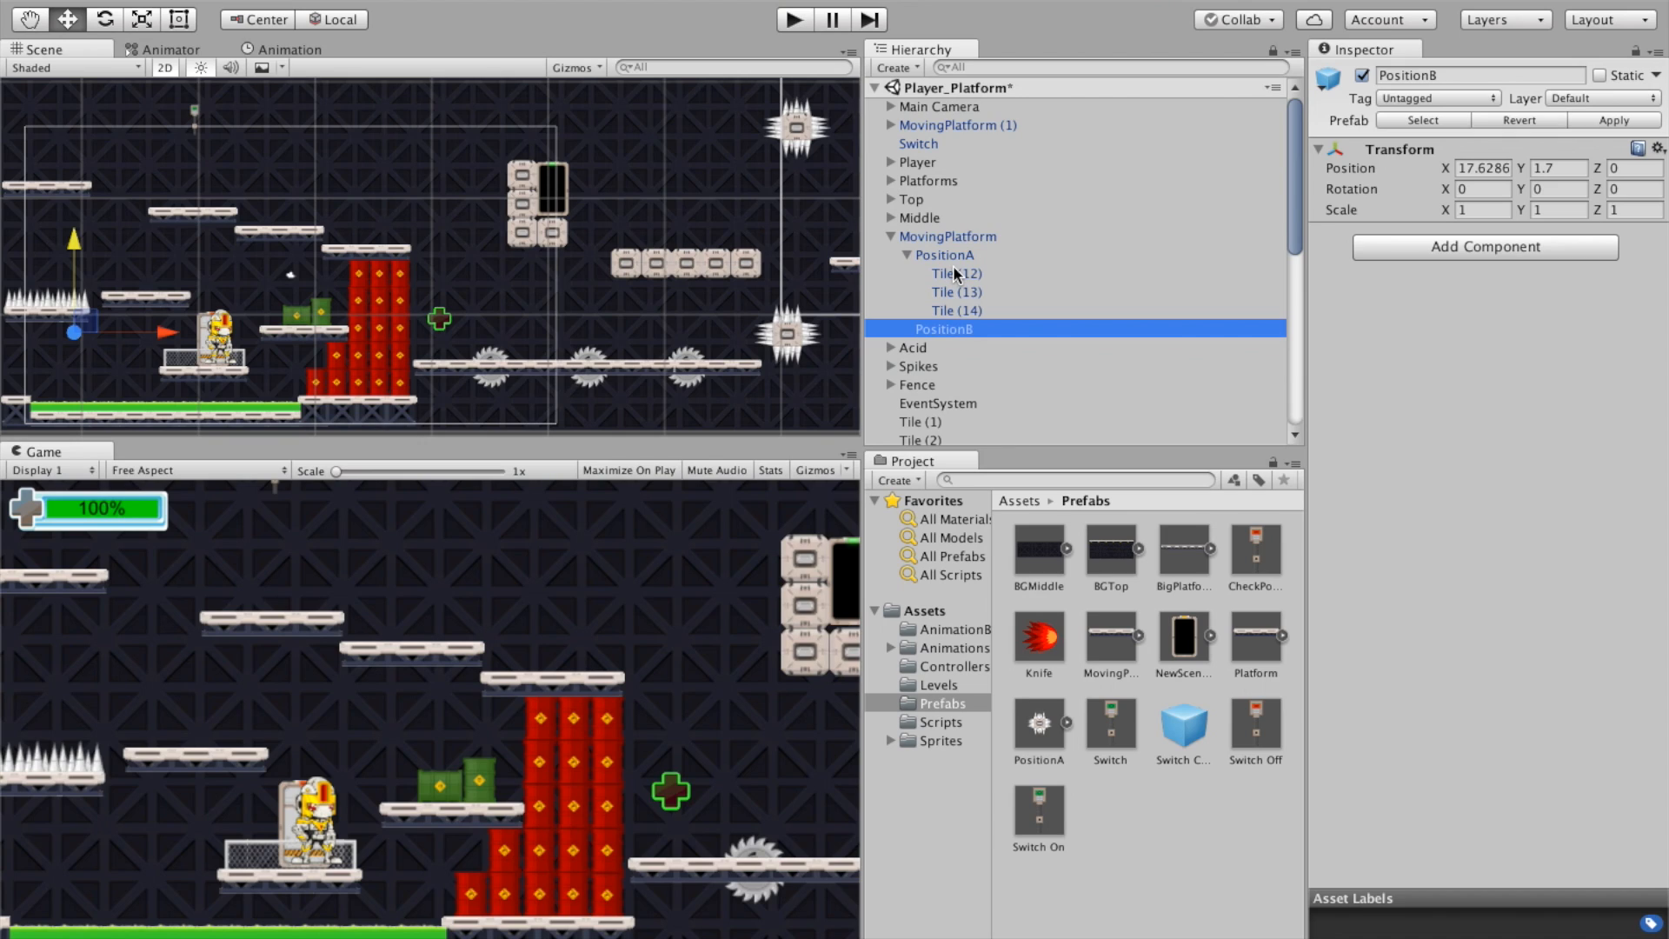
click(943, 255)
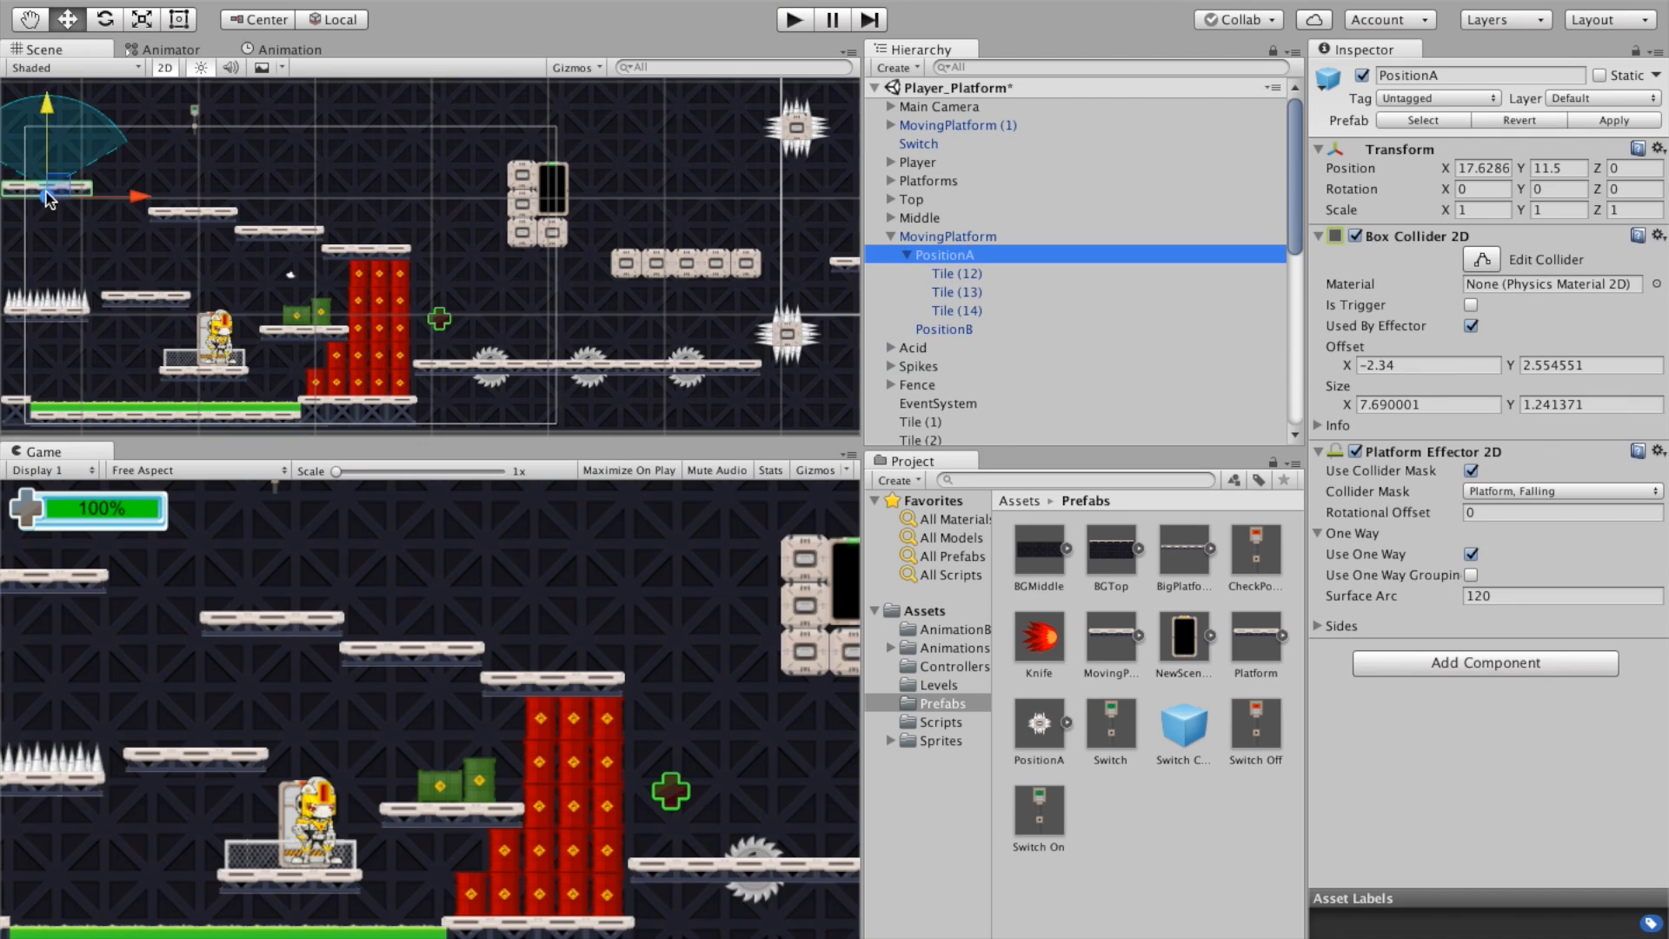
mouse_move(43, 197)
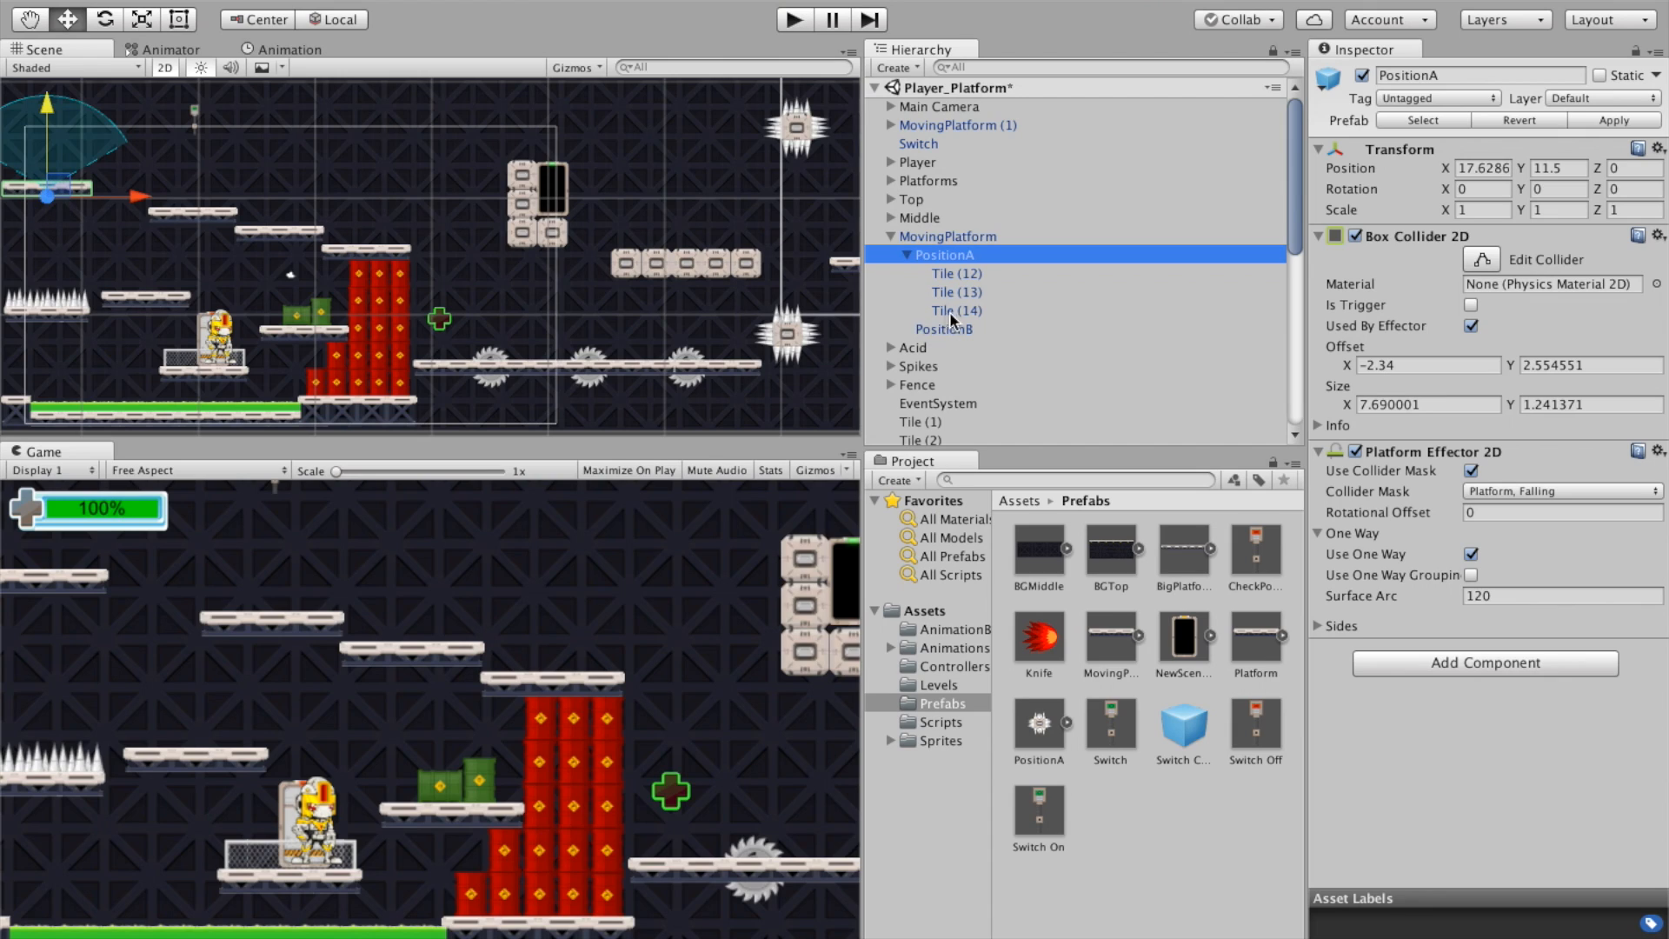
click(944, 328)
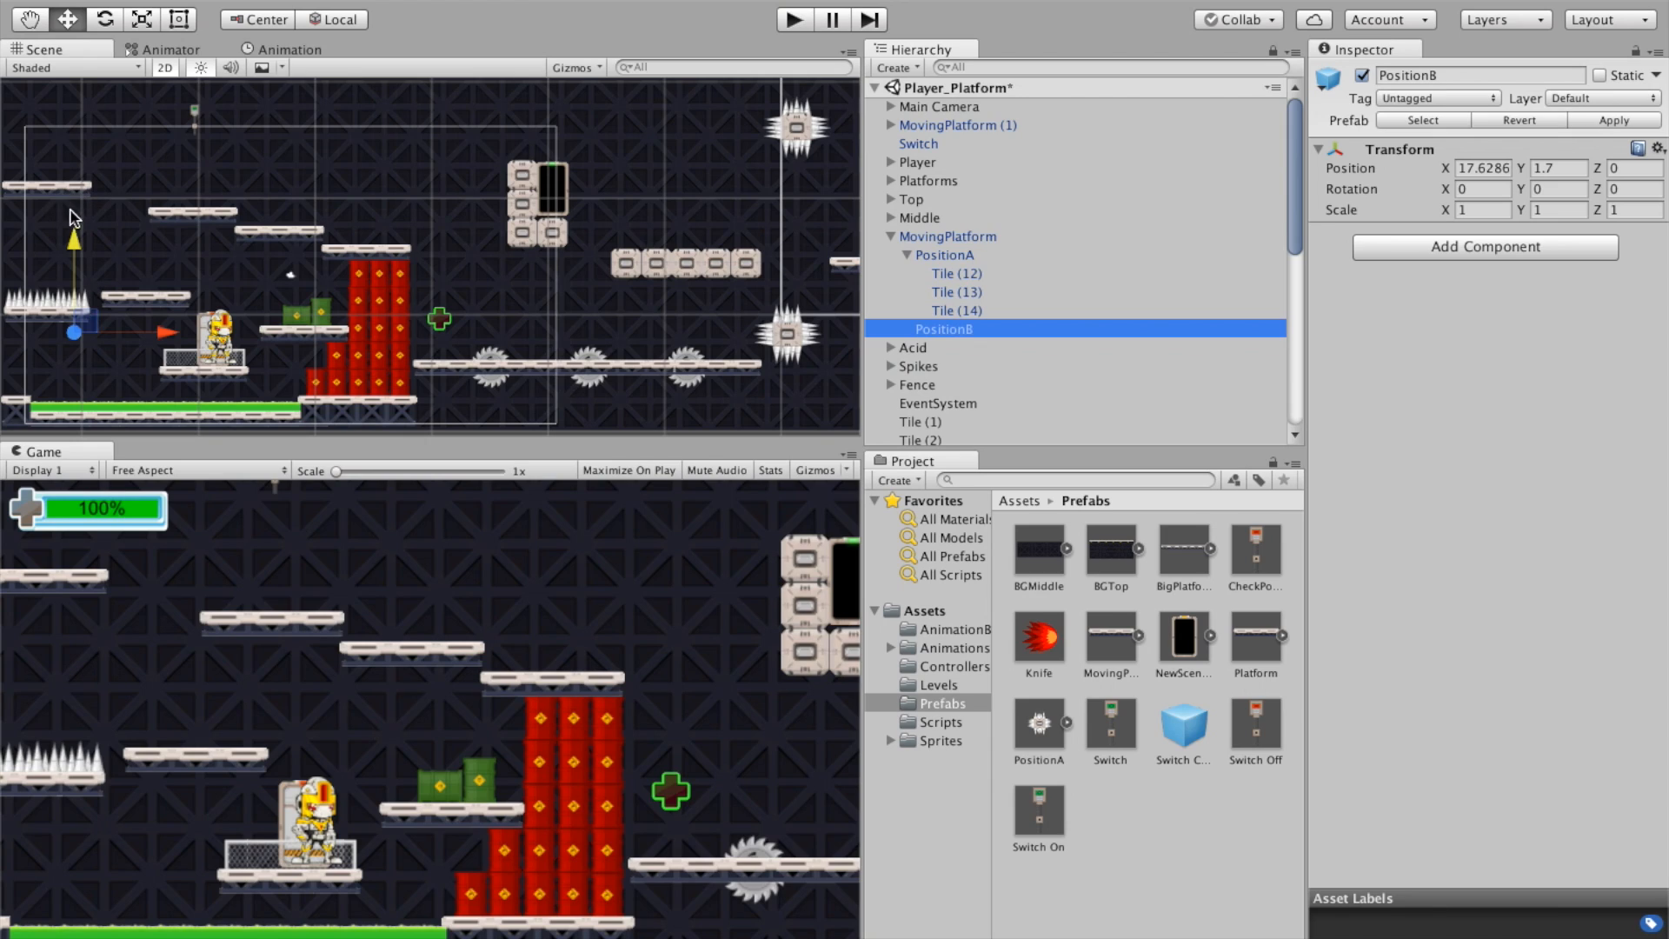
mouse_move(58, 203)
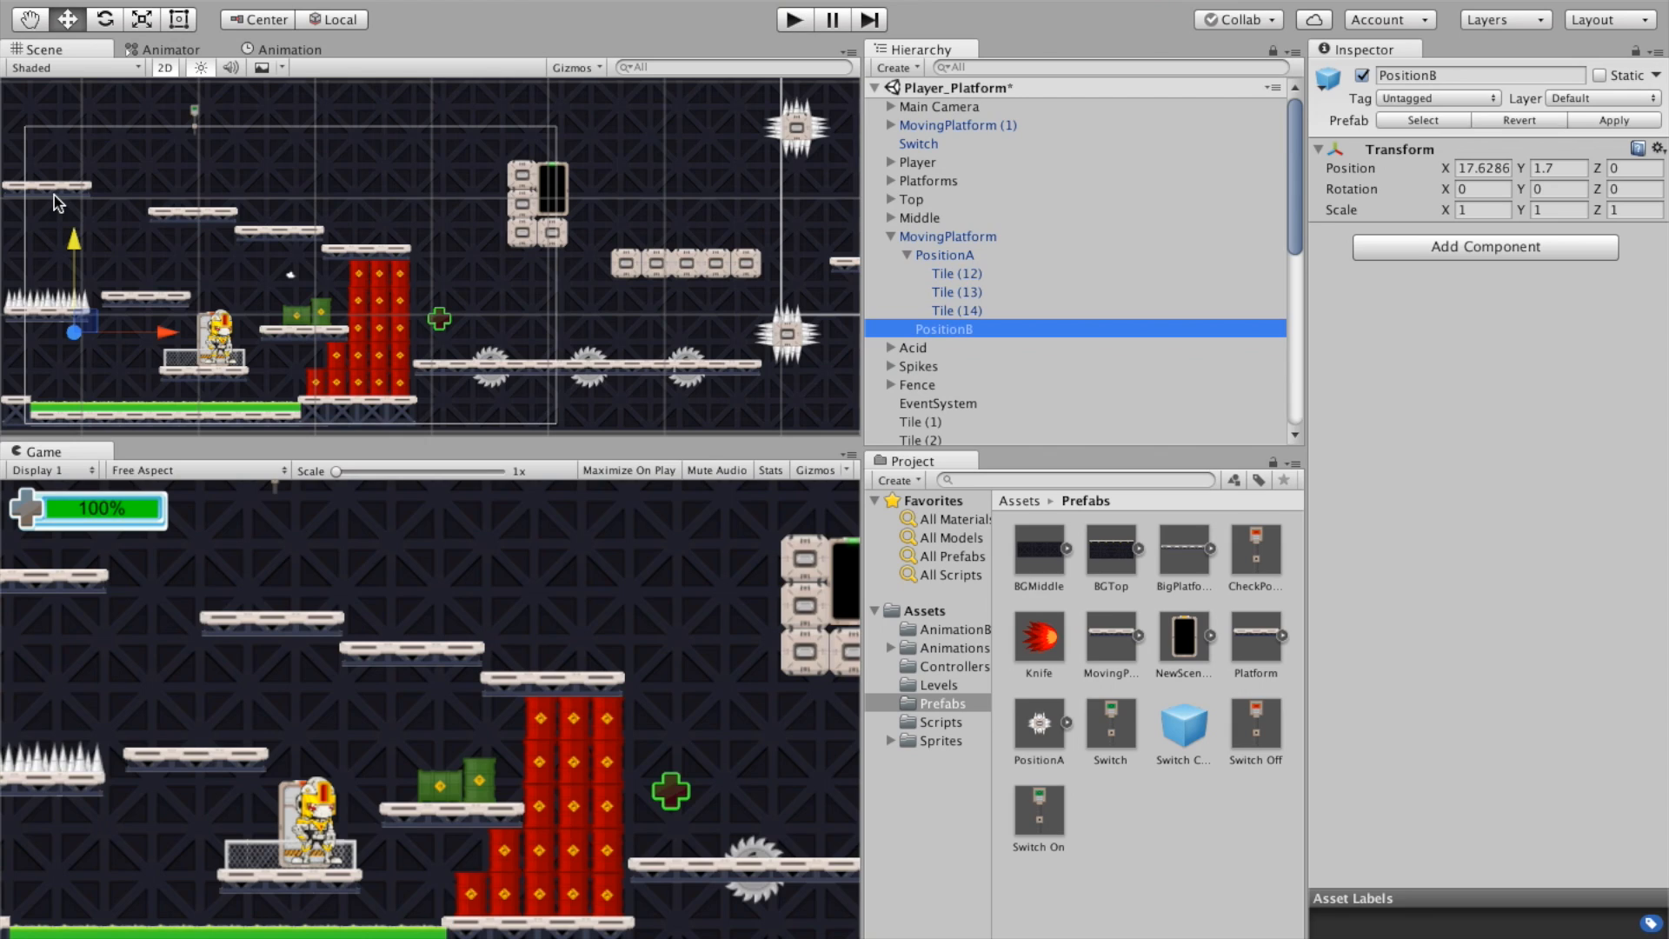
mouse_move(956, 241)
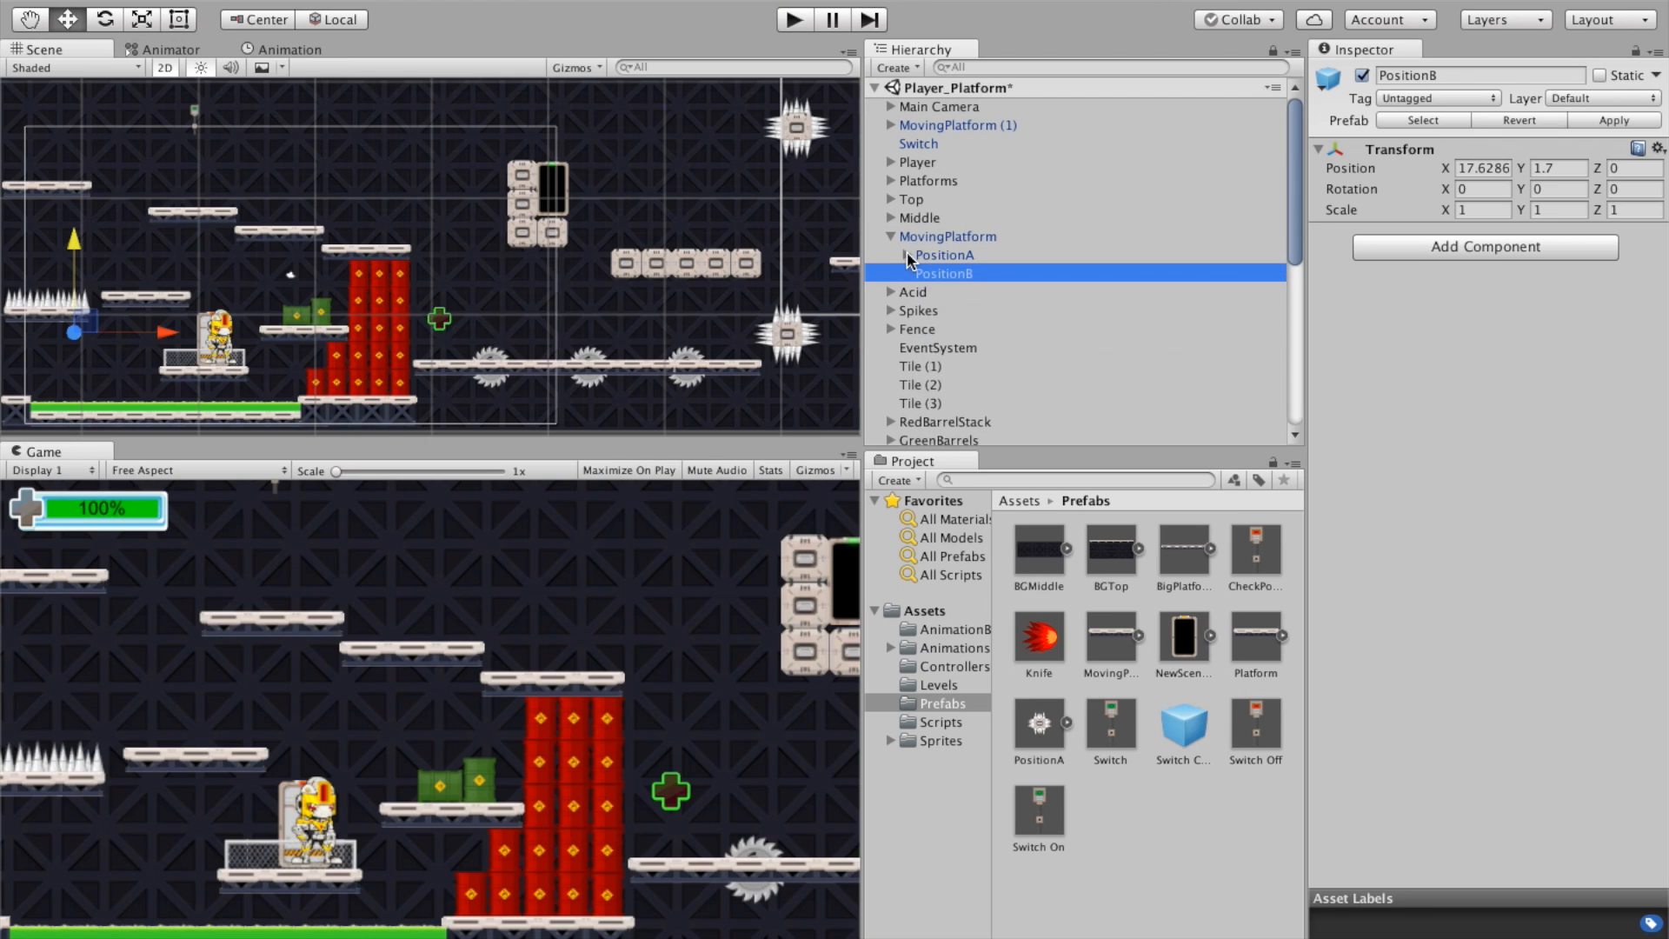
mouse_move(962, 262)
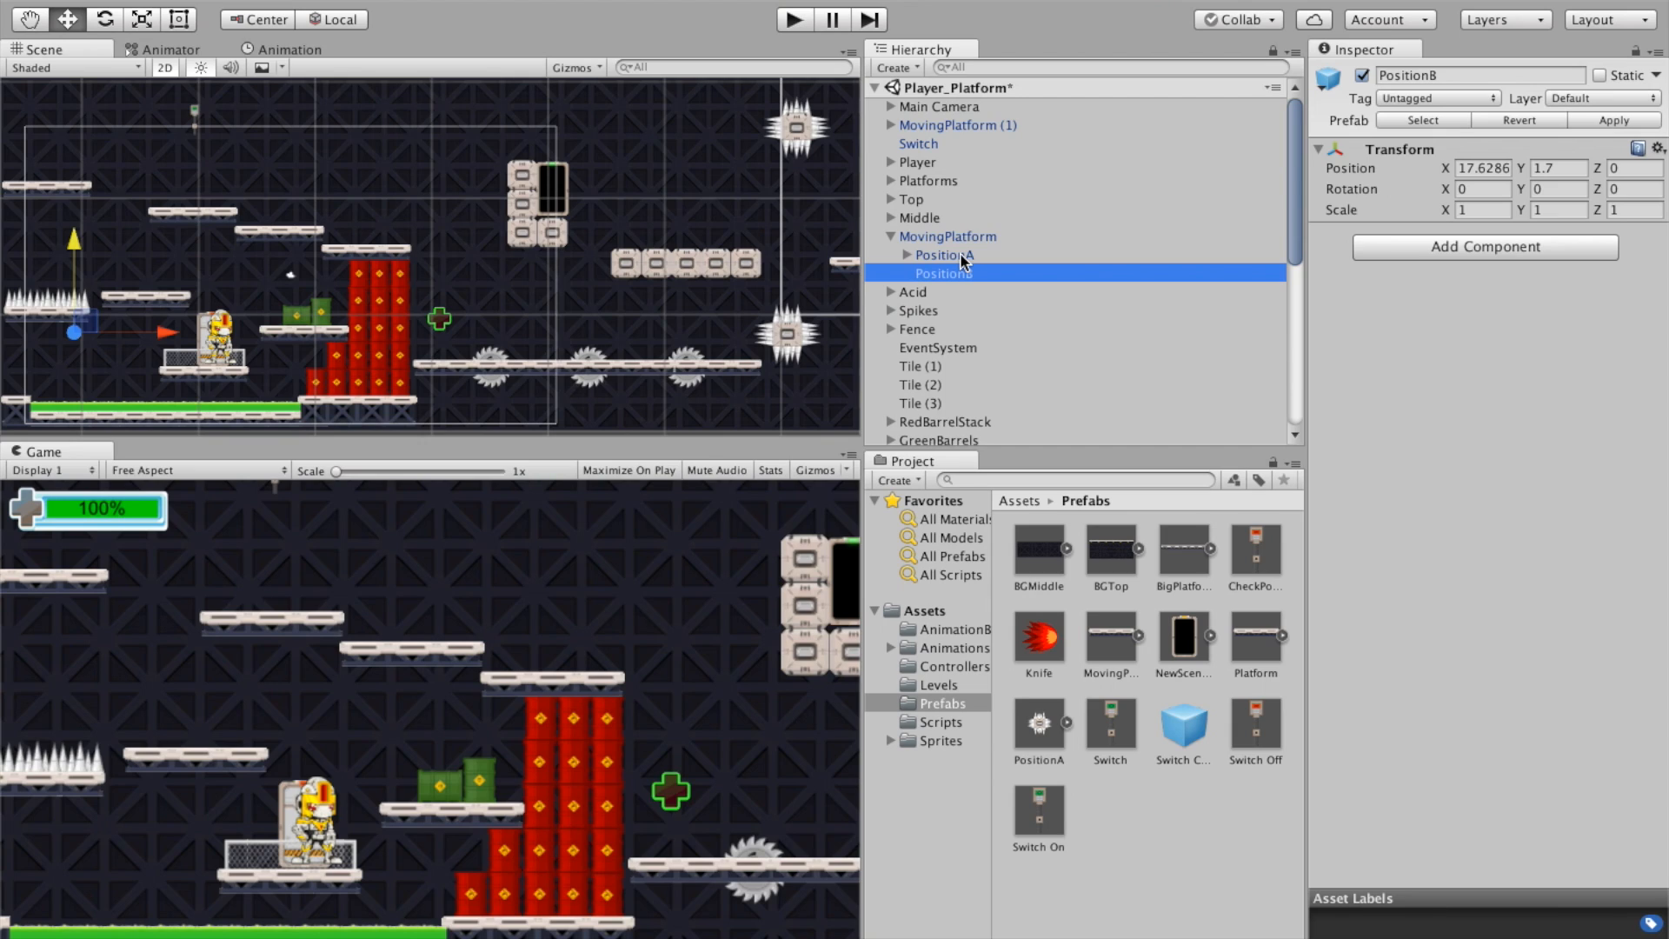
click(947, 236)
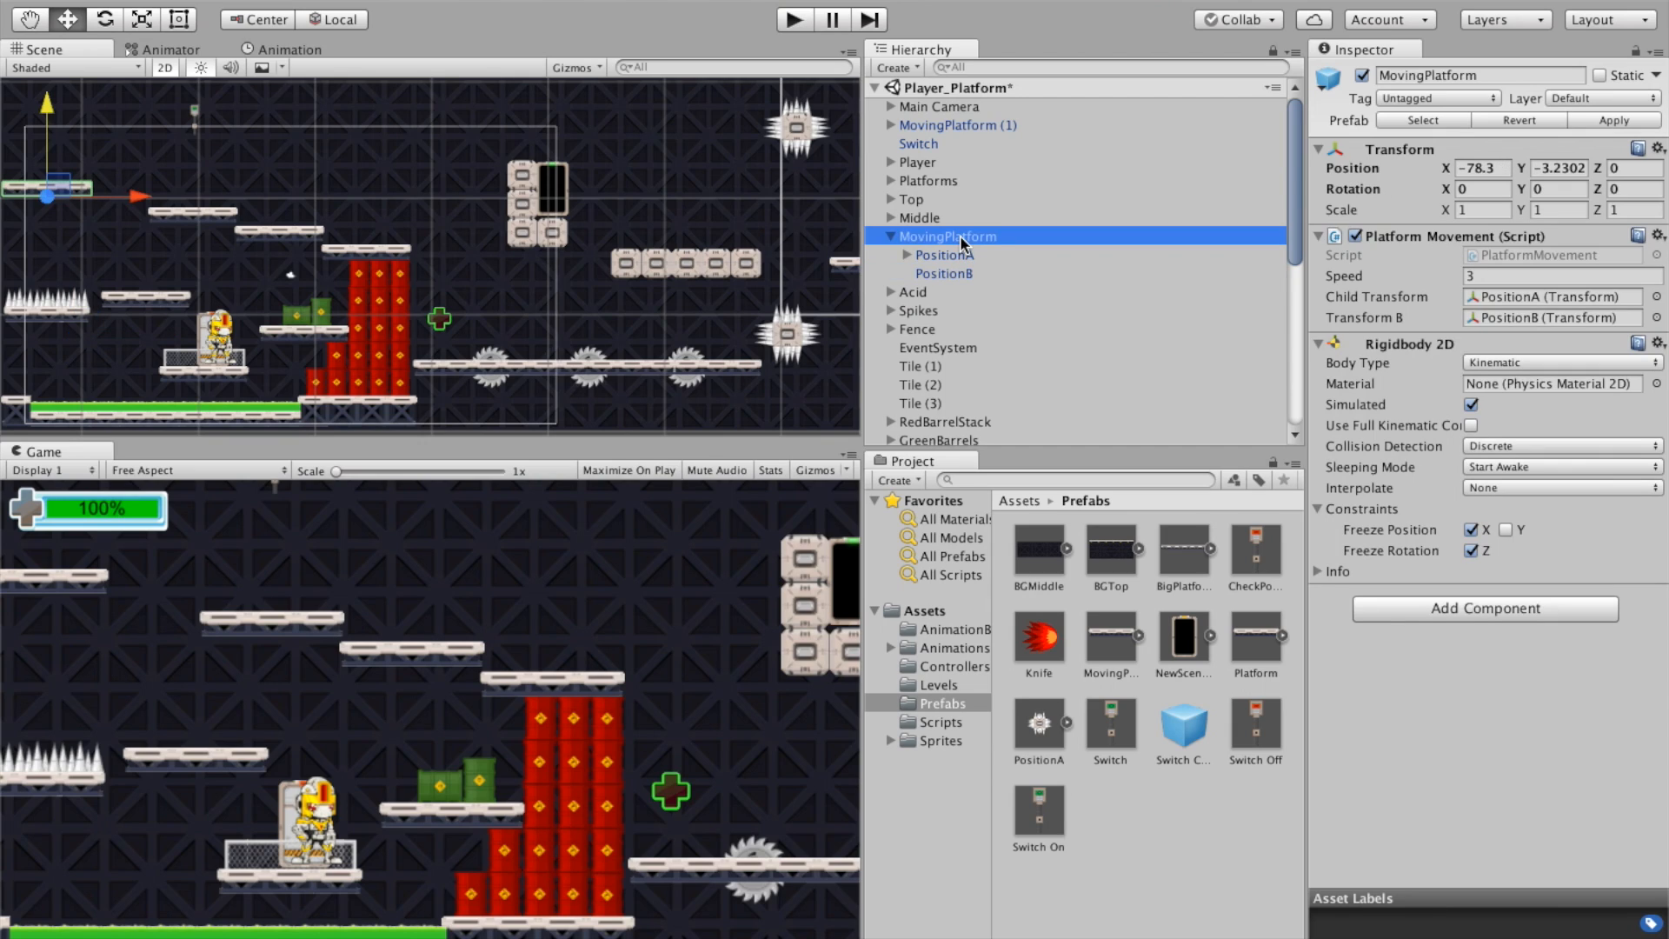
mouse_move(1527, 366)
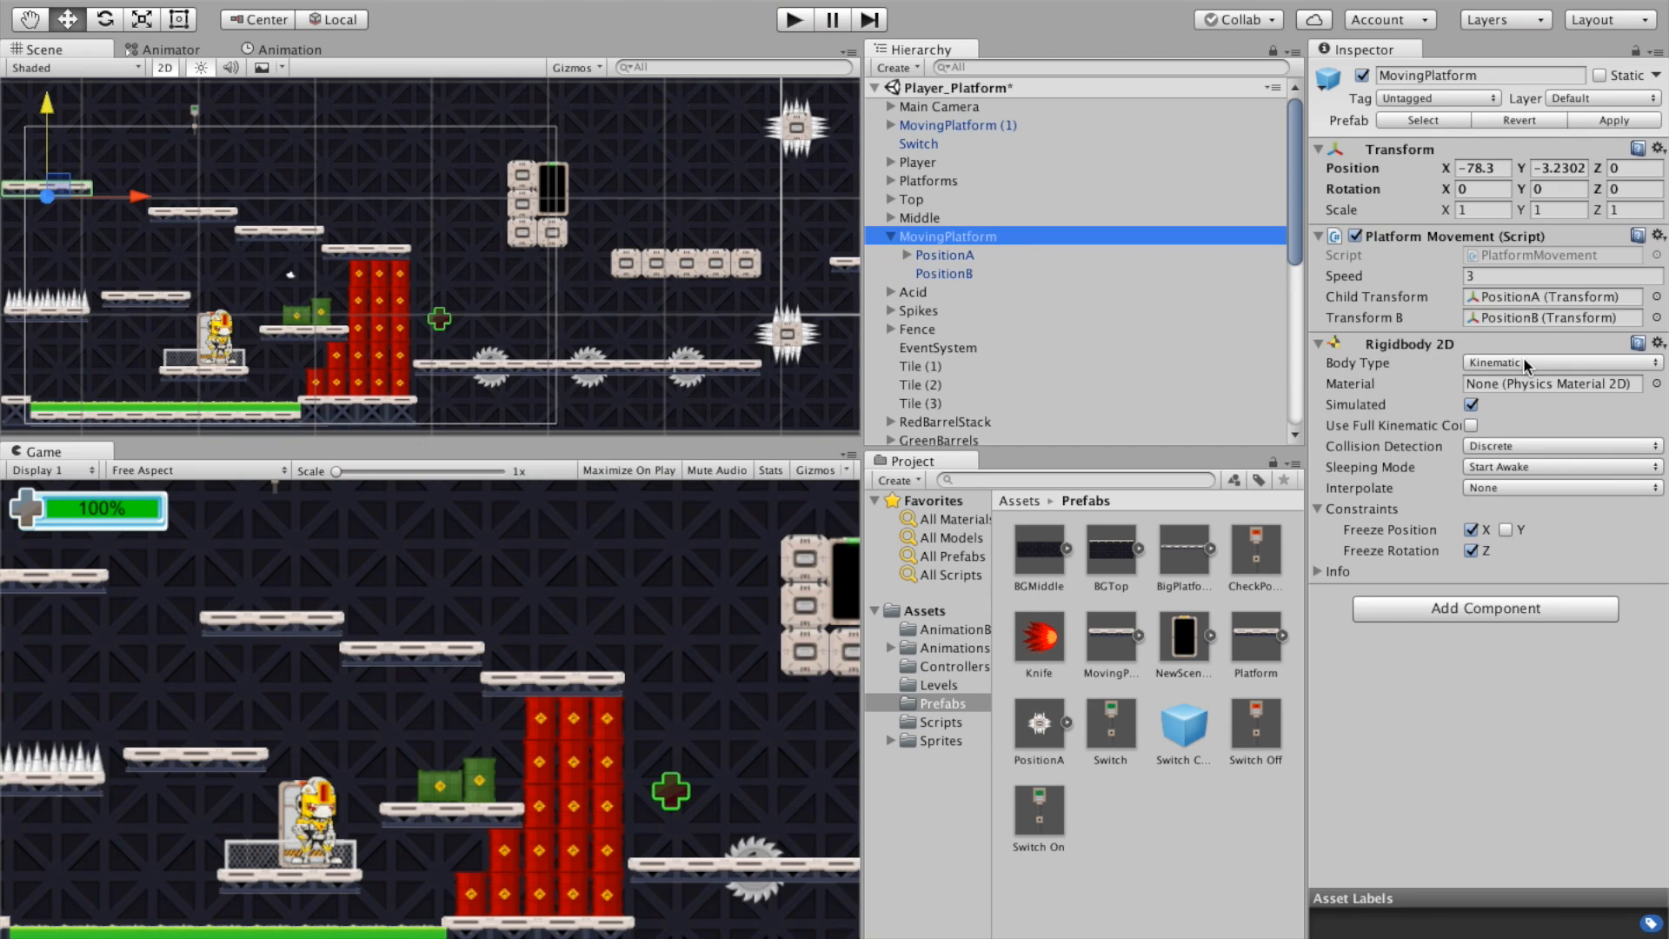
mouse_move(1447, 247)
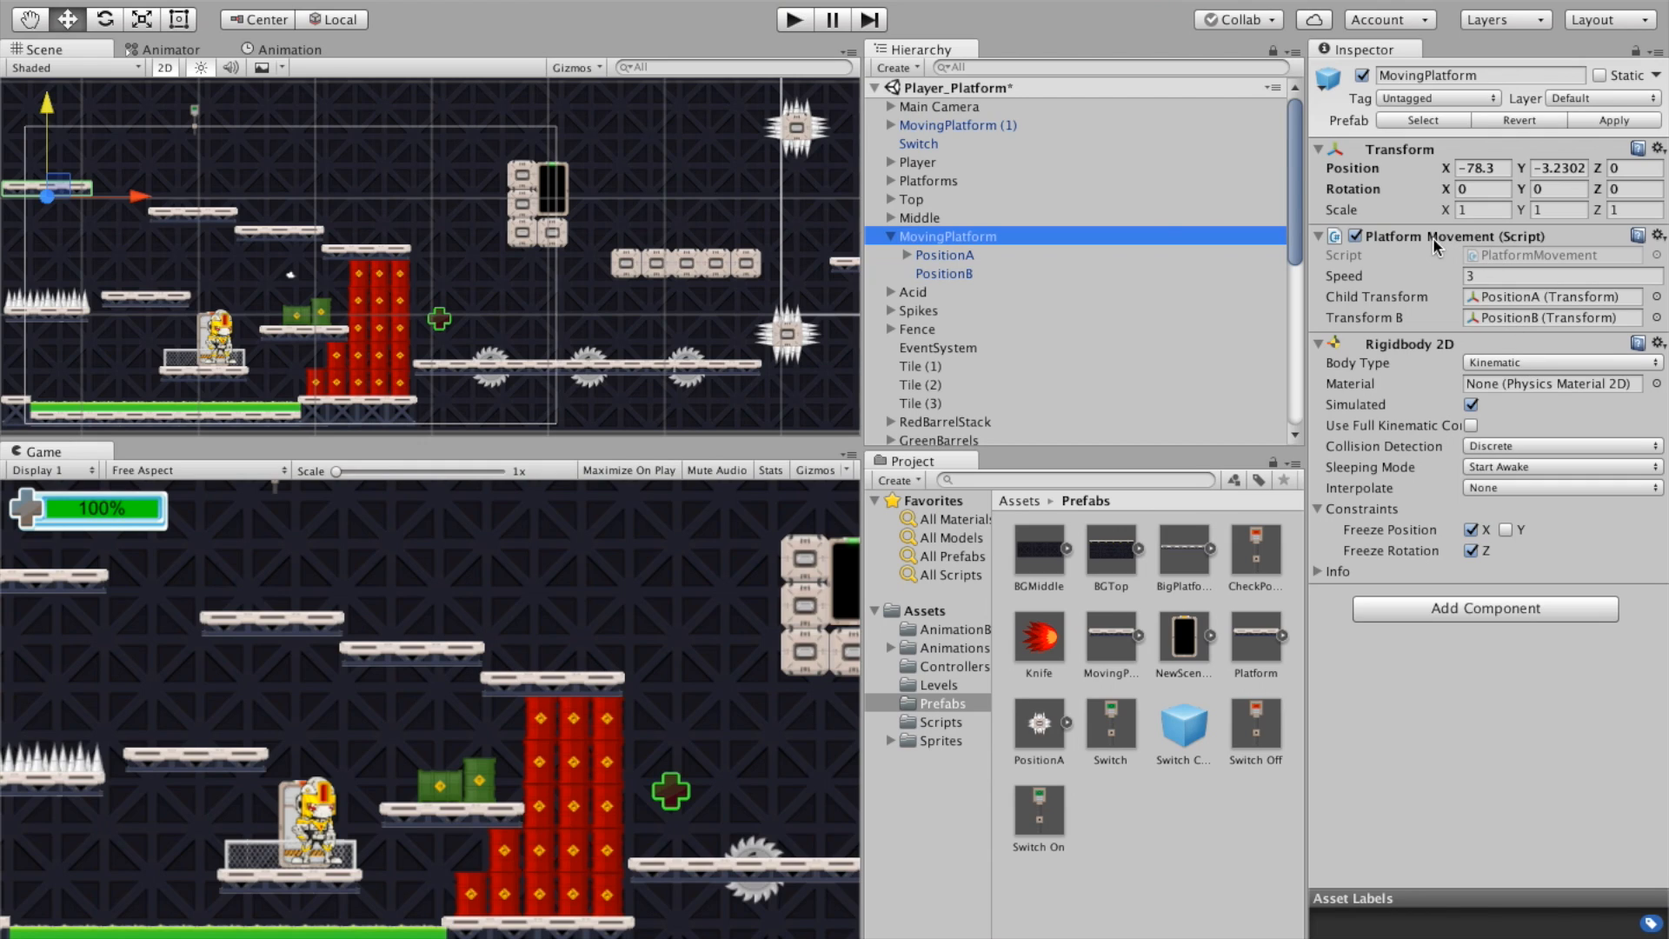
mouse_move(1436, 245)
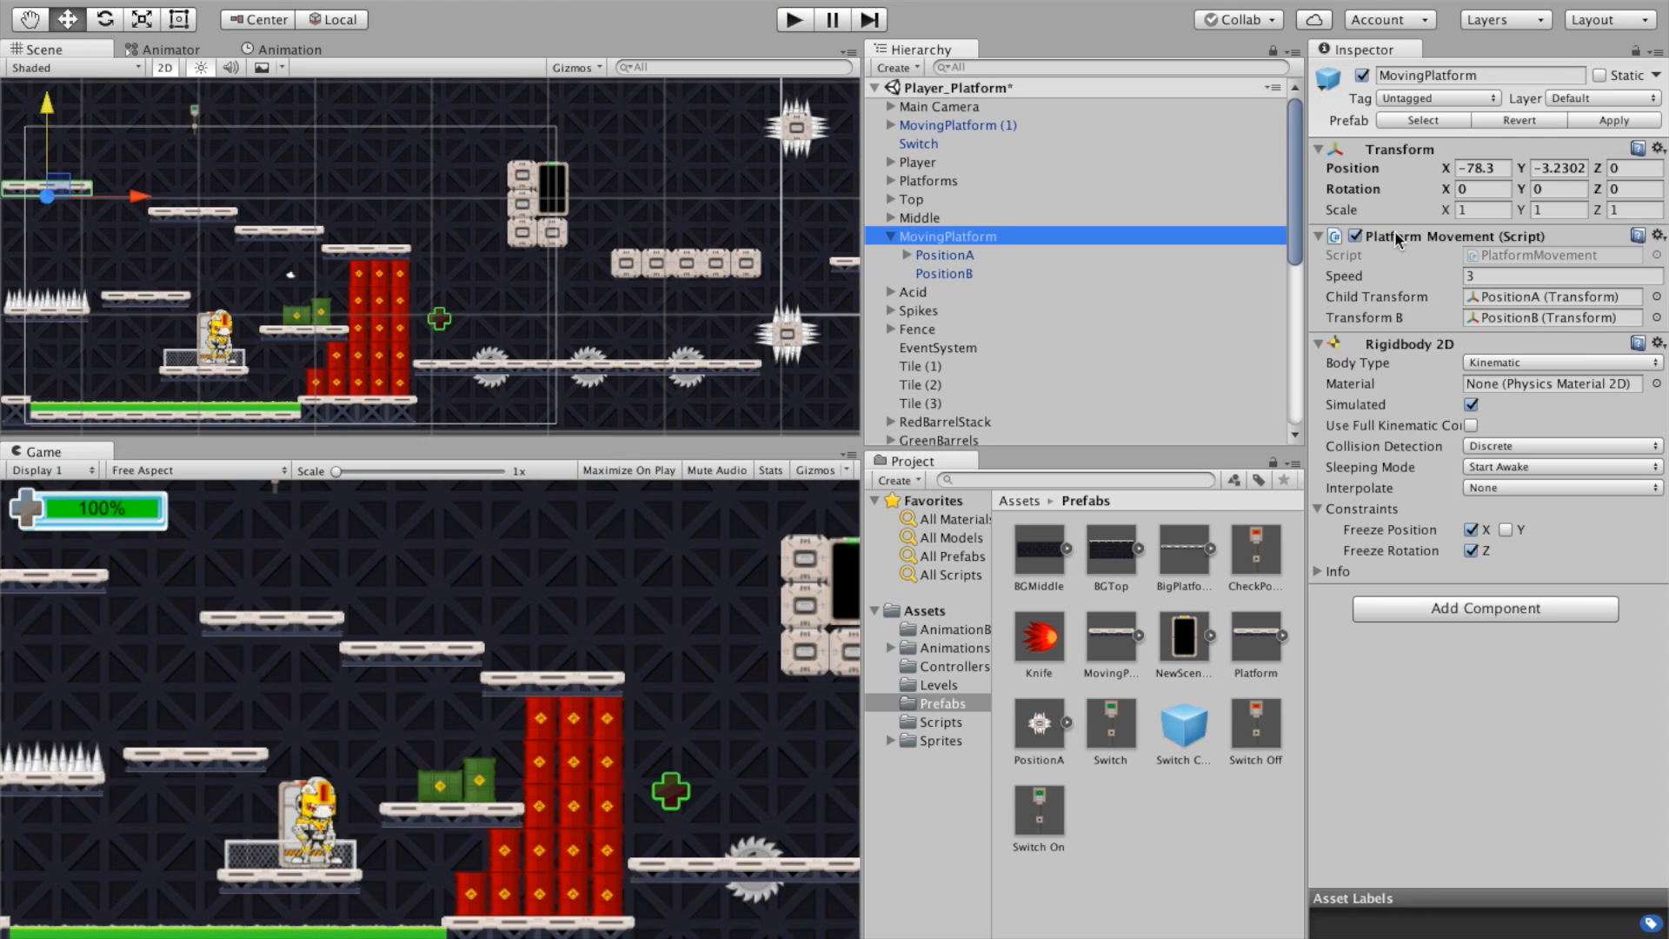
mouse_move(1416, 274)
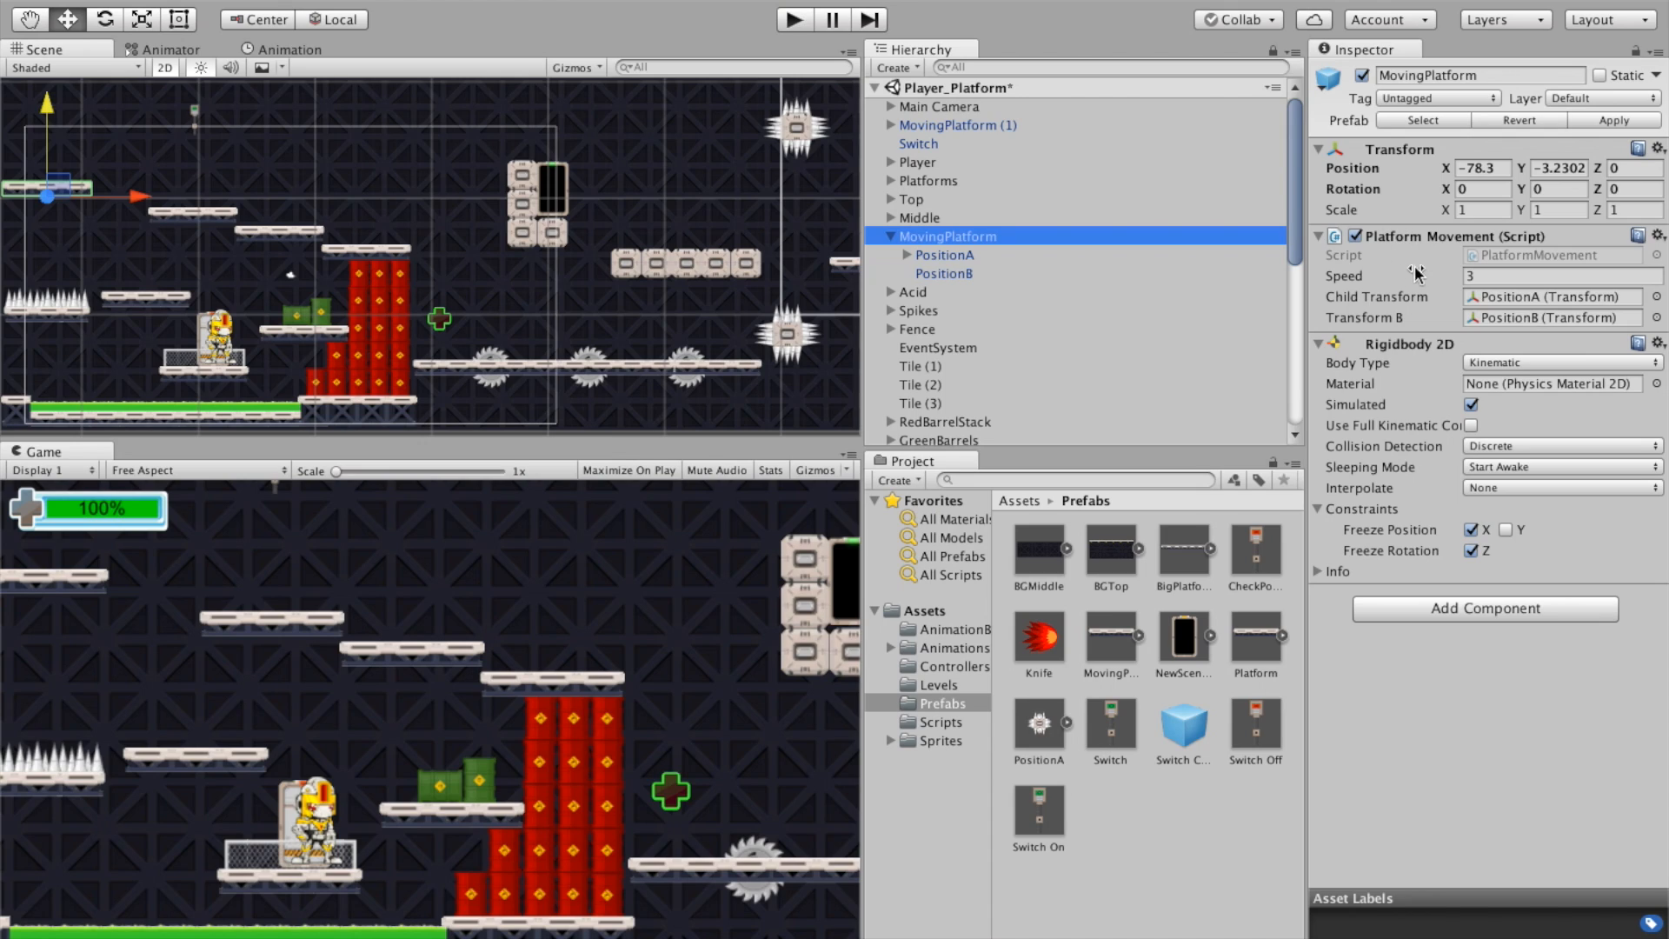
mouse_move(1424, 256)
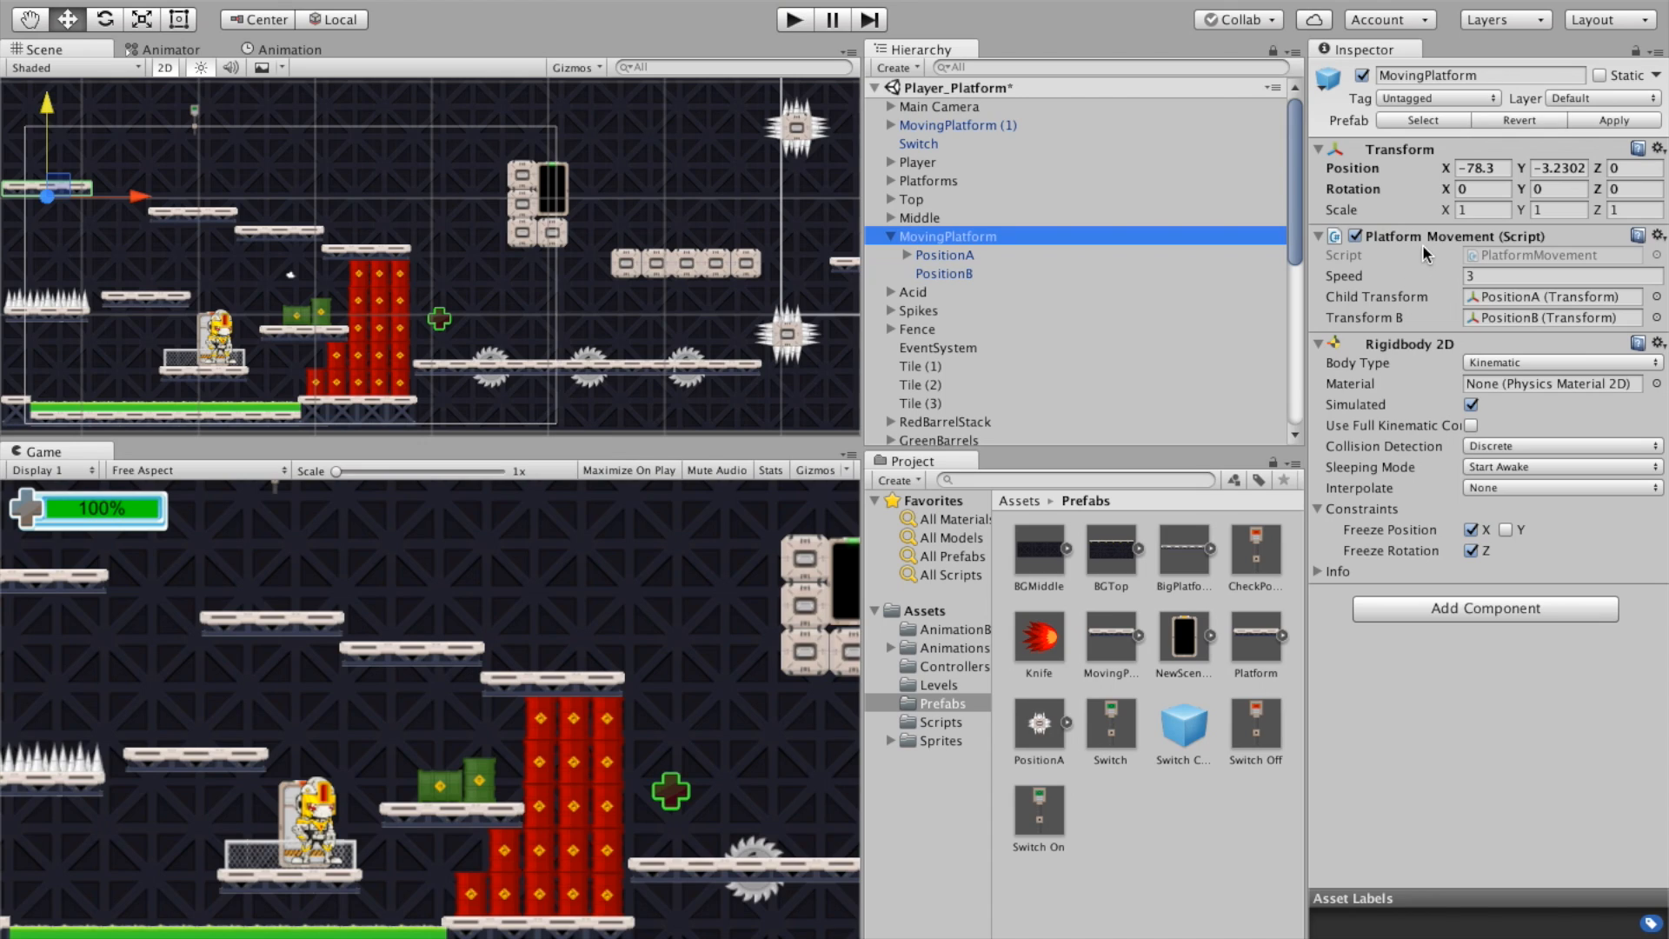
mouse_move(1419, 251)
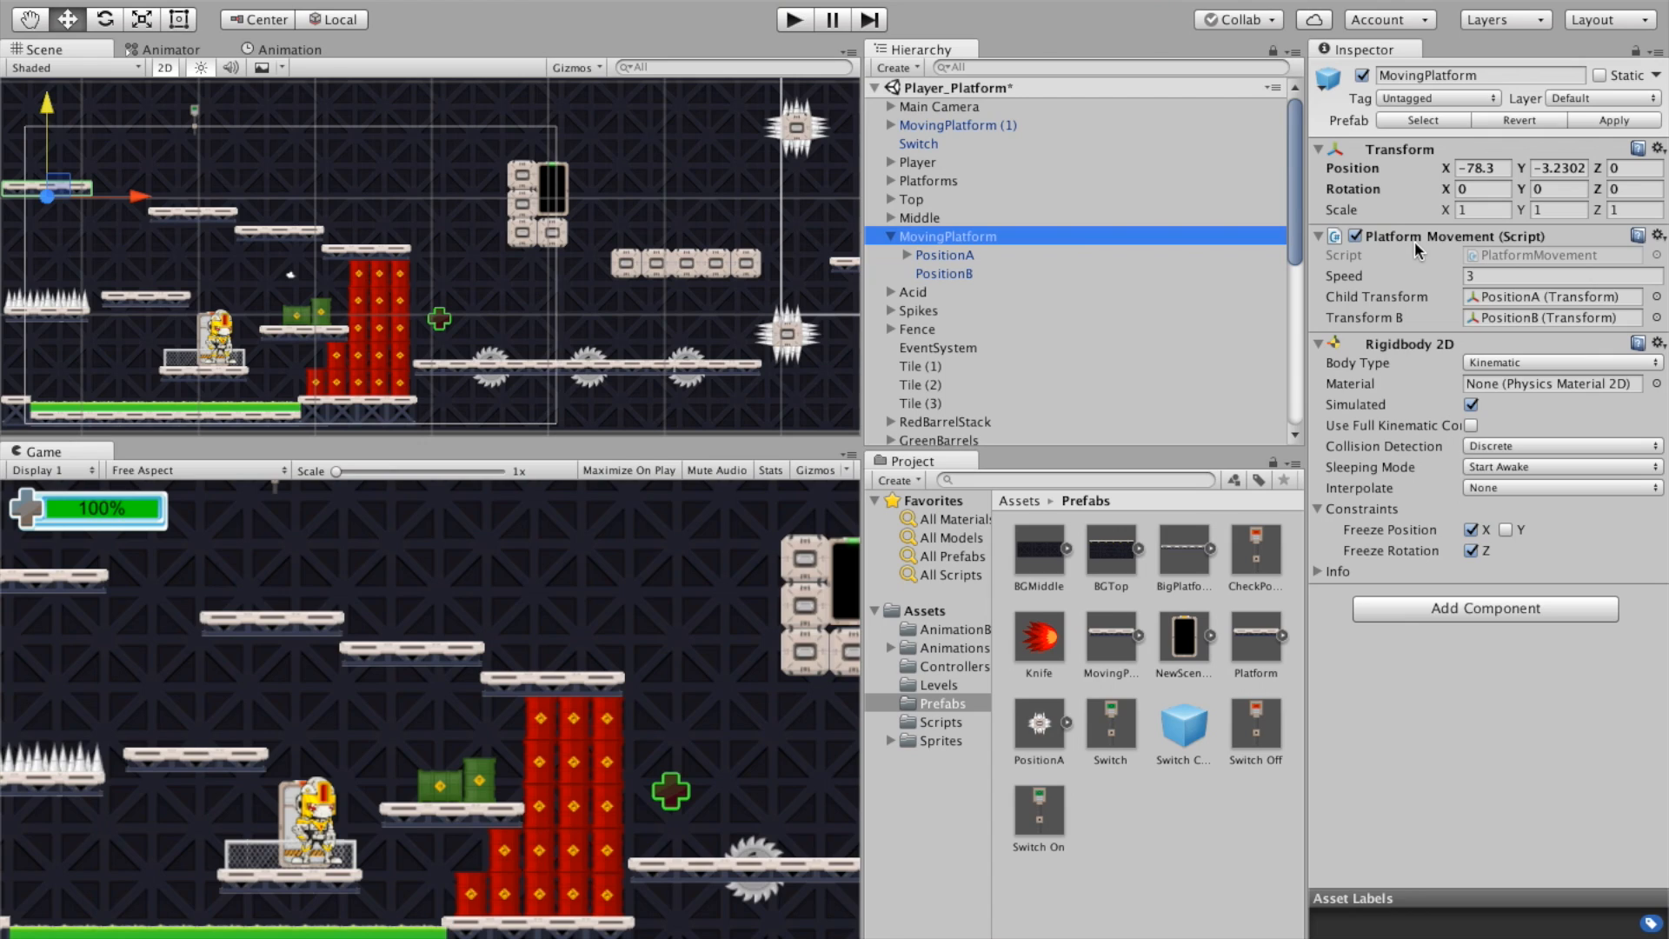
mouse_move(1419, 251)
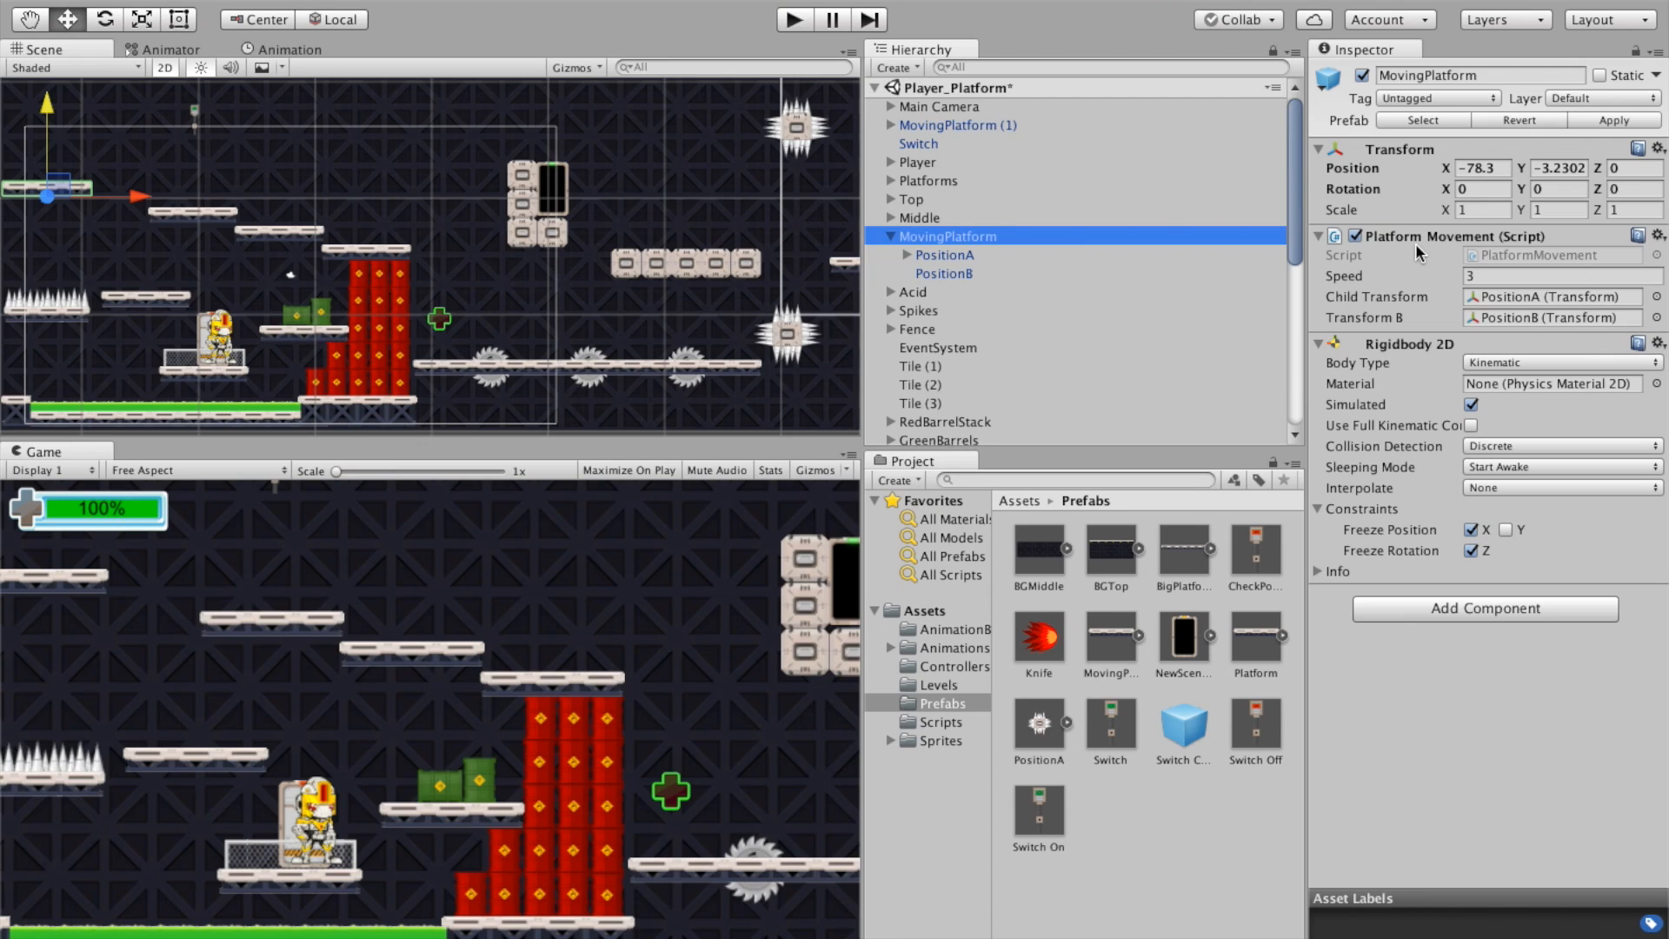
mouse_move(1428, 396)
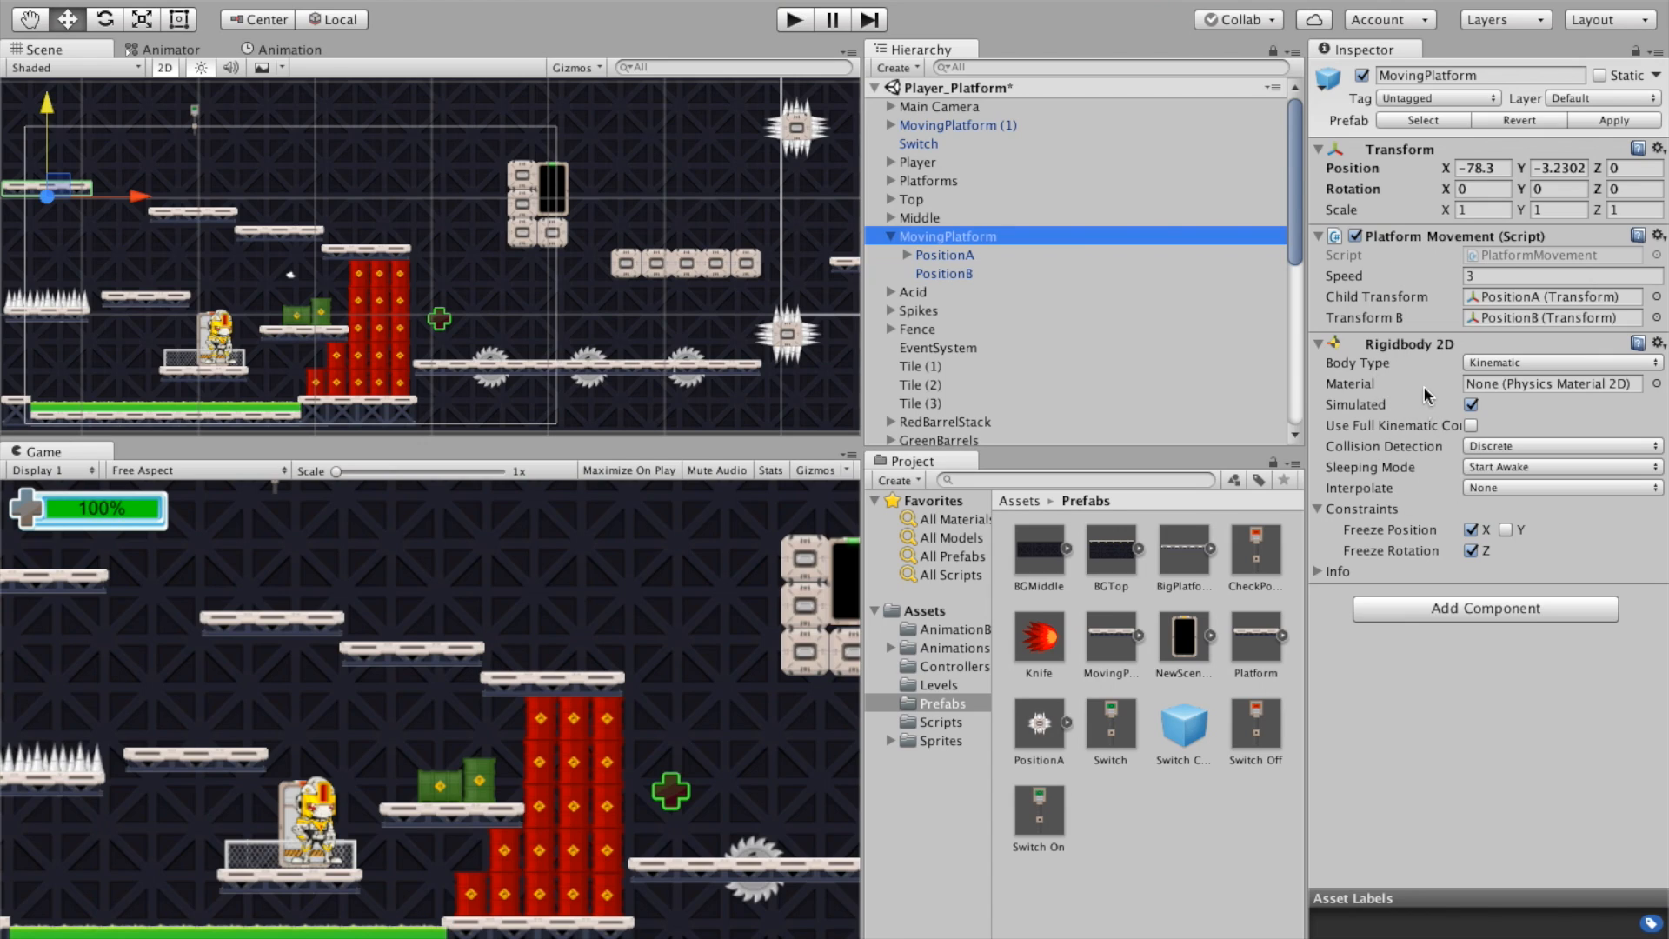
mouse_move(1451, 418)
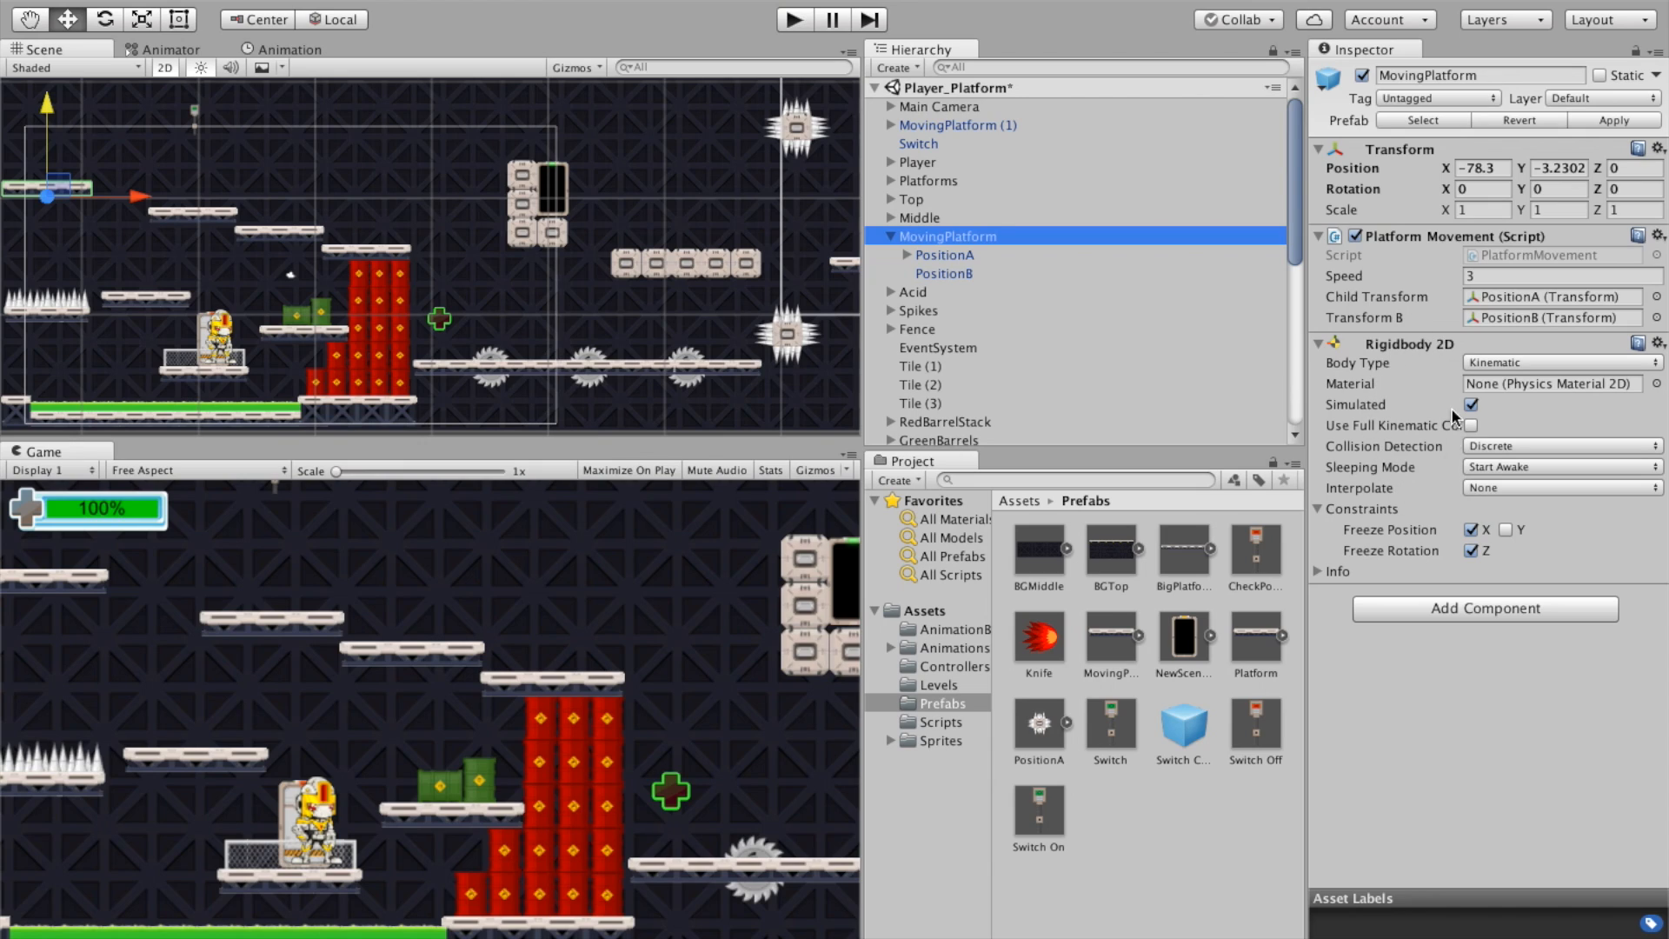
mouse_move(1418, 473)
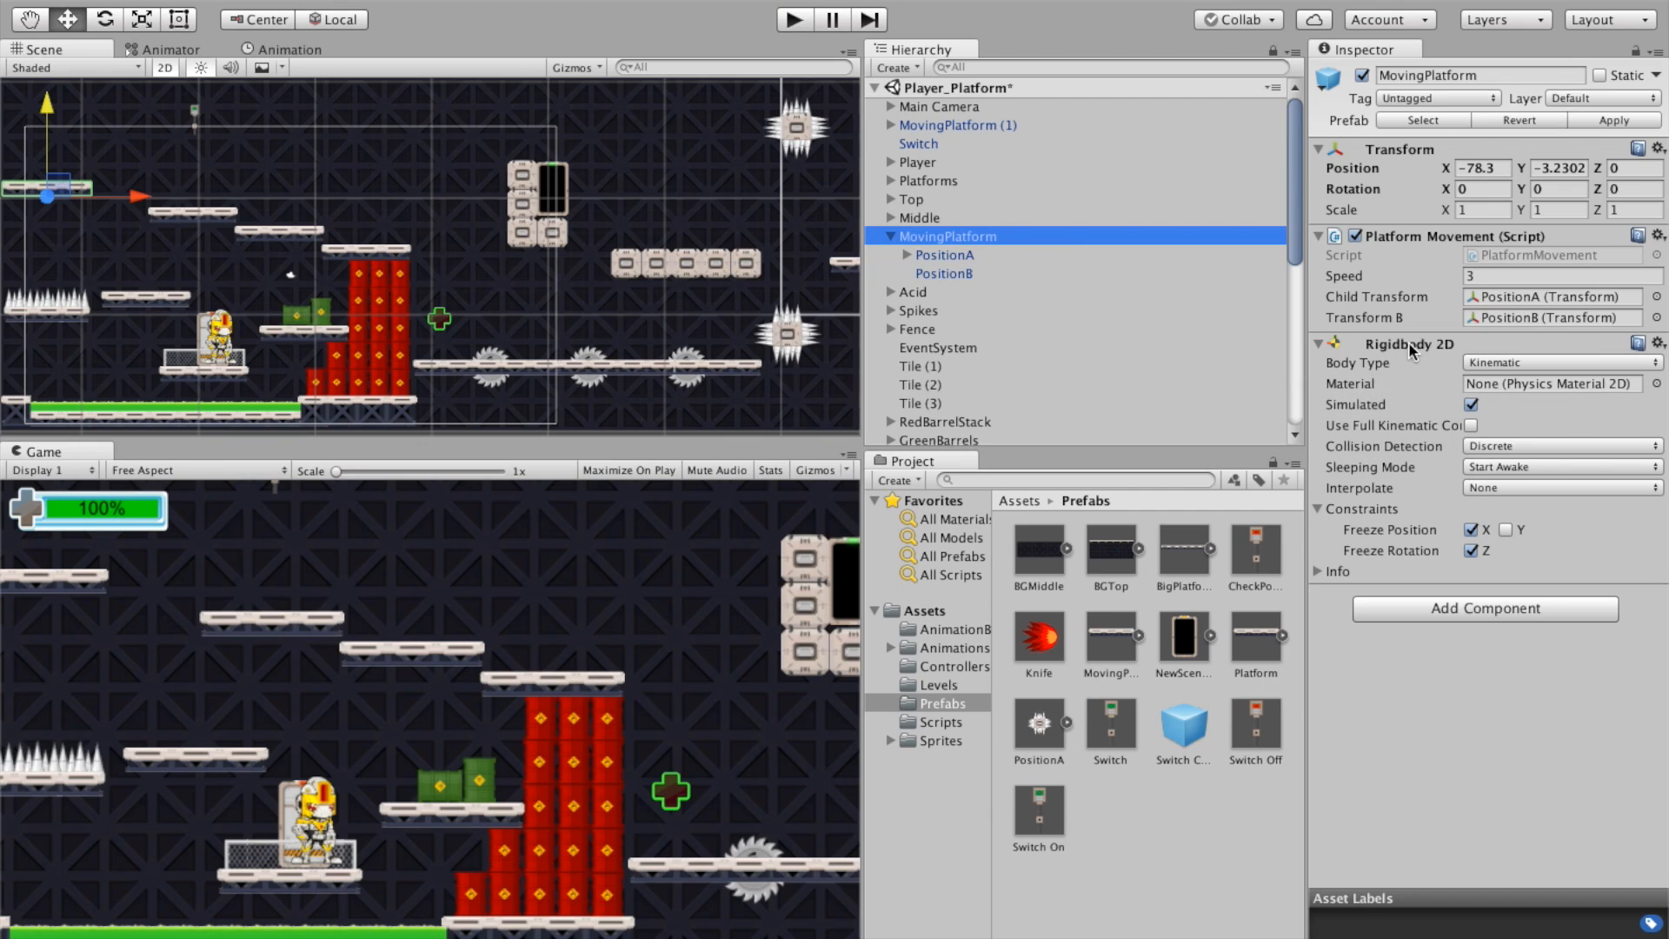
mouse_move(945, 259)
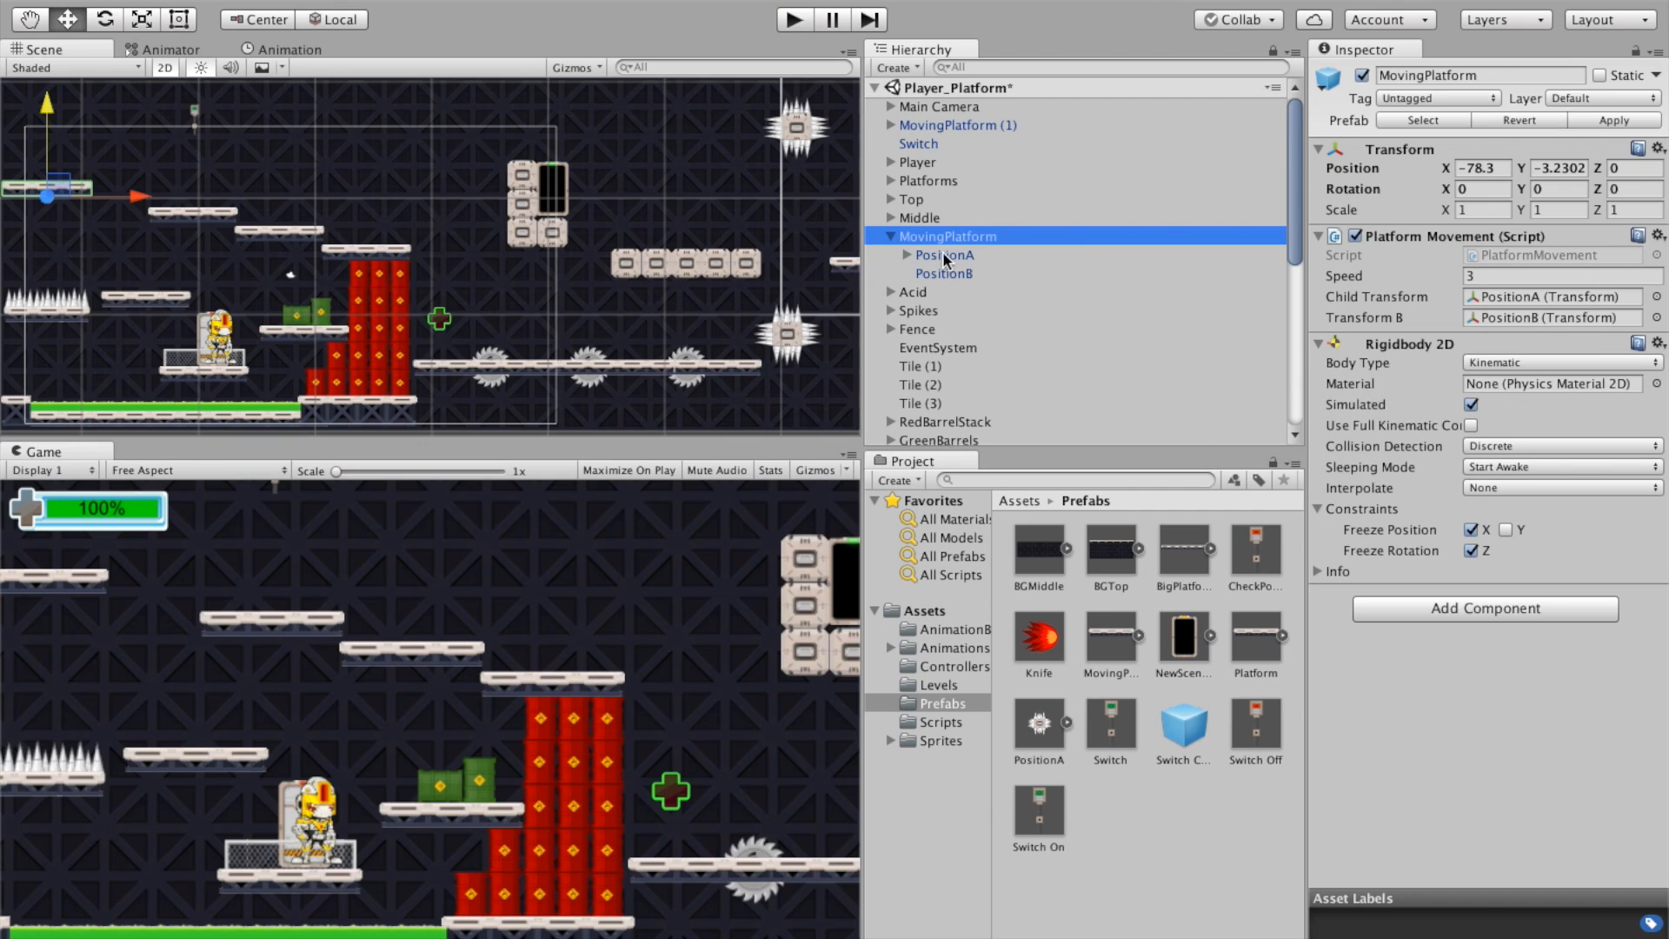
Step: Select PositionA and view its Platform Effector 2D collider mask: Platform and Falling
click(942, 255)
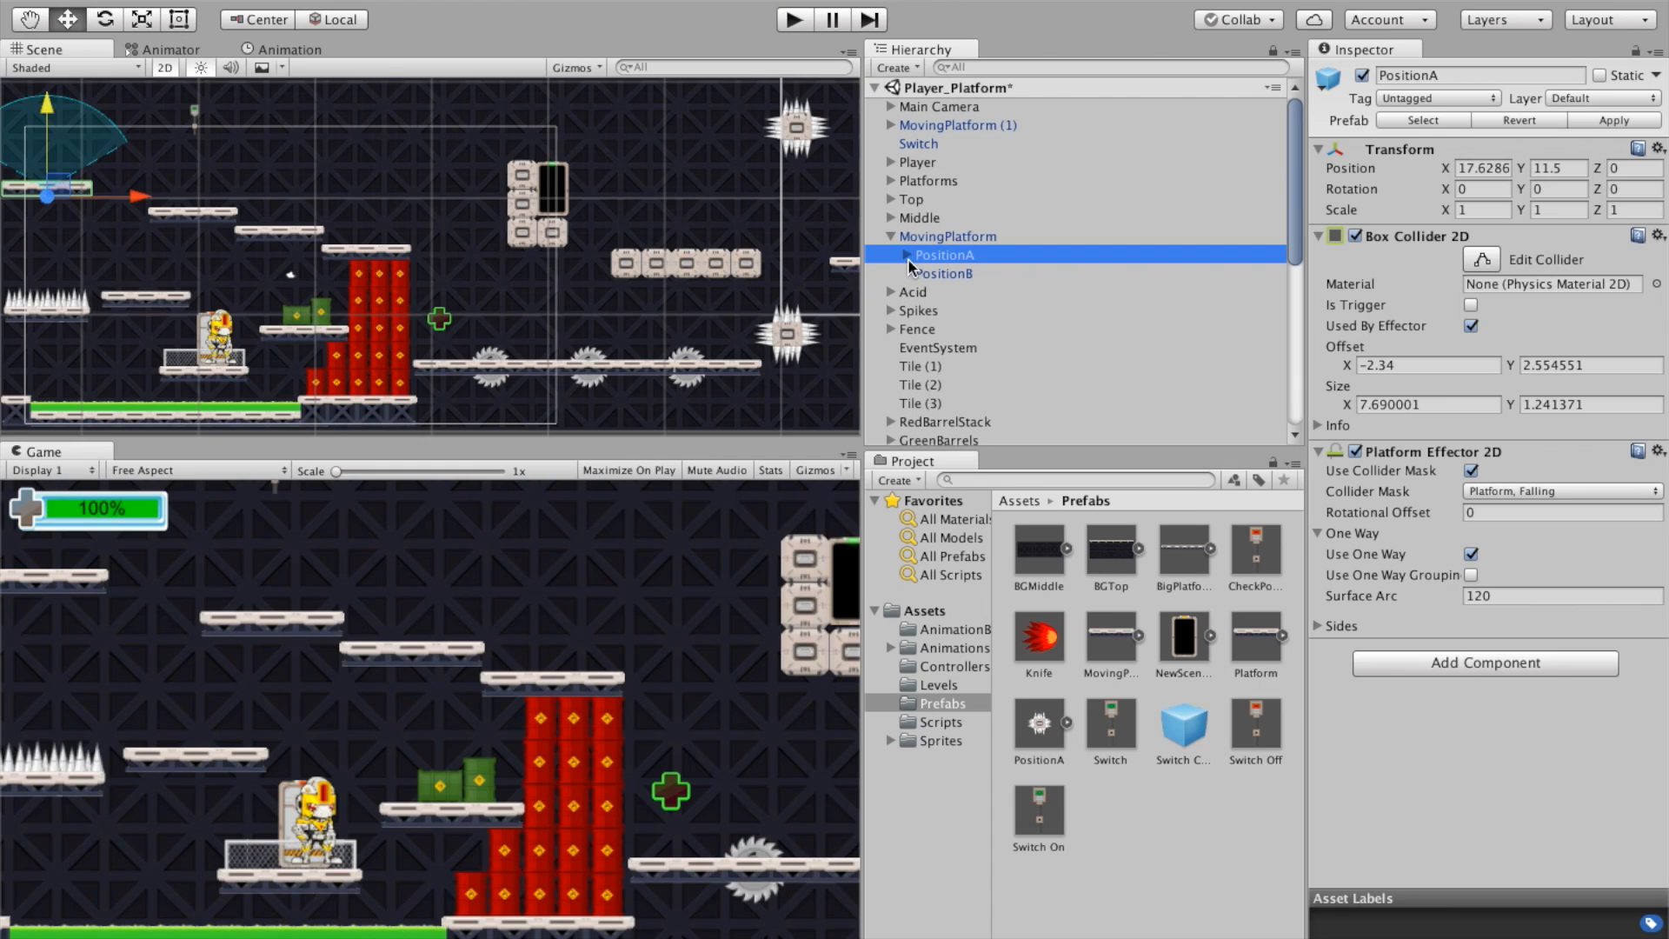
mouse_move(1497, 266)
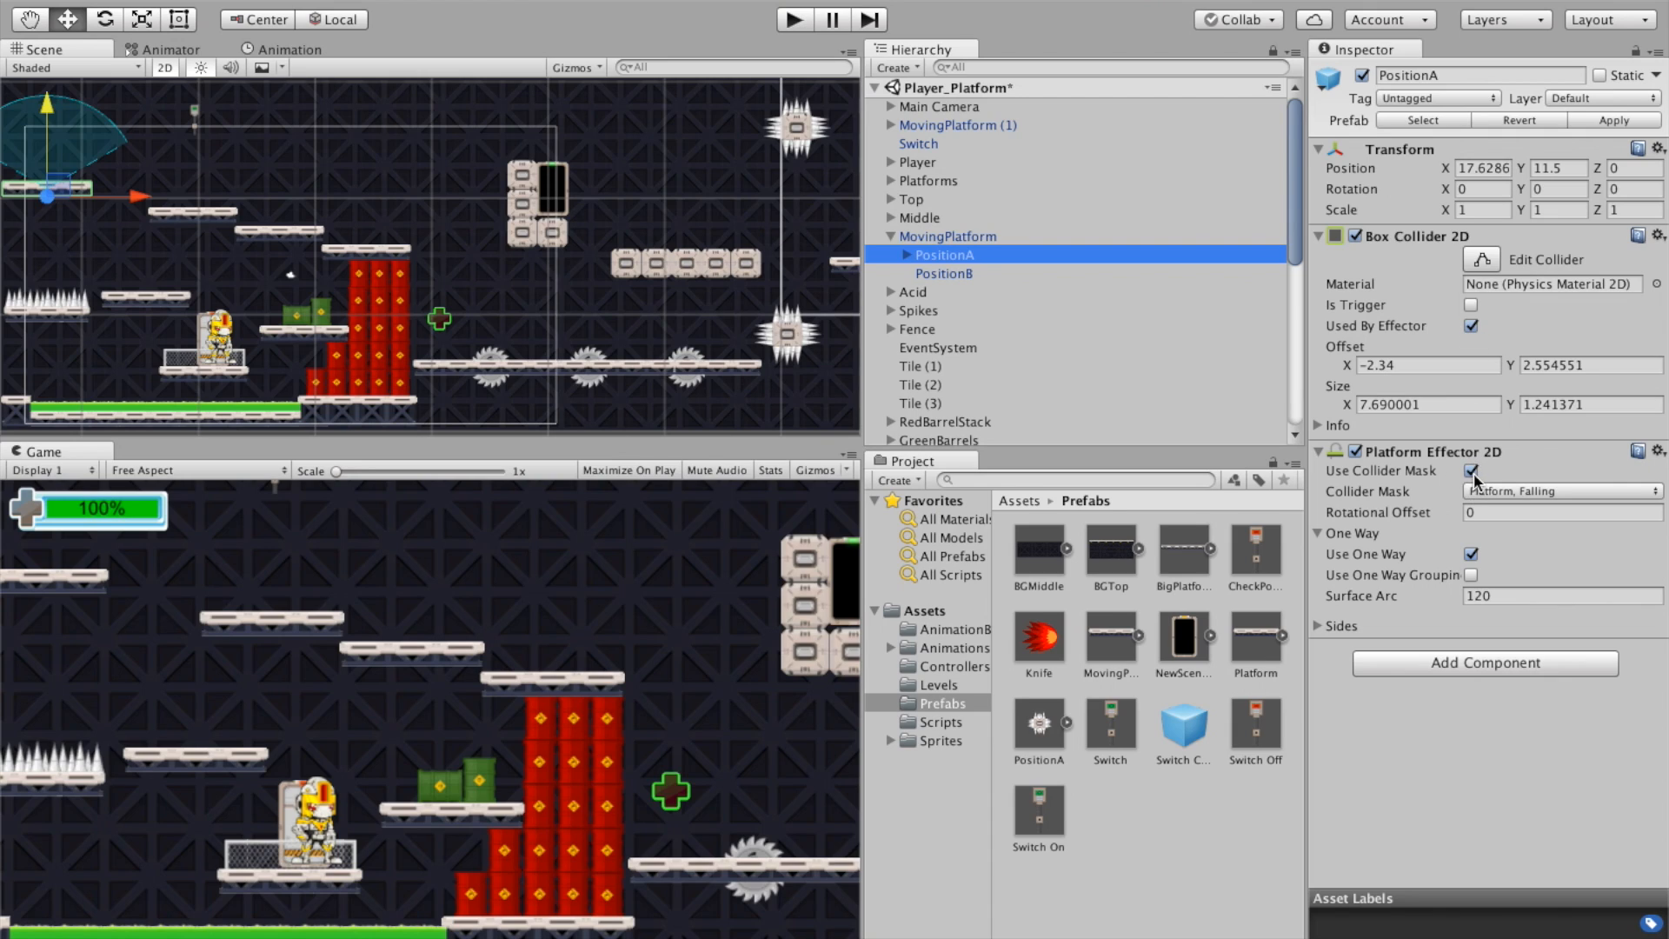
mouse_move(1600, 497)
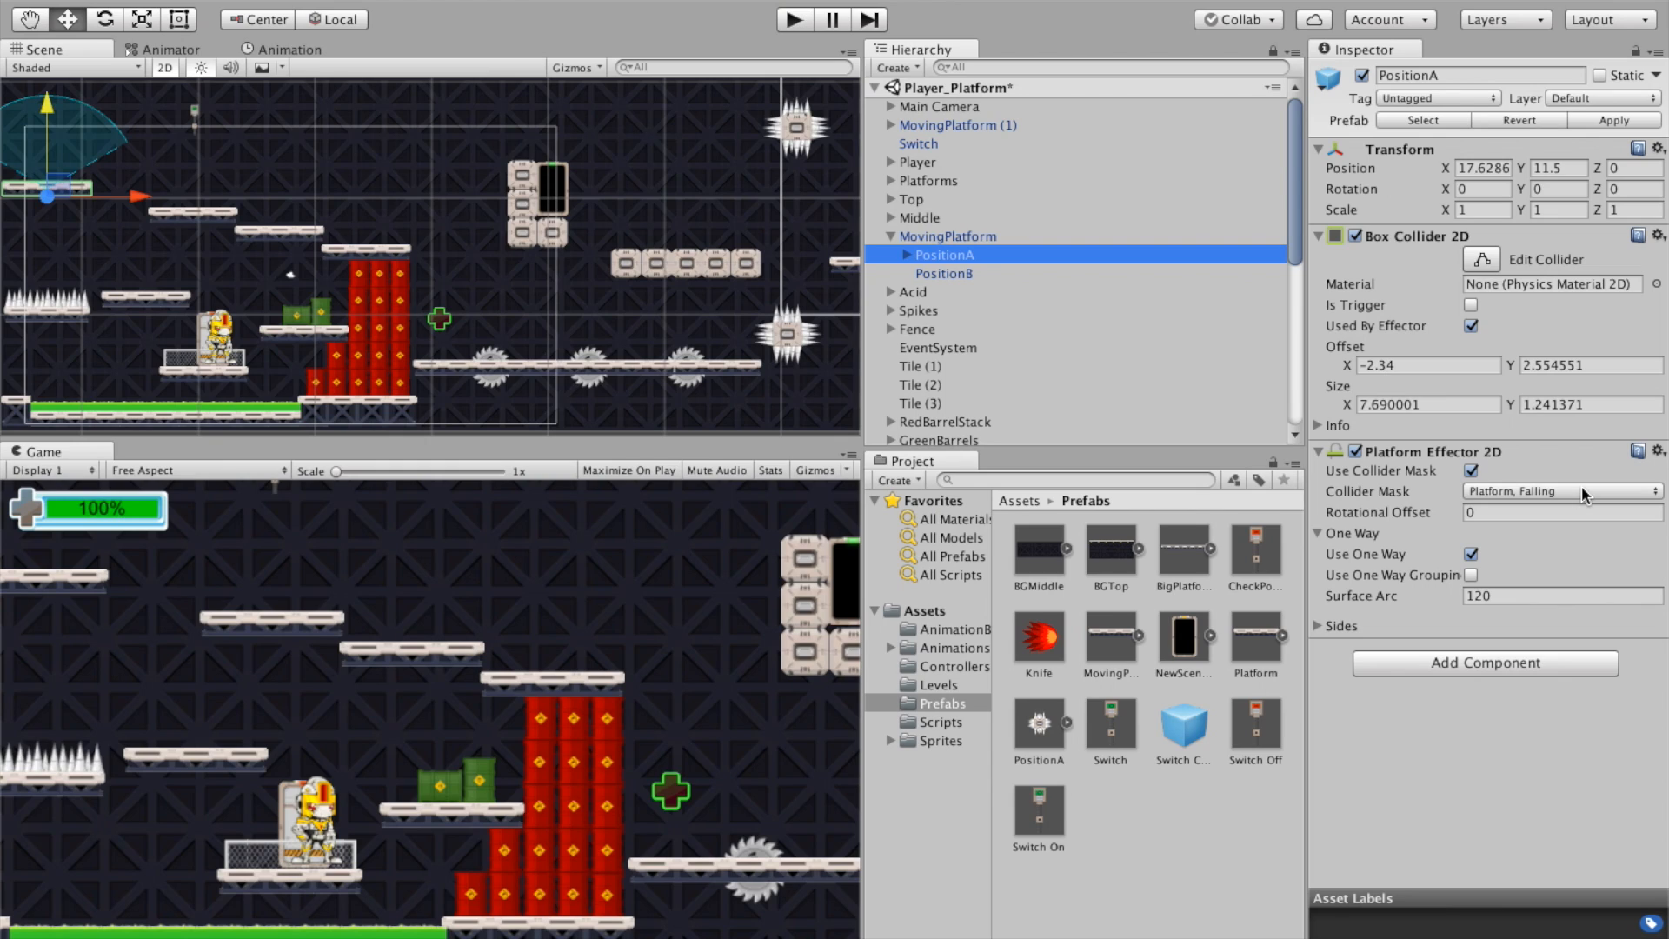
click(1562, 490)
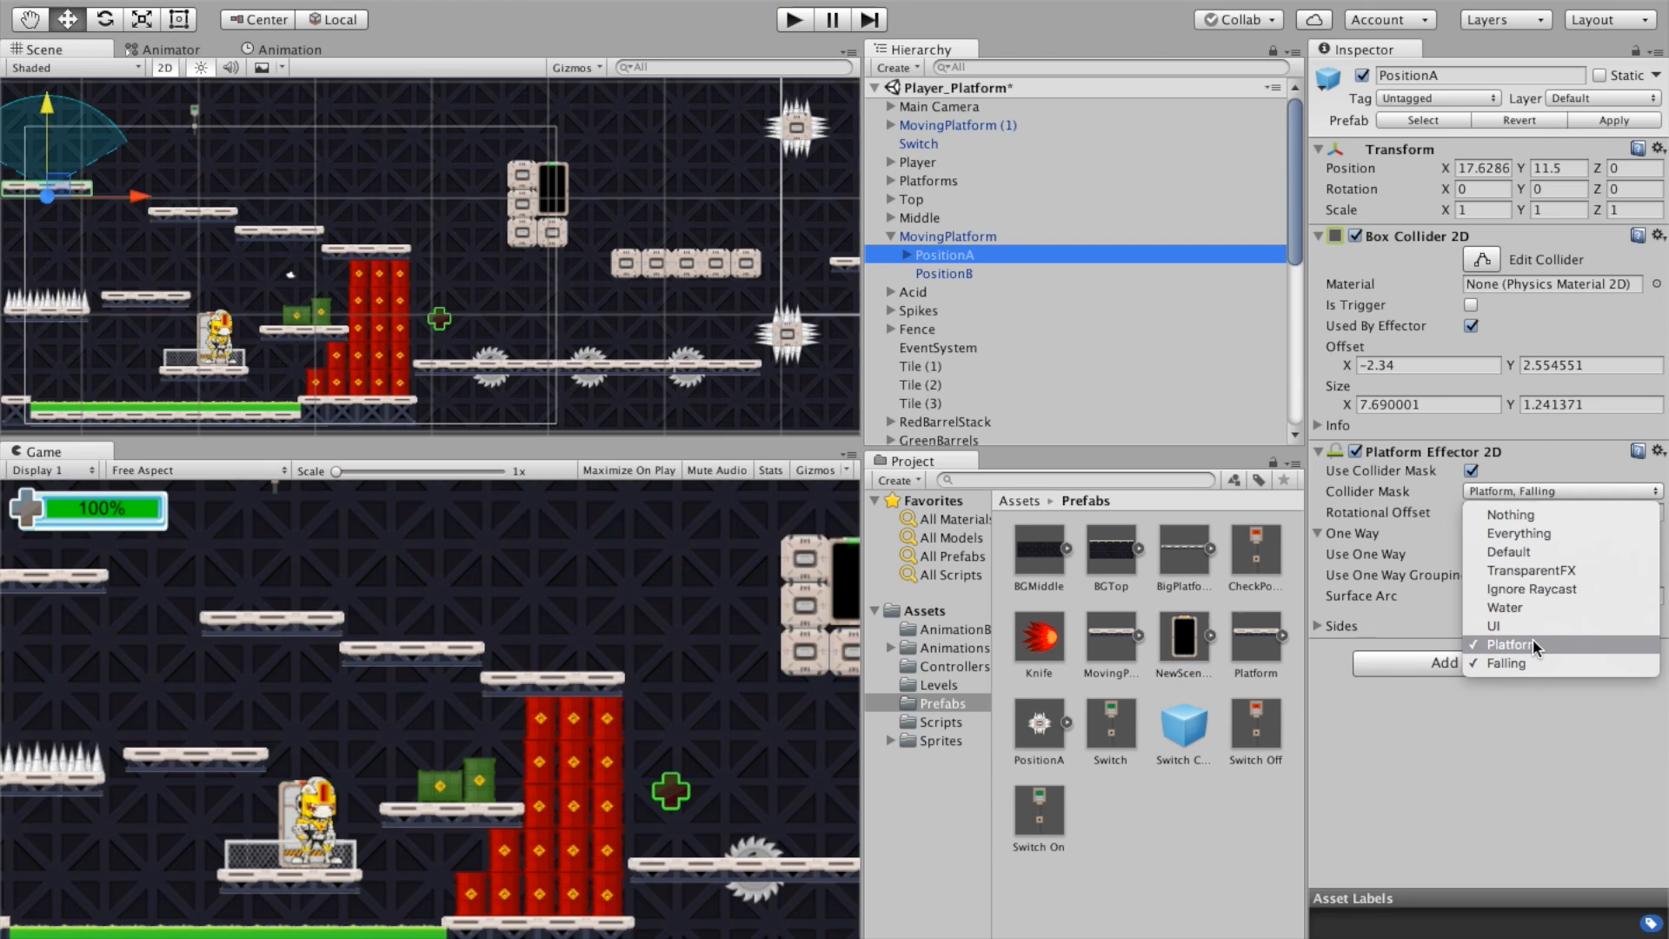
mouse_move(1544, 651)
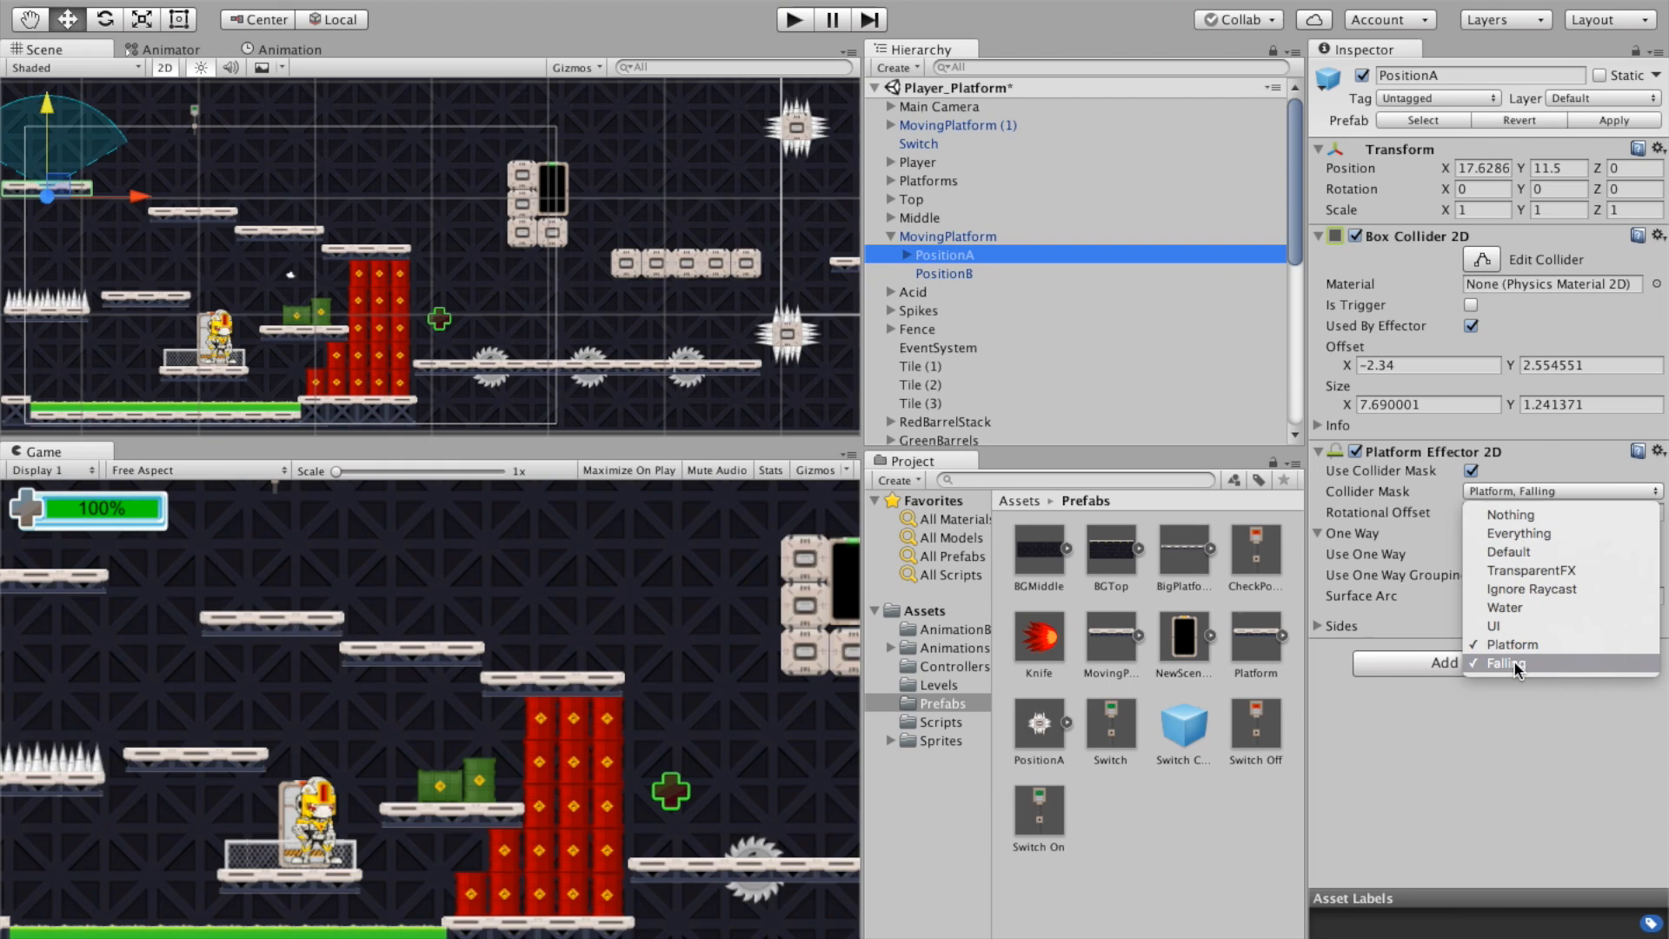
mouse_move(1517, 650)
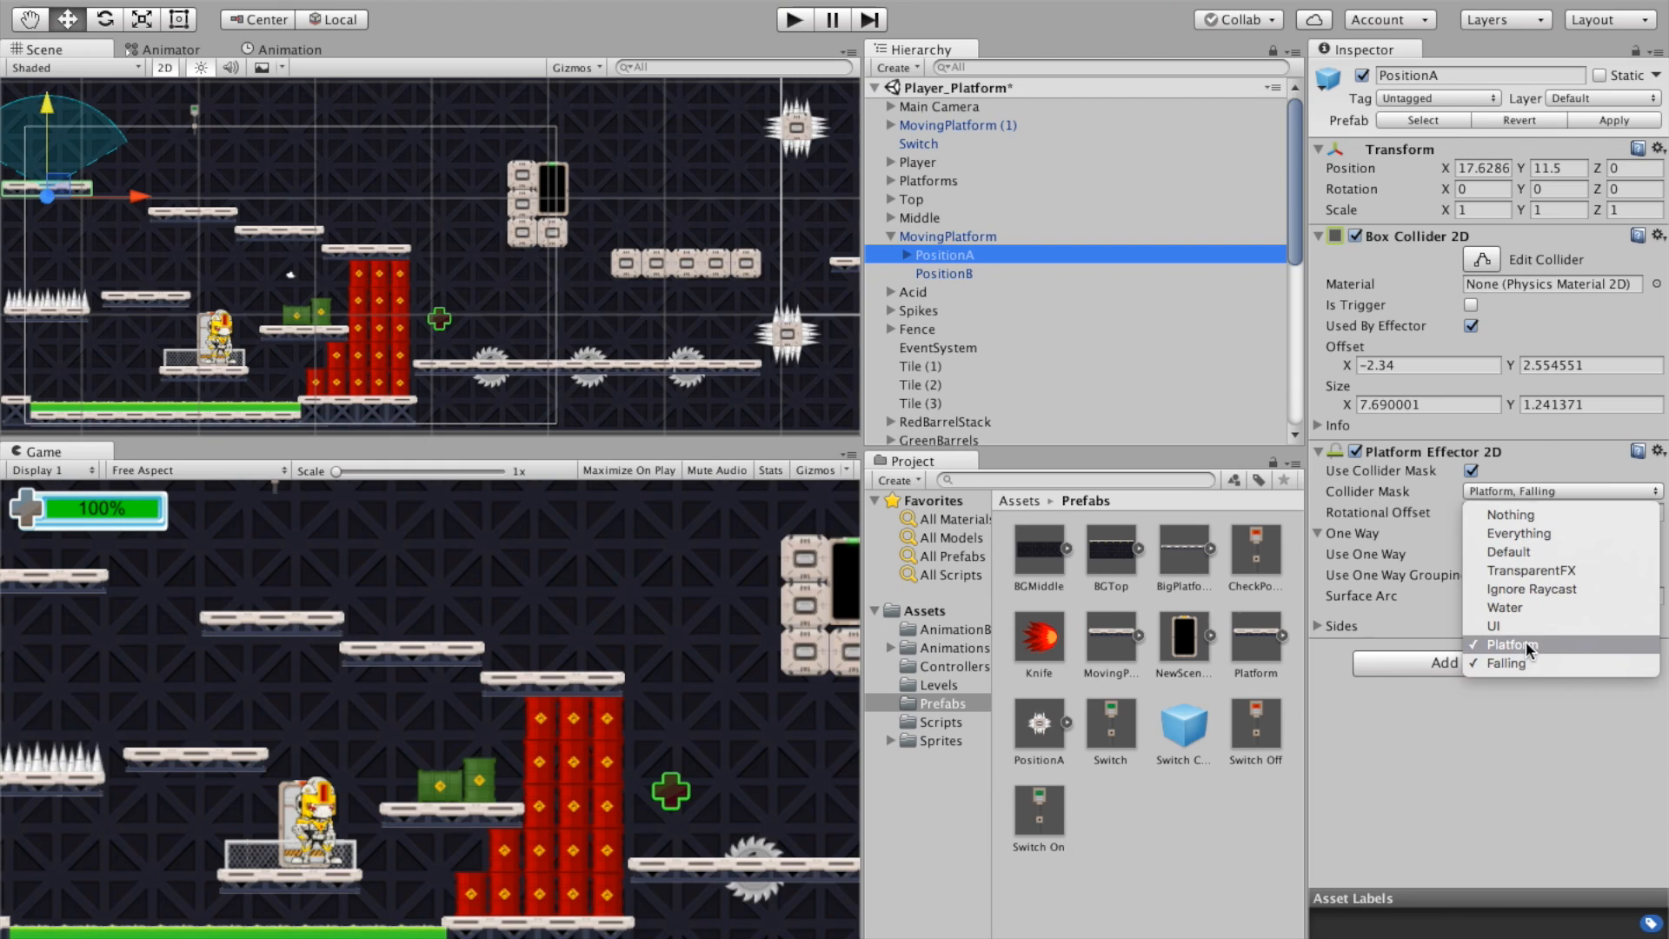
mouse_move(1525, 657)
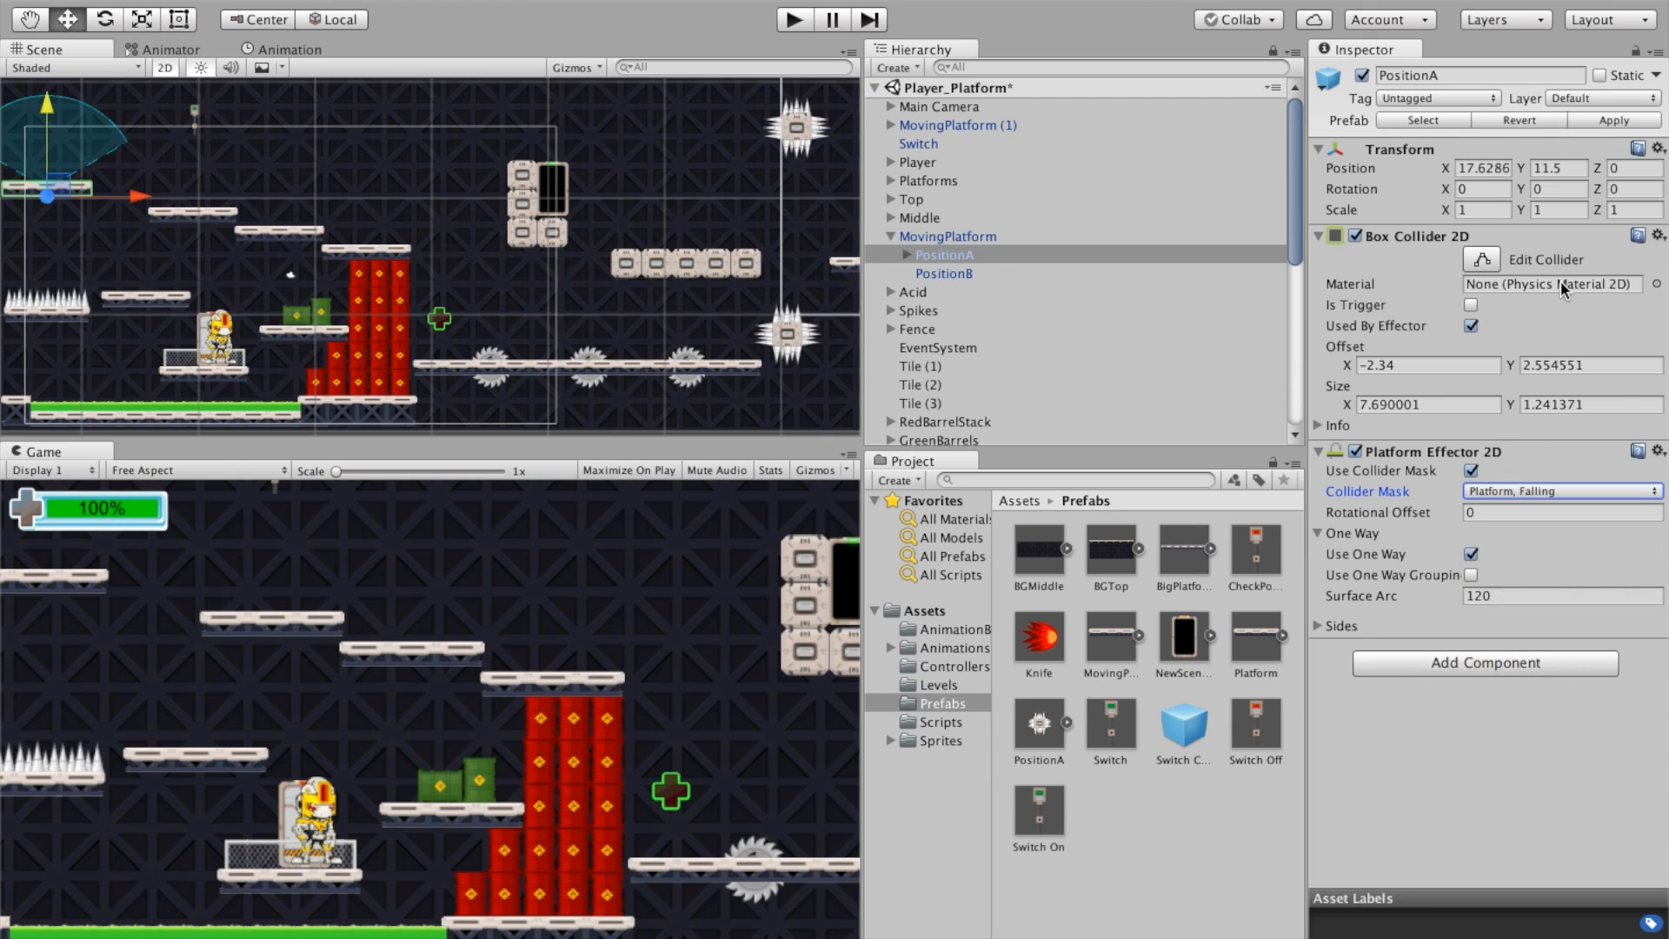
mouse_move(1625, 99)
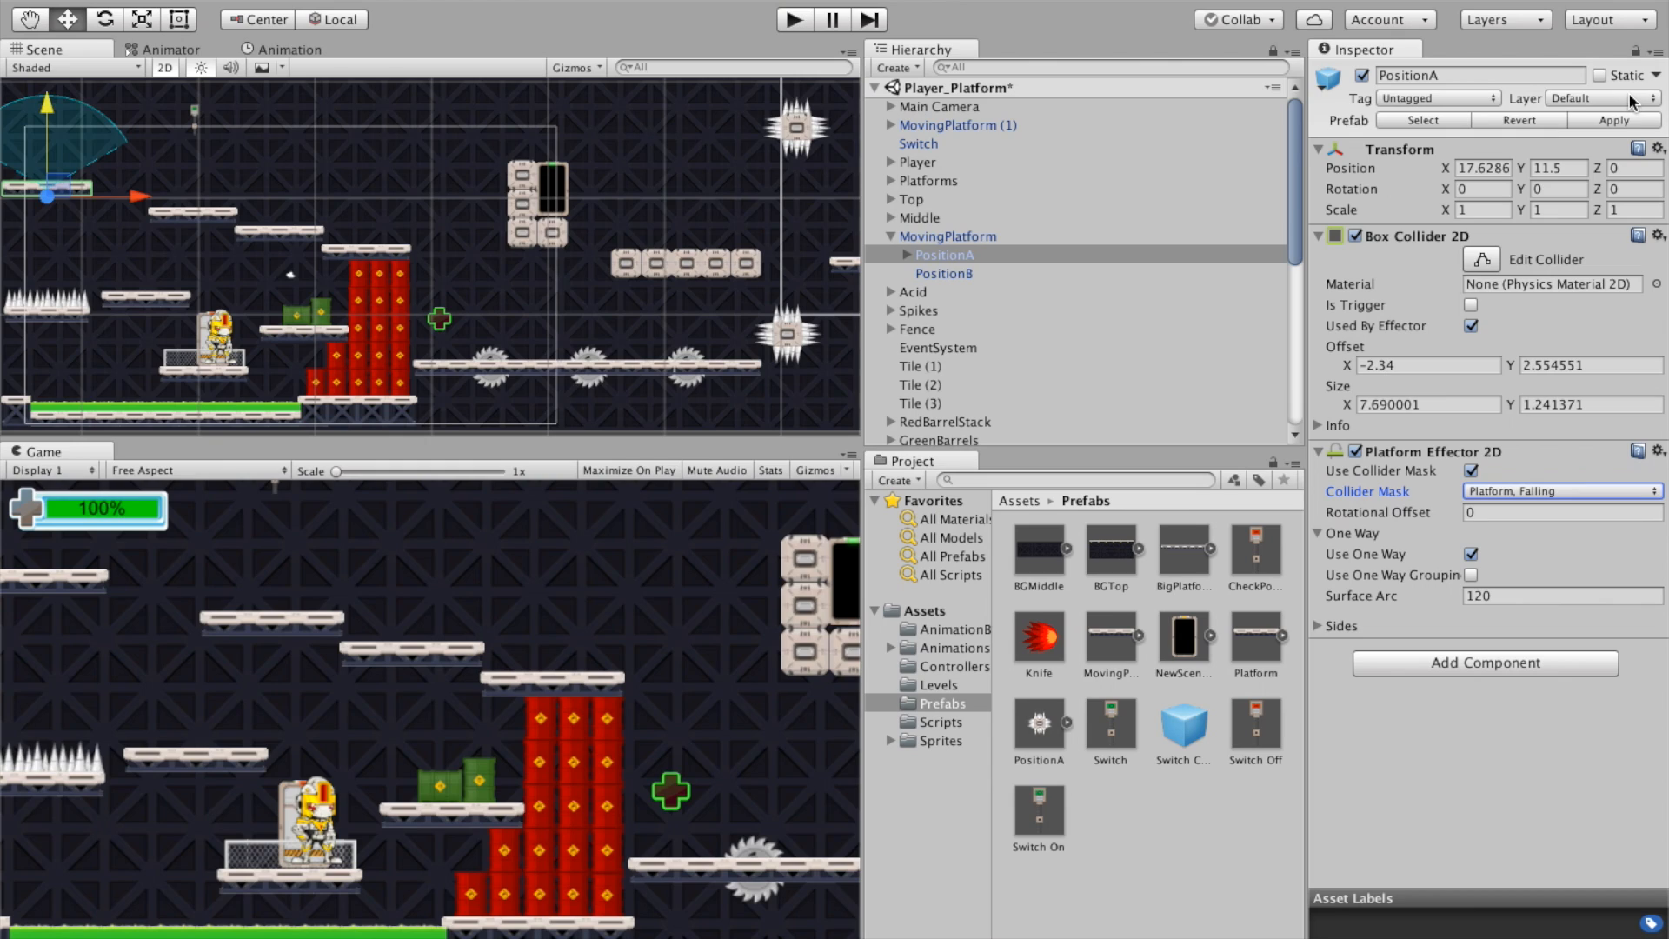
Step: Open Tags & Layers via Add Layer and review user layers Platform and Falling
click(1585, 98)
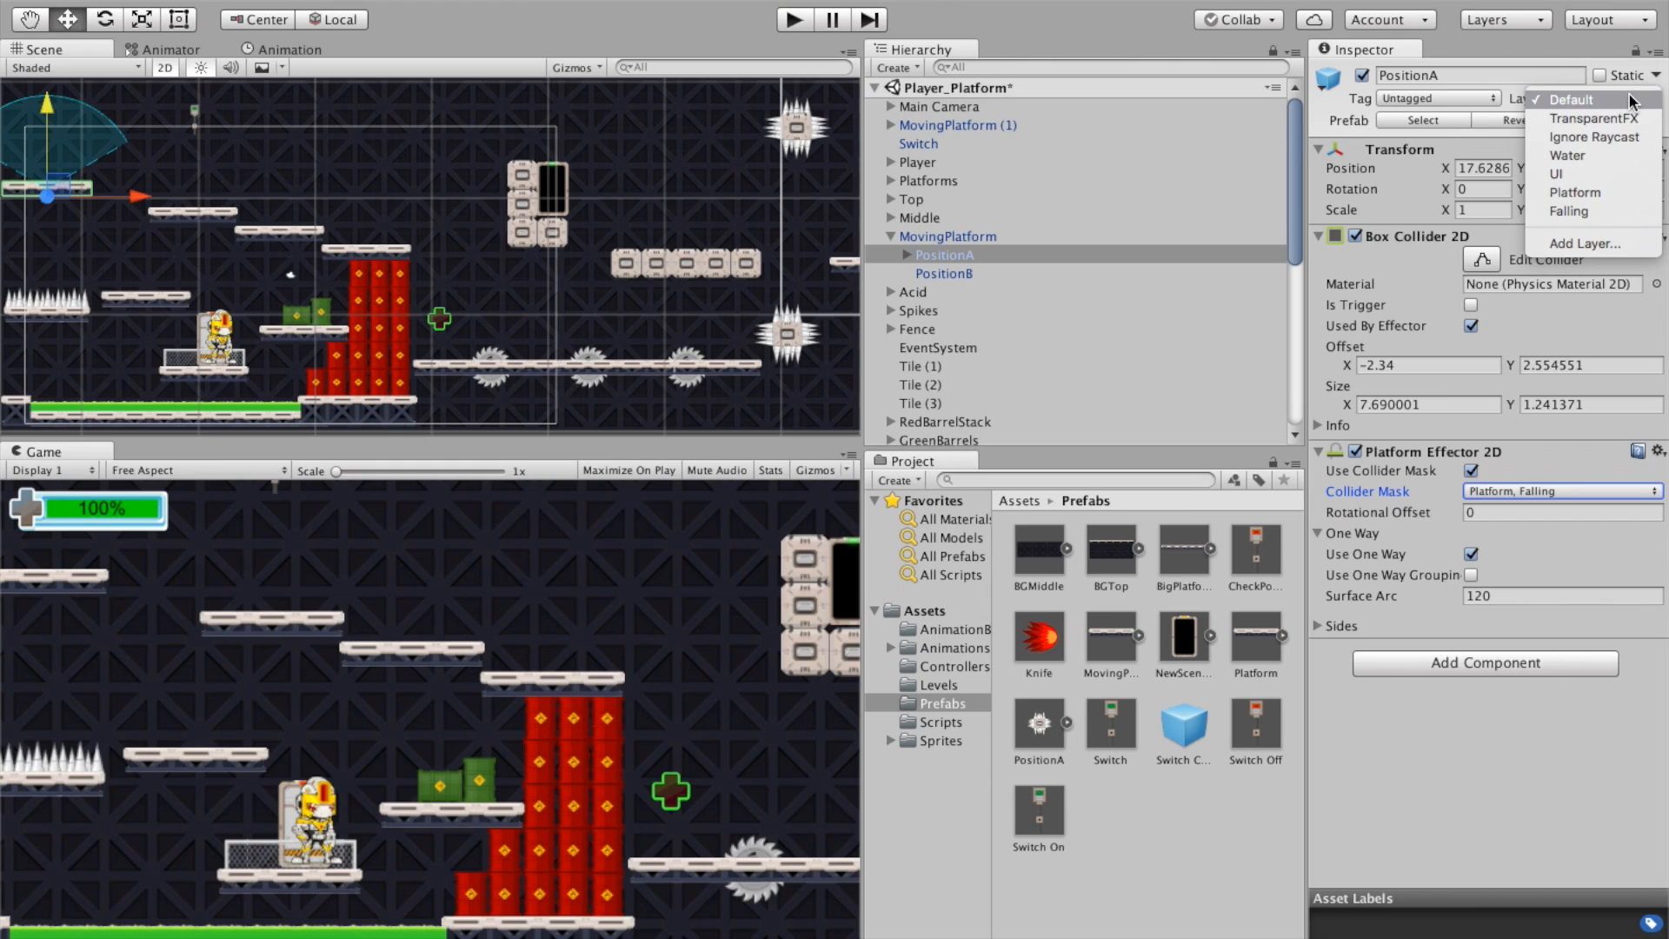
mouse_move(1594, 210)
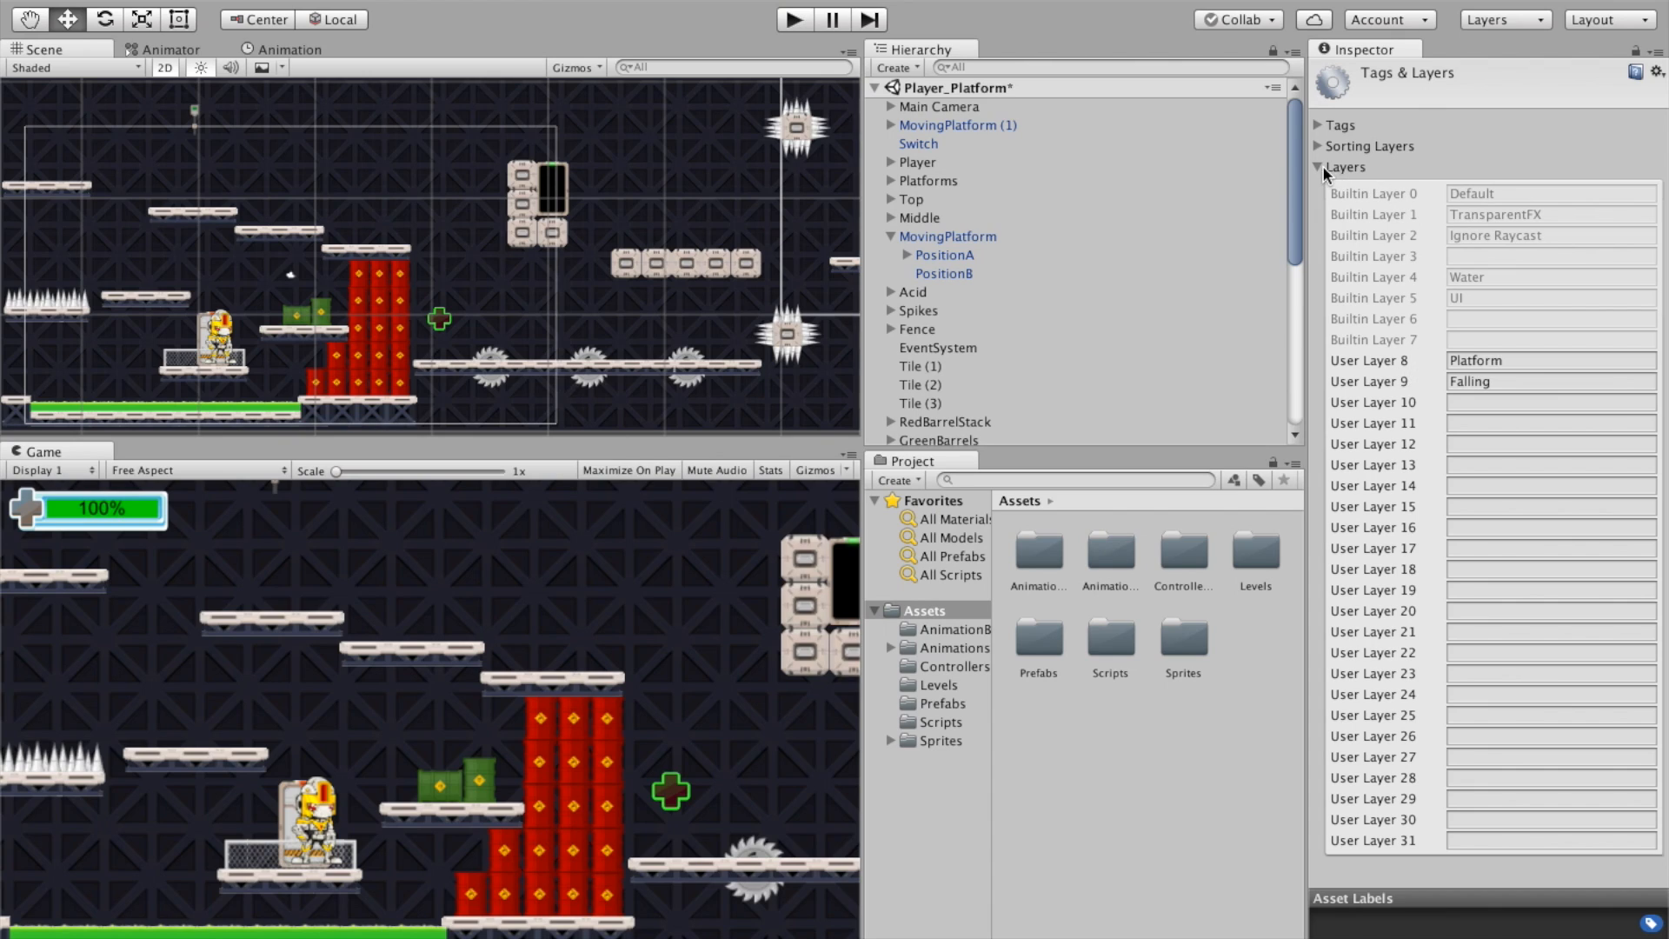
mouse_move(1333, 138)
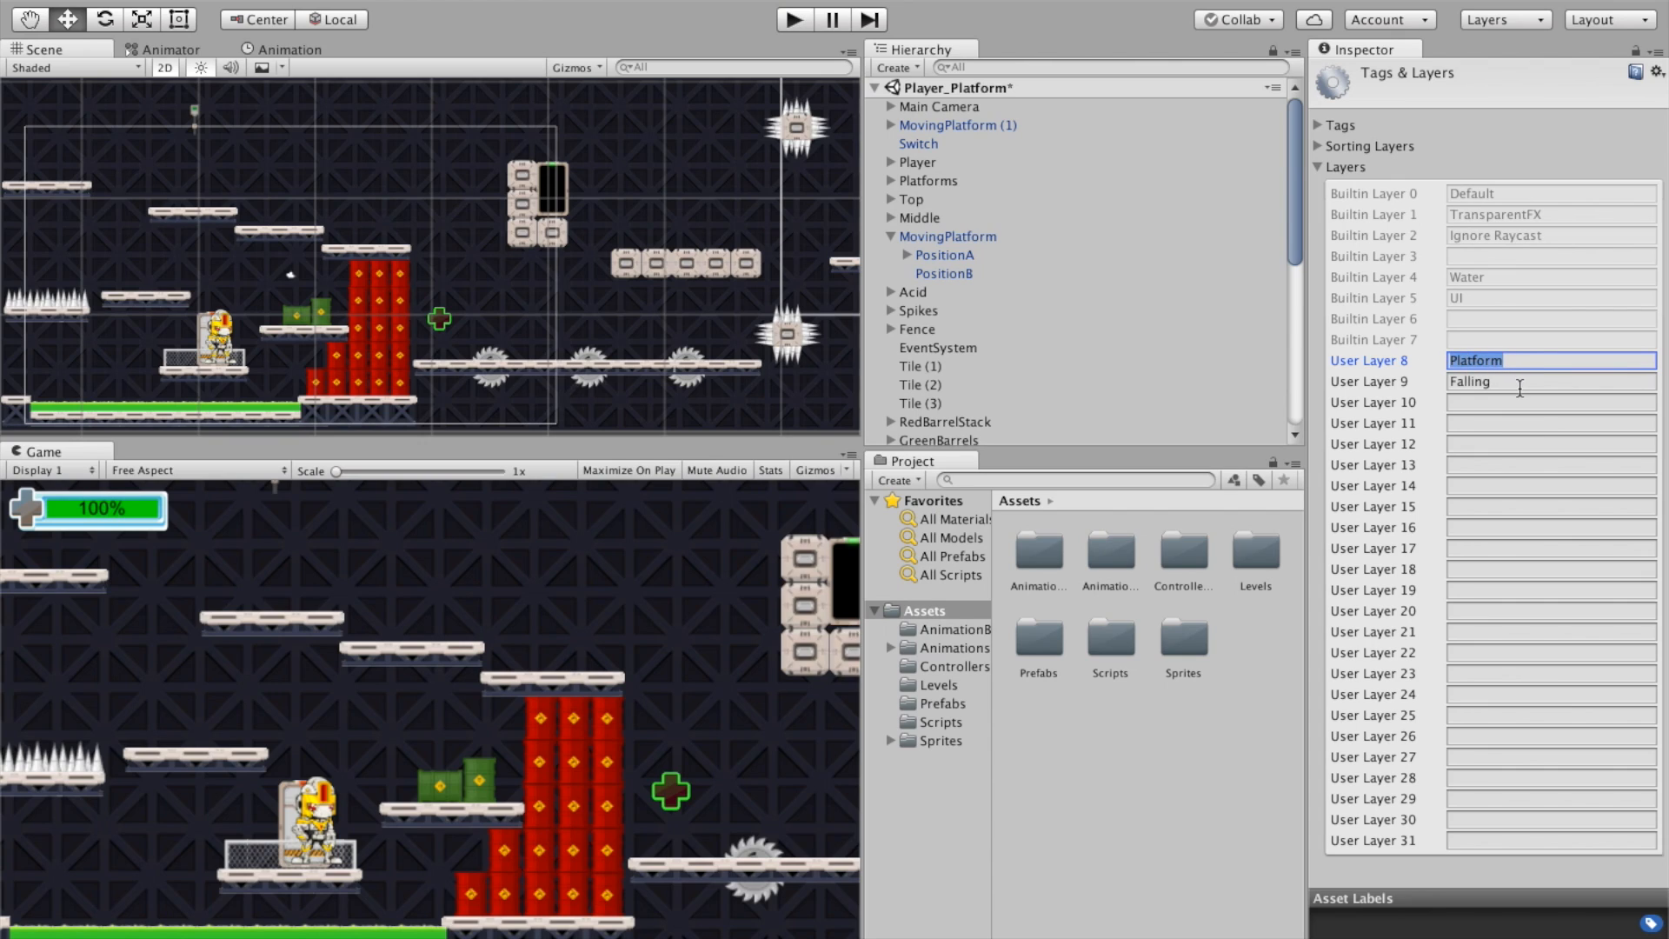
click(1543, 381)
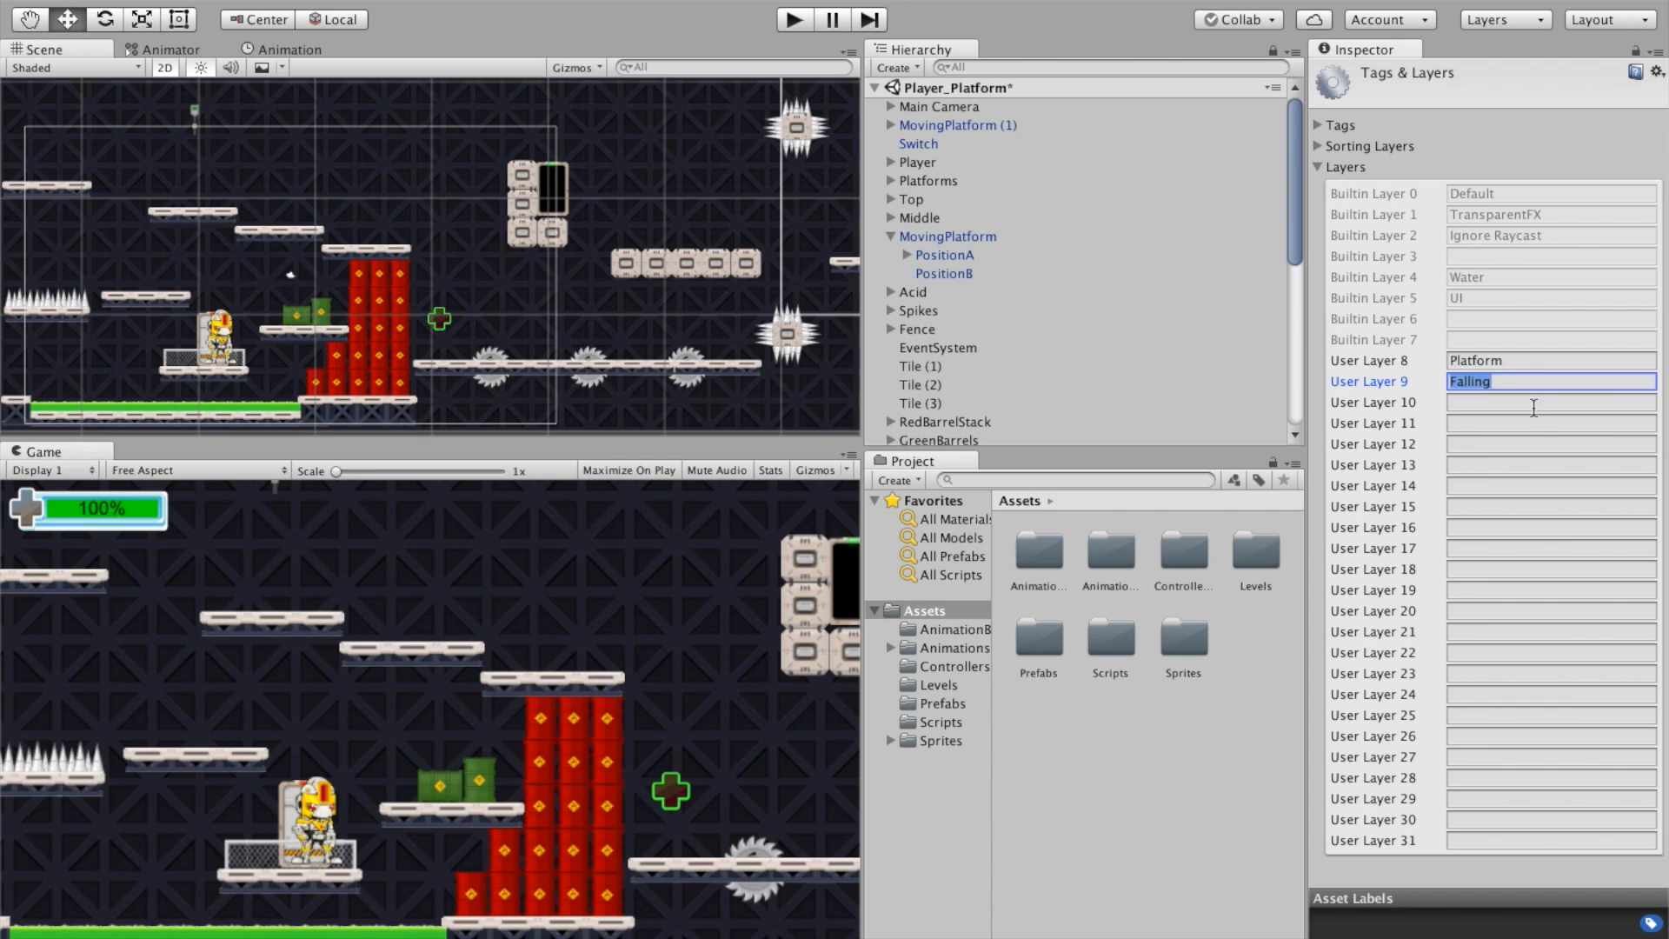
click(1549, 360)
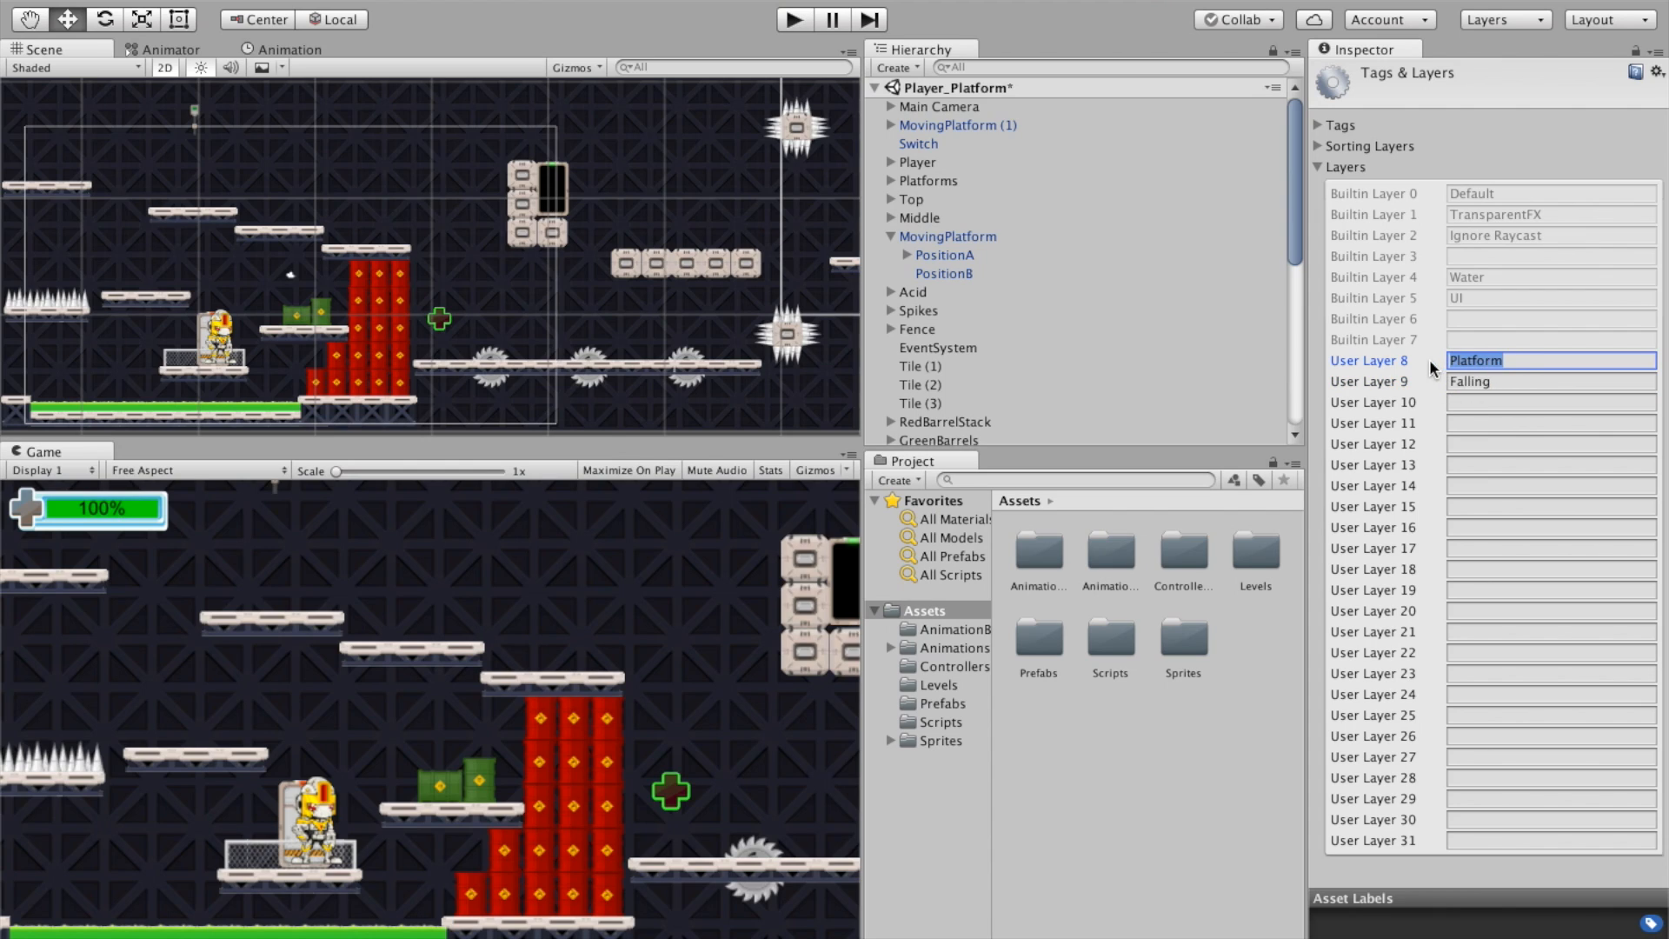
click(1549, 421)
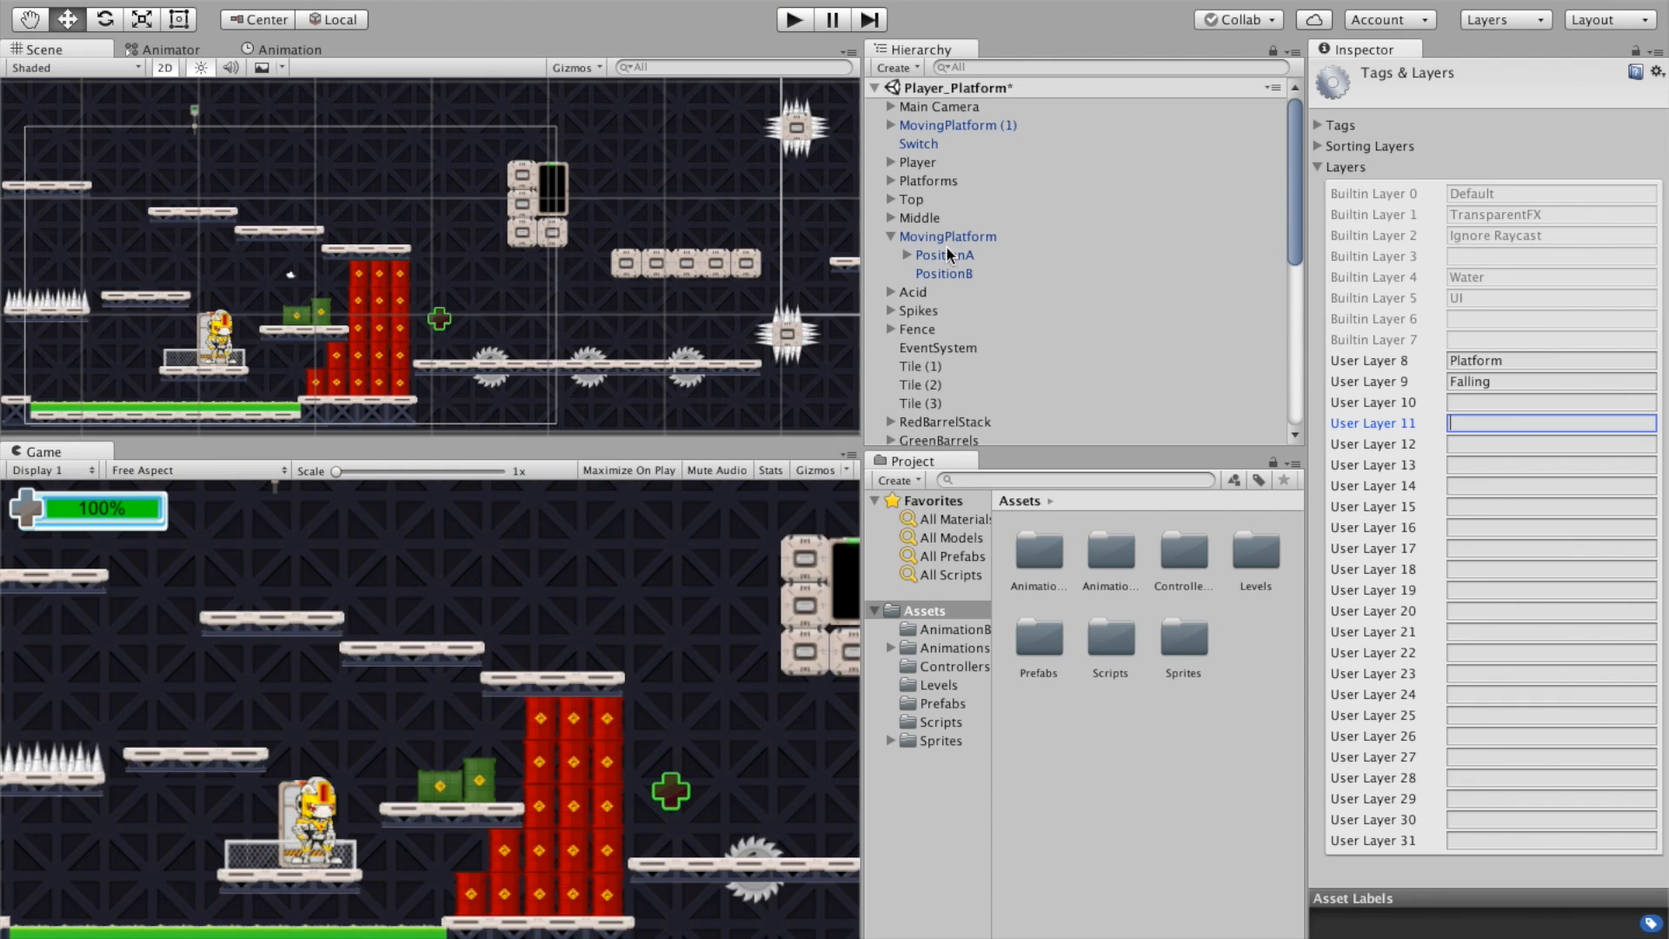
mouse_move(924, 318)
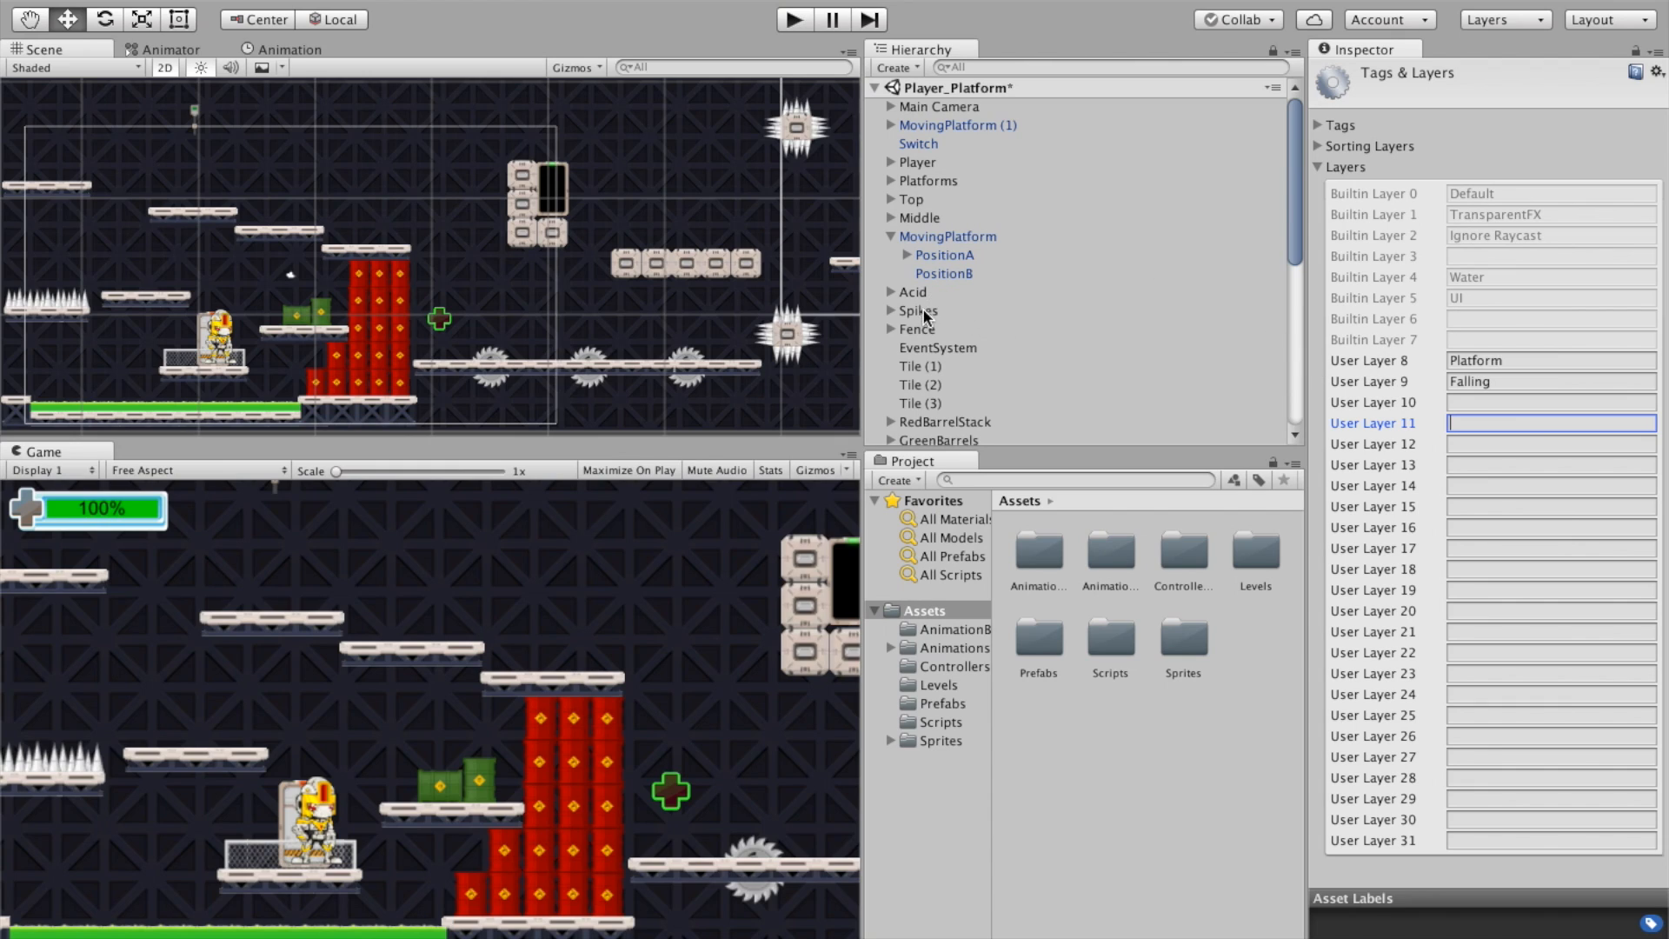
Step: Select MovingSaw(Y) to show Platform Movement and expand its PositionA and PositionB children
scroll(down, 3)
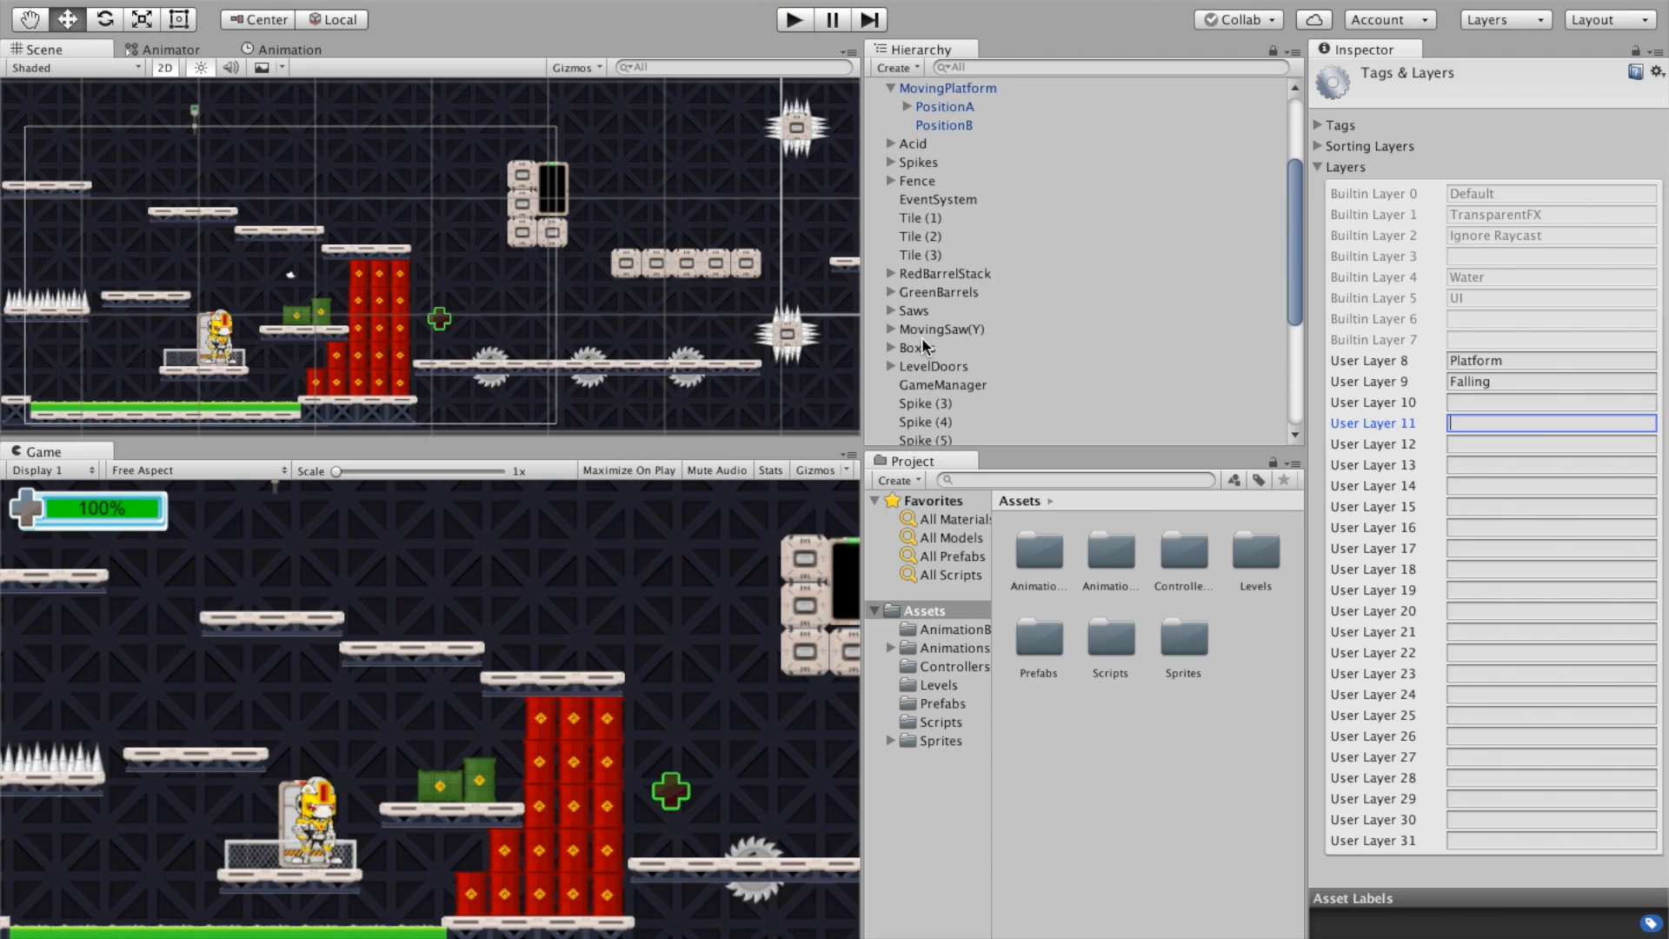
click(940, 327)
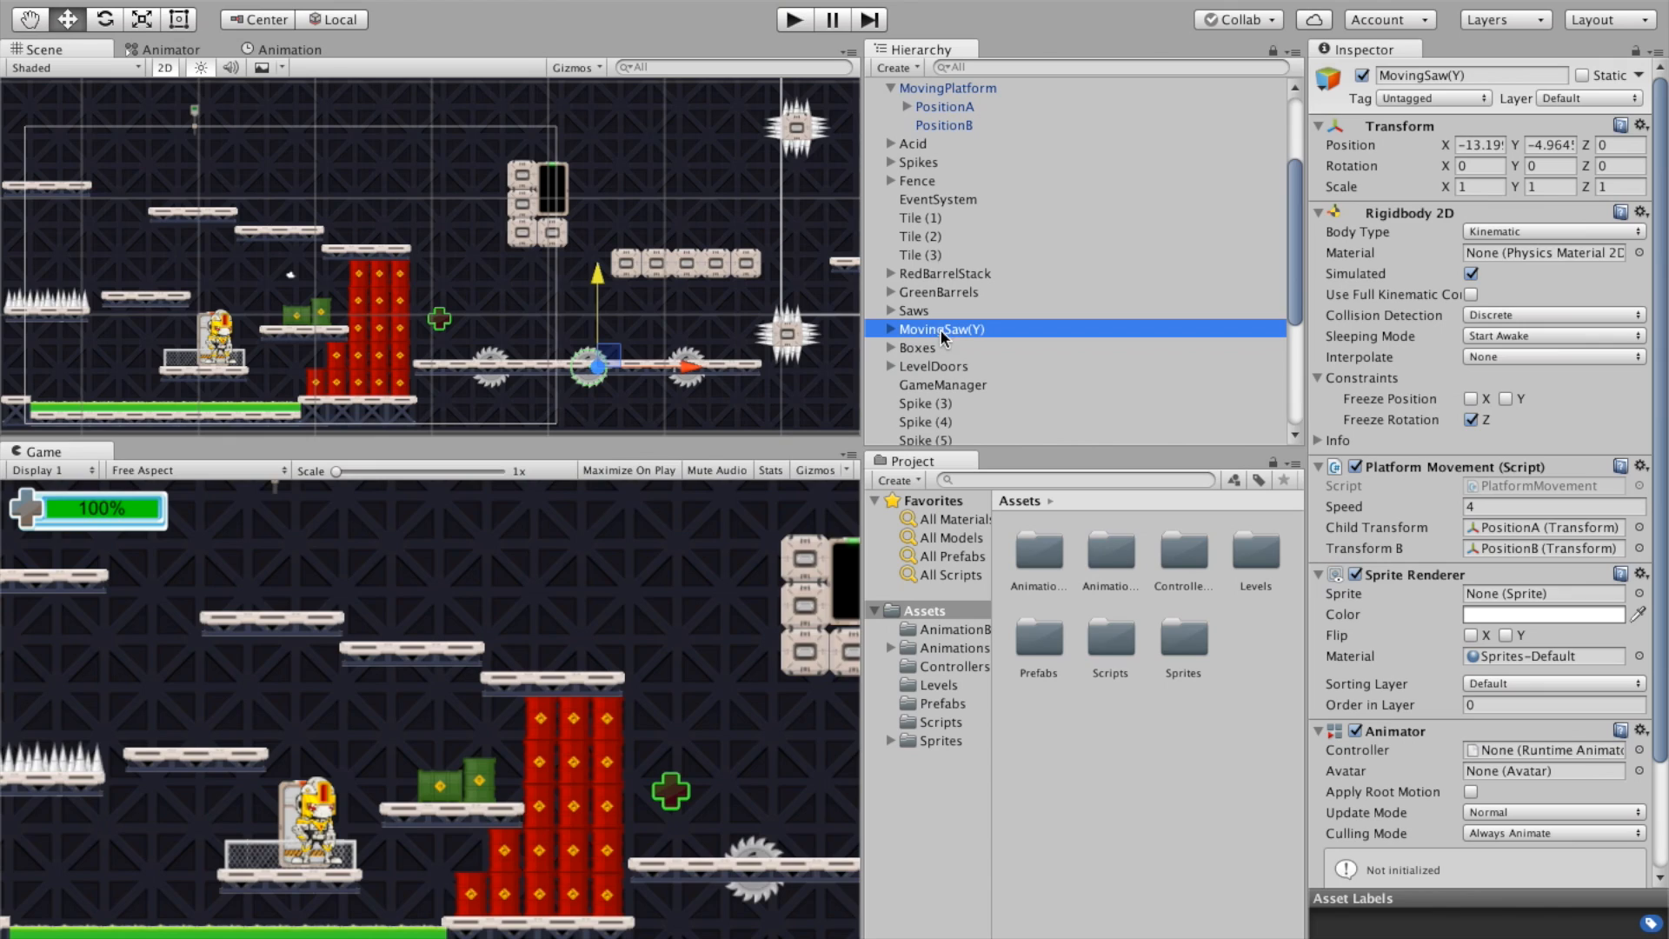
mouse_move(951, 336)
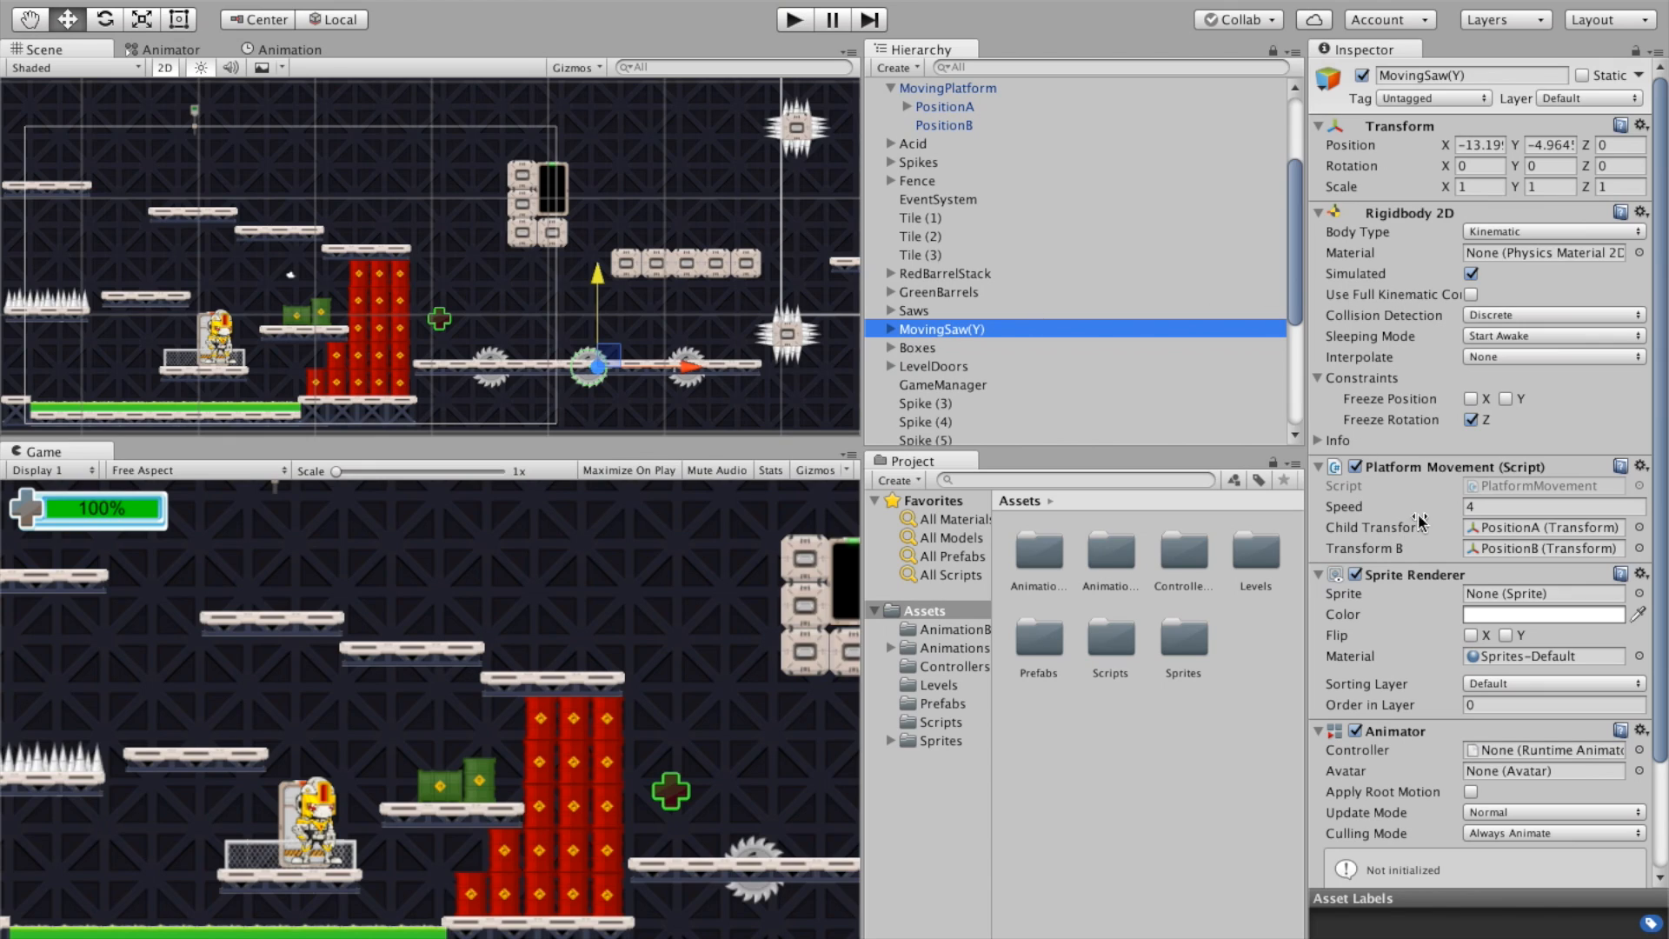
mouse_move(1407, 617)
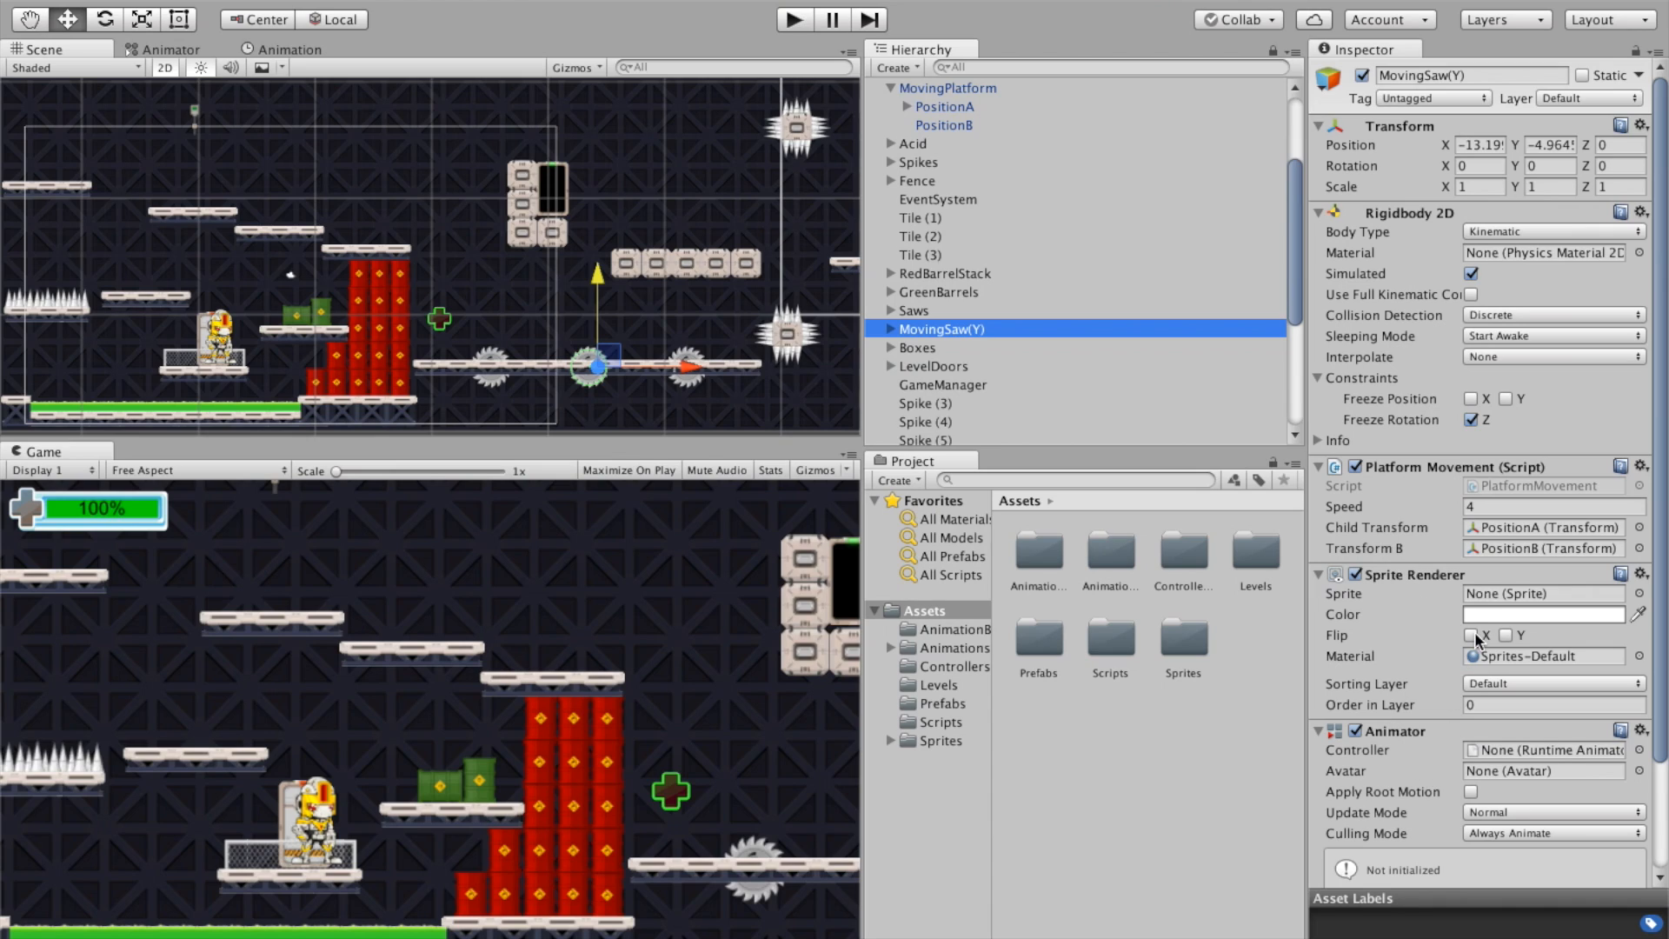
mouse_move(895, 333)
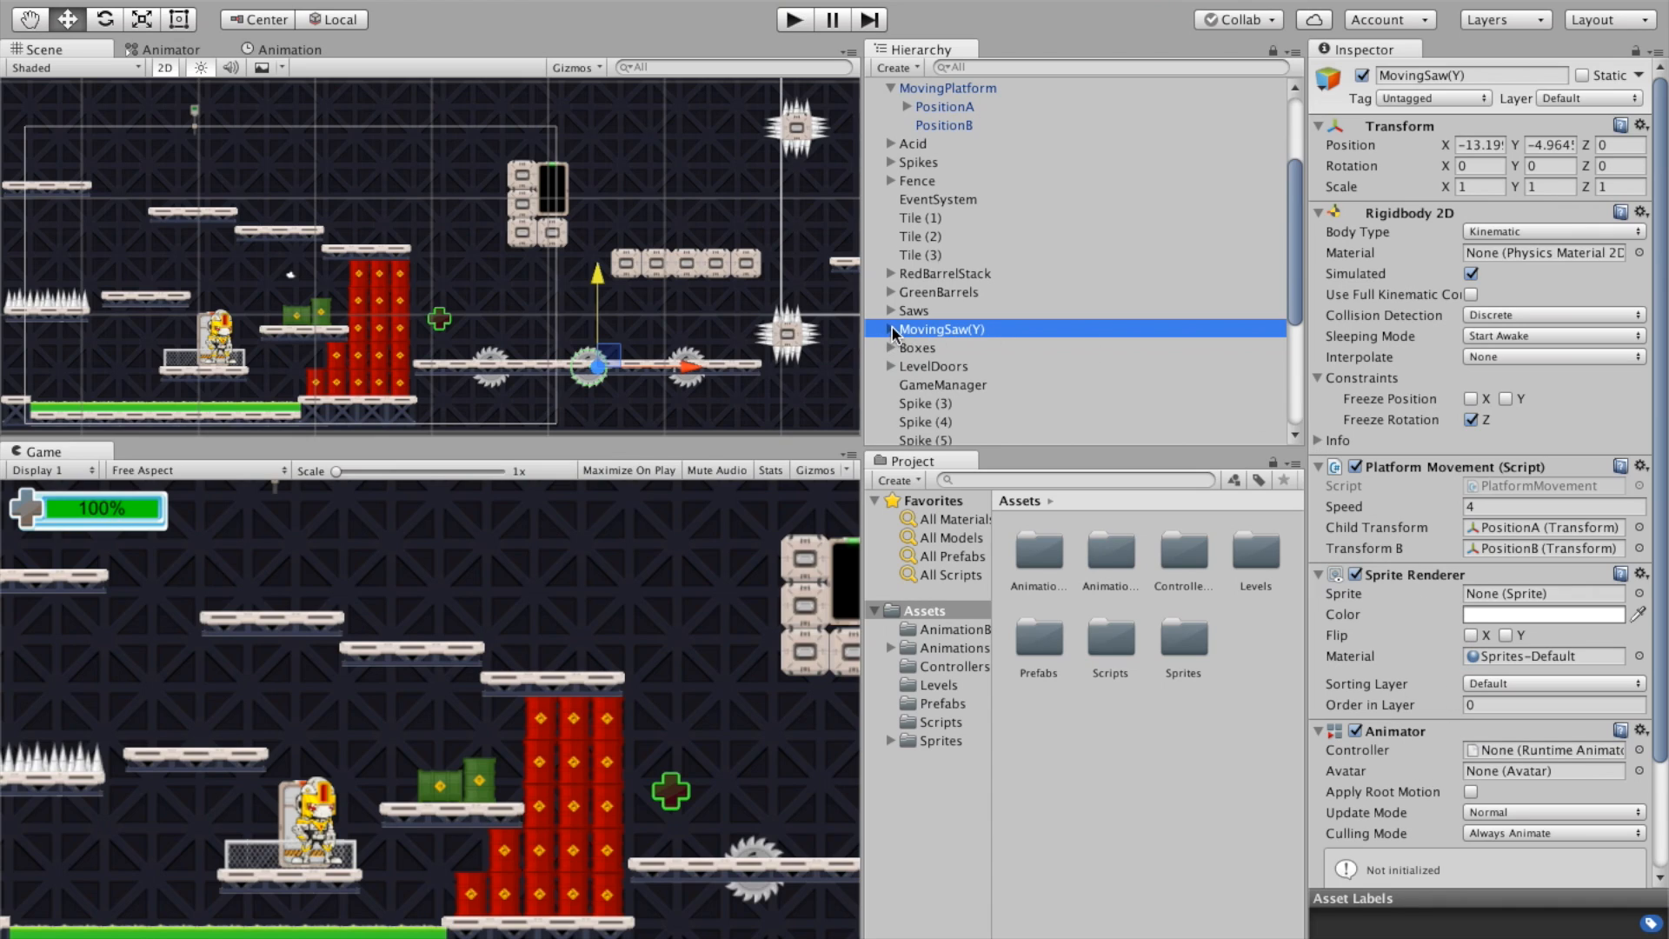
click(876, 328)
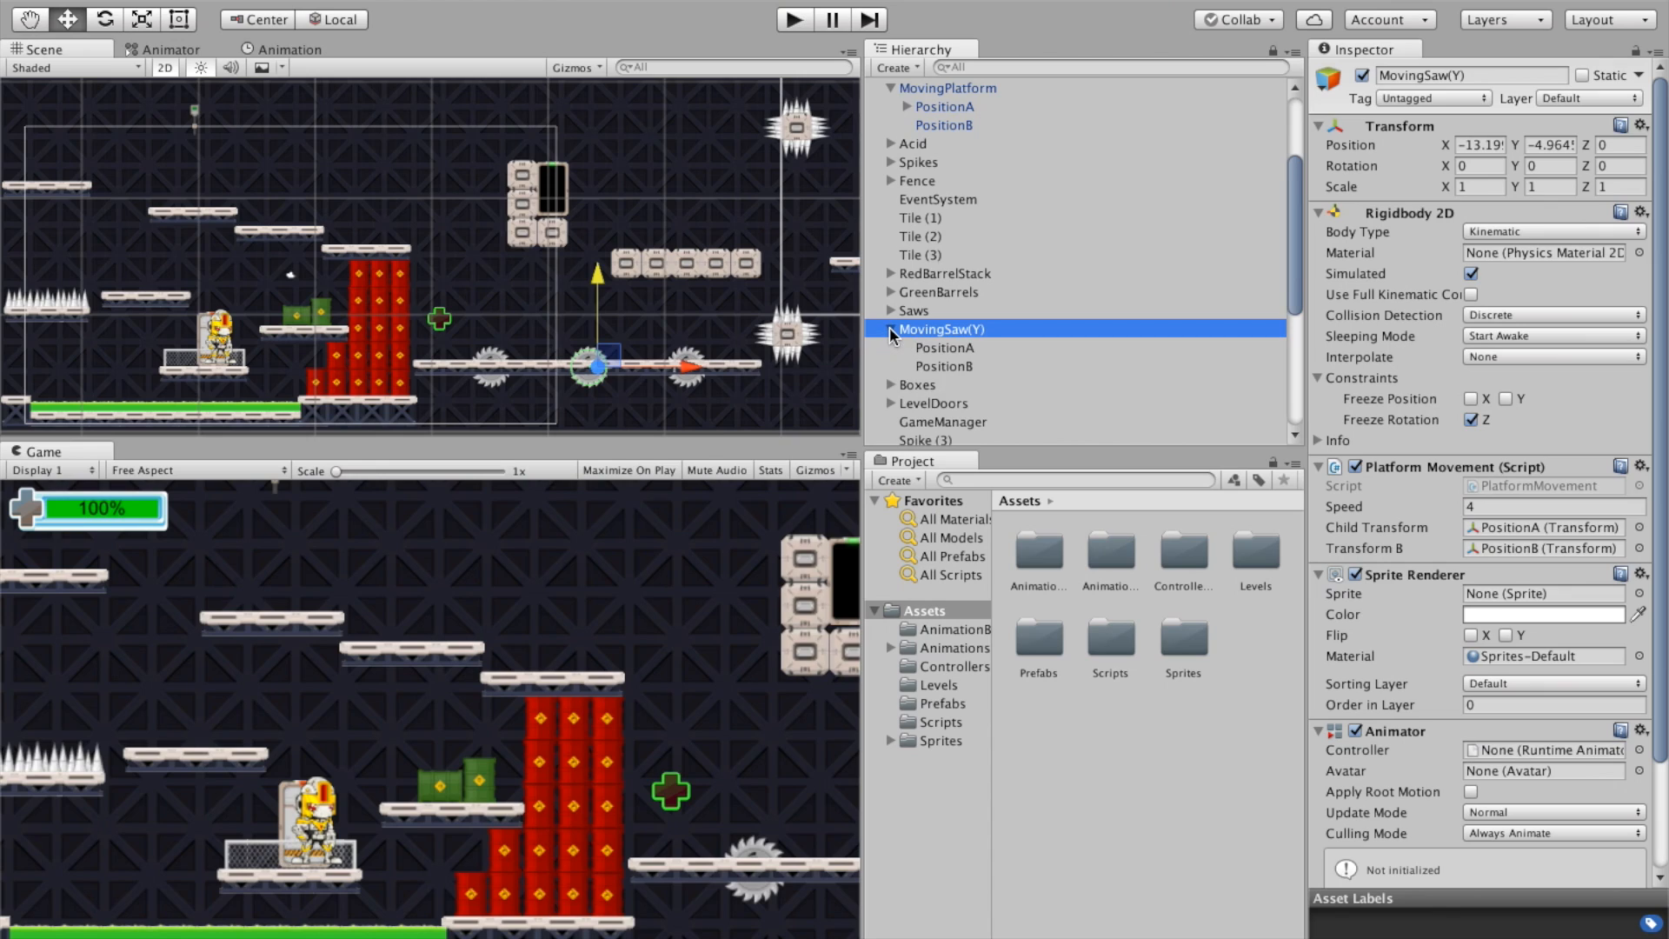
Step: Inspect PositionA's Saw tag, trigger collider and Saw script, then PositionB at Y 11.7
click(942, 348)
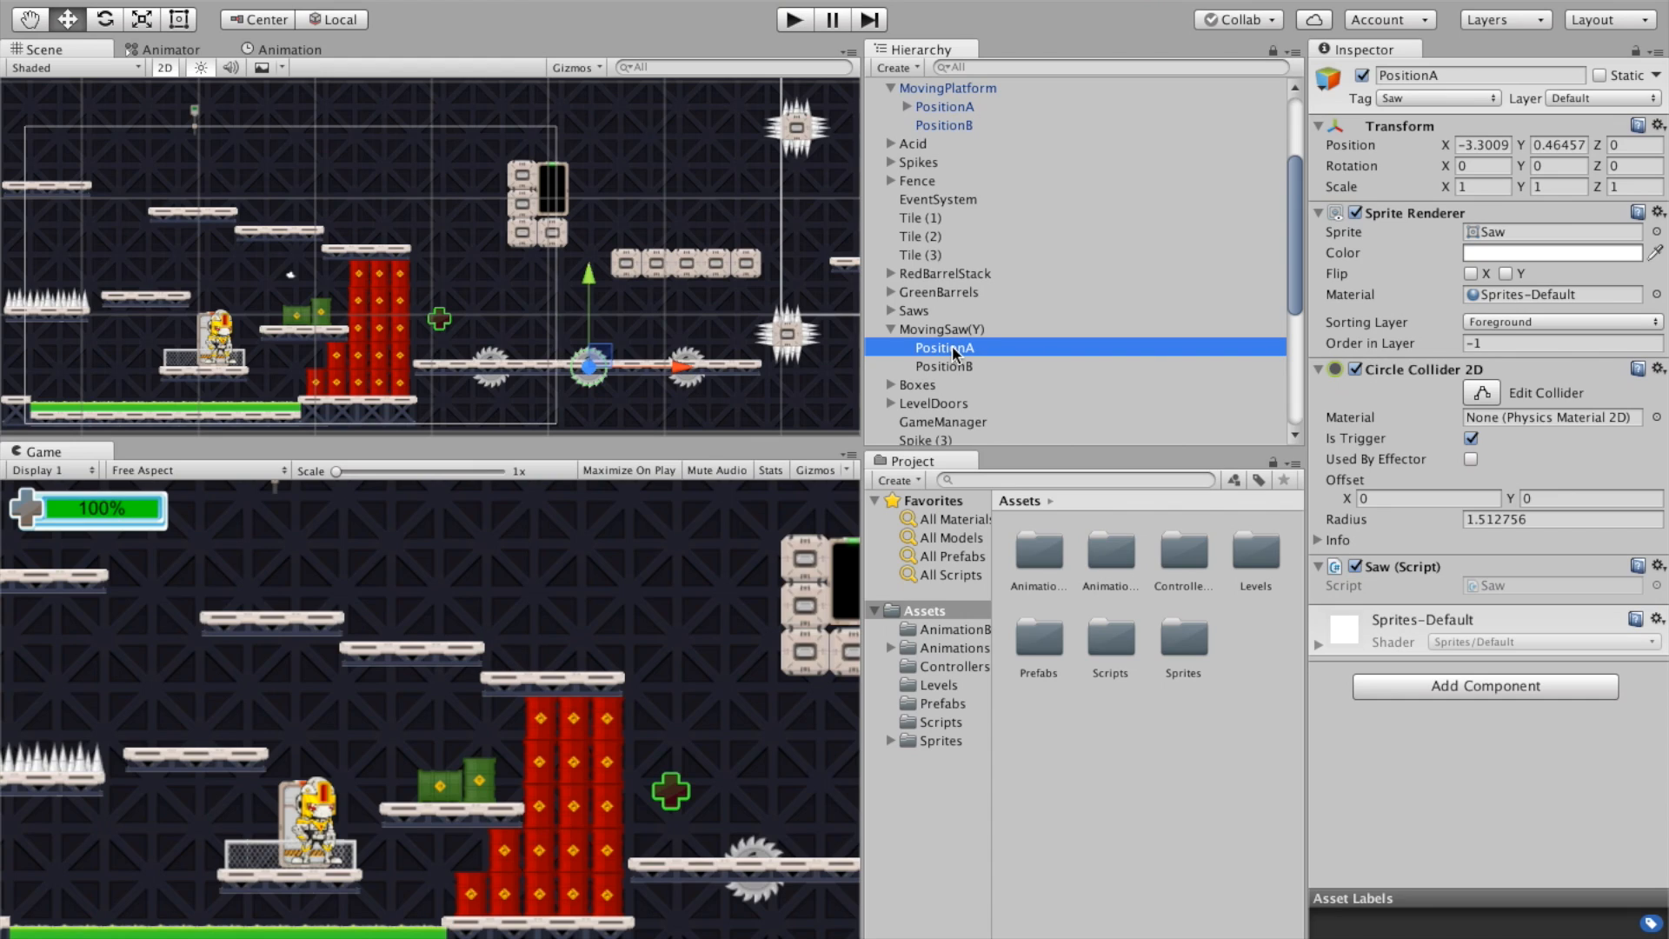
mouse_move(1383, 416)
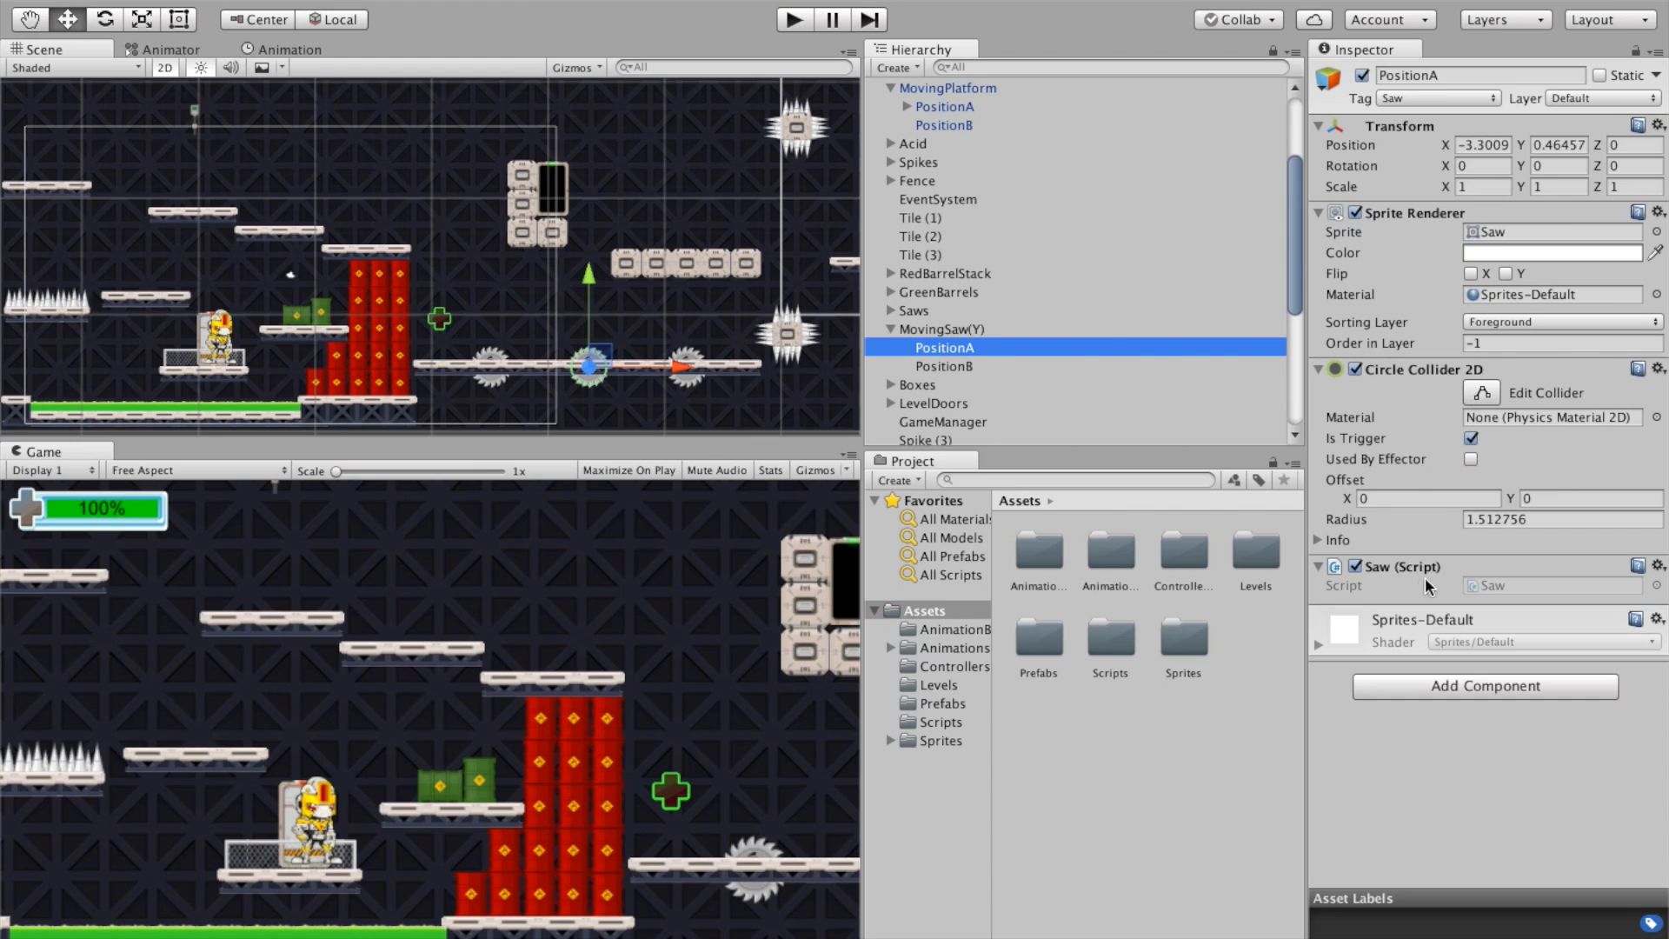
mouse_move(1417, 604)
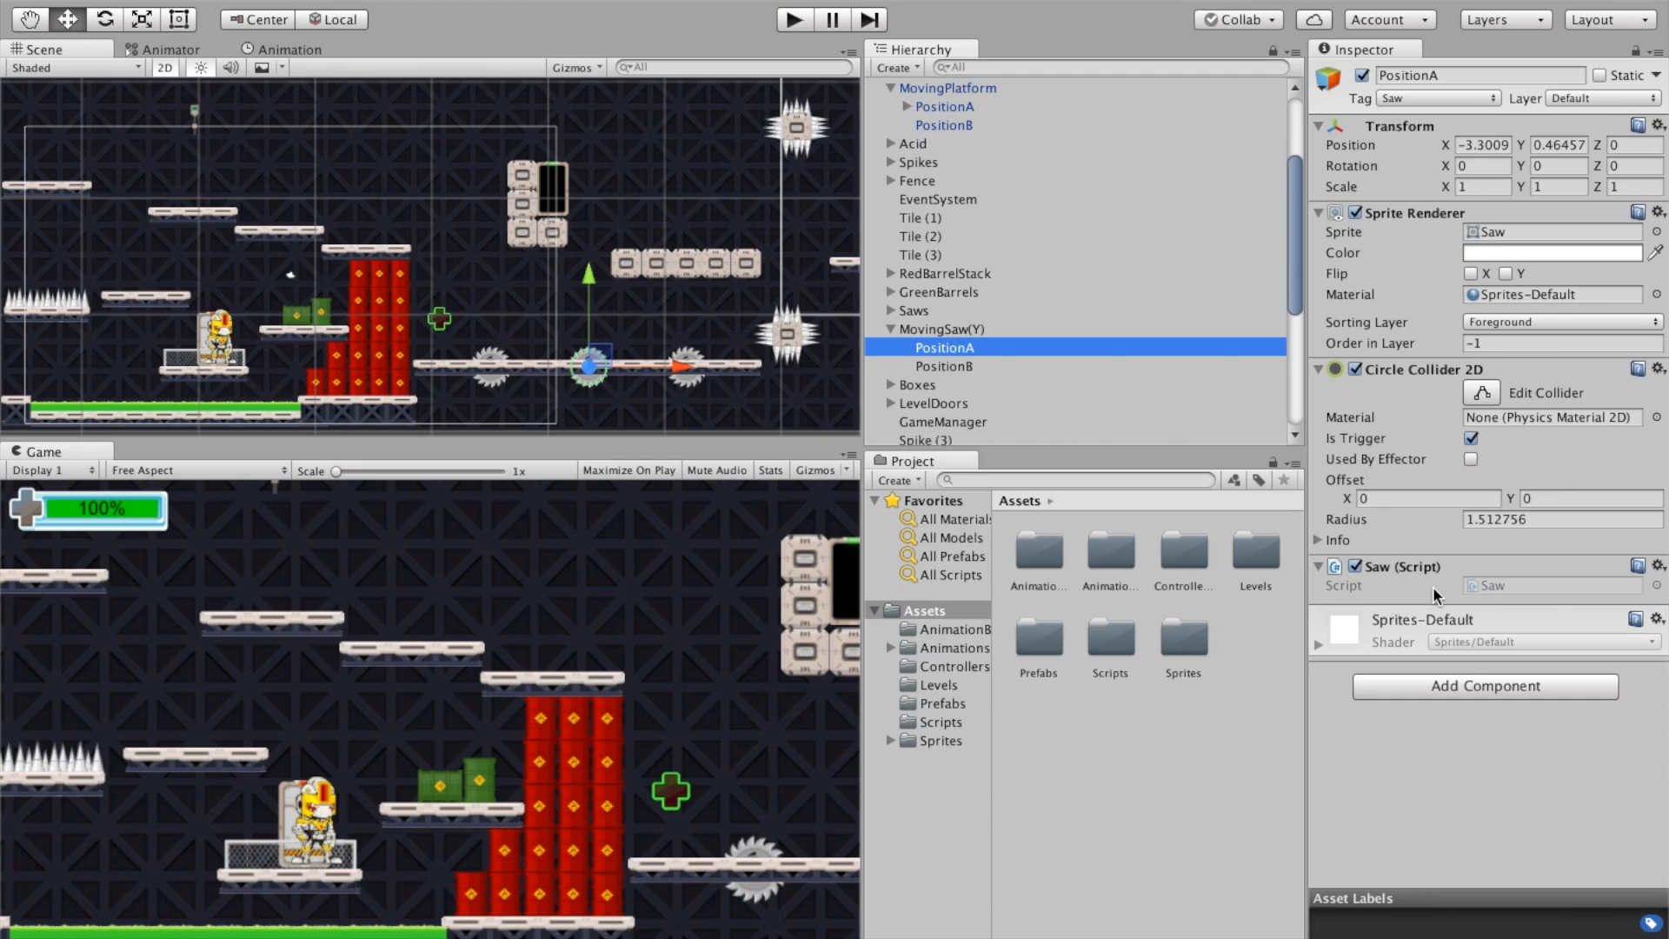
mouse_move(1408, 578)
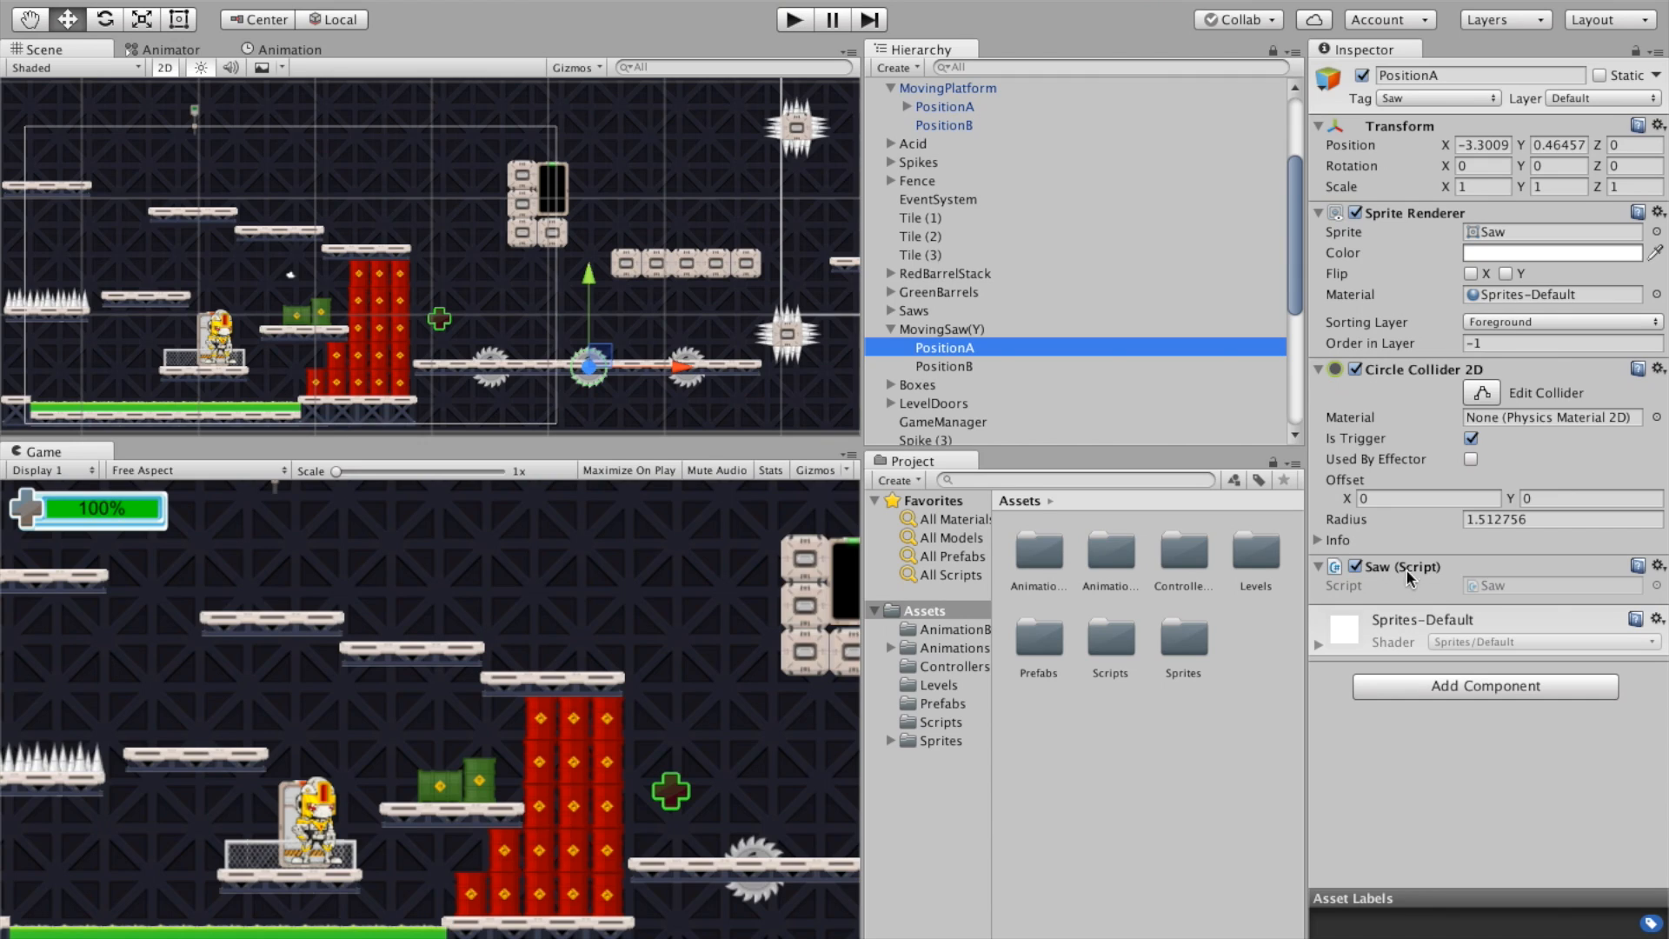
mouse_move(1416, 584)
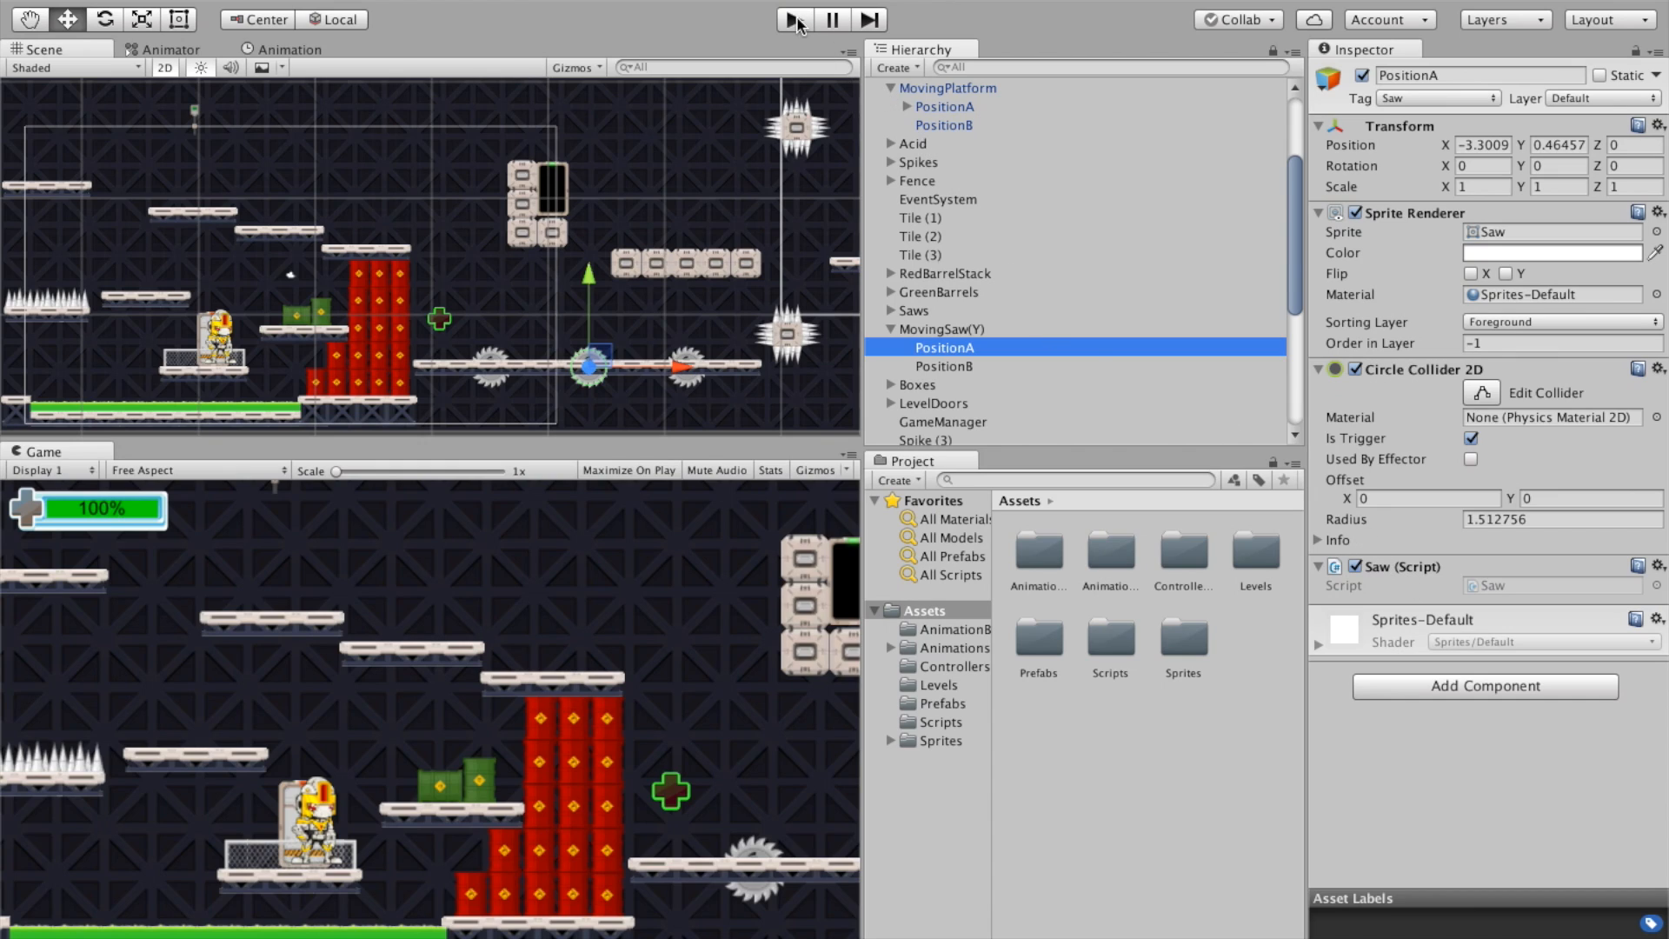
click(944, 366)
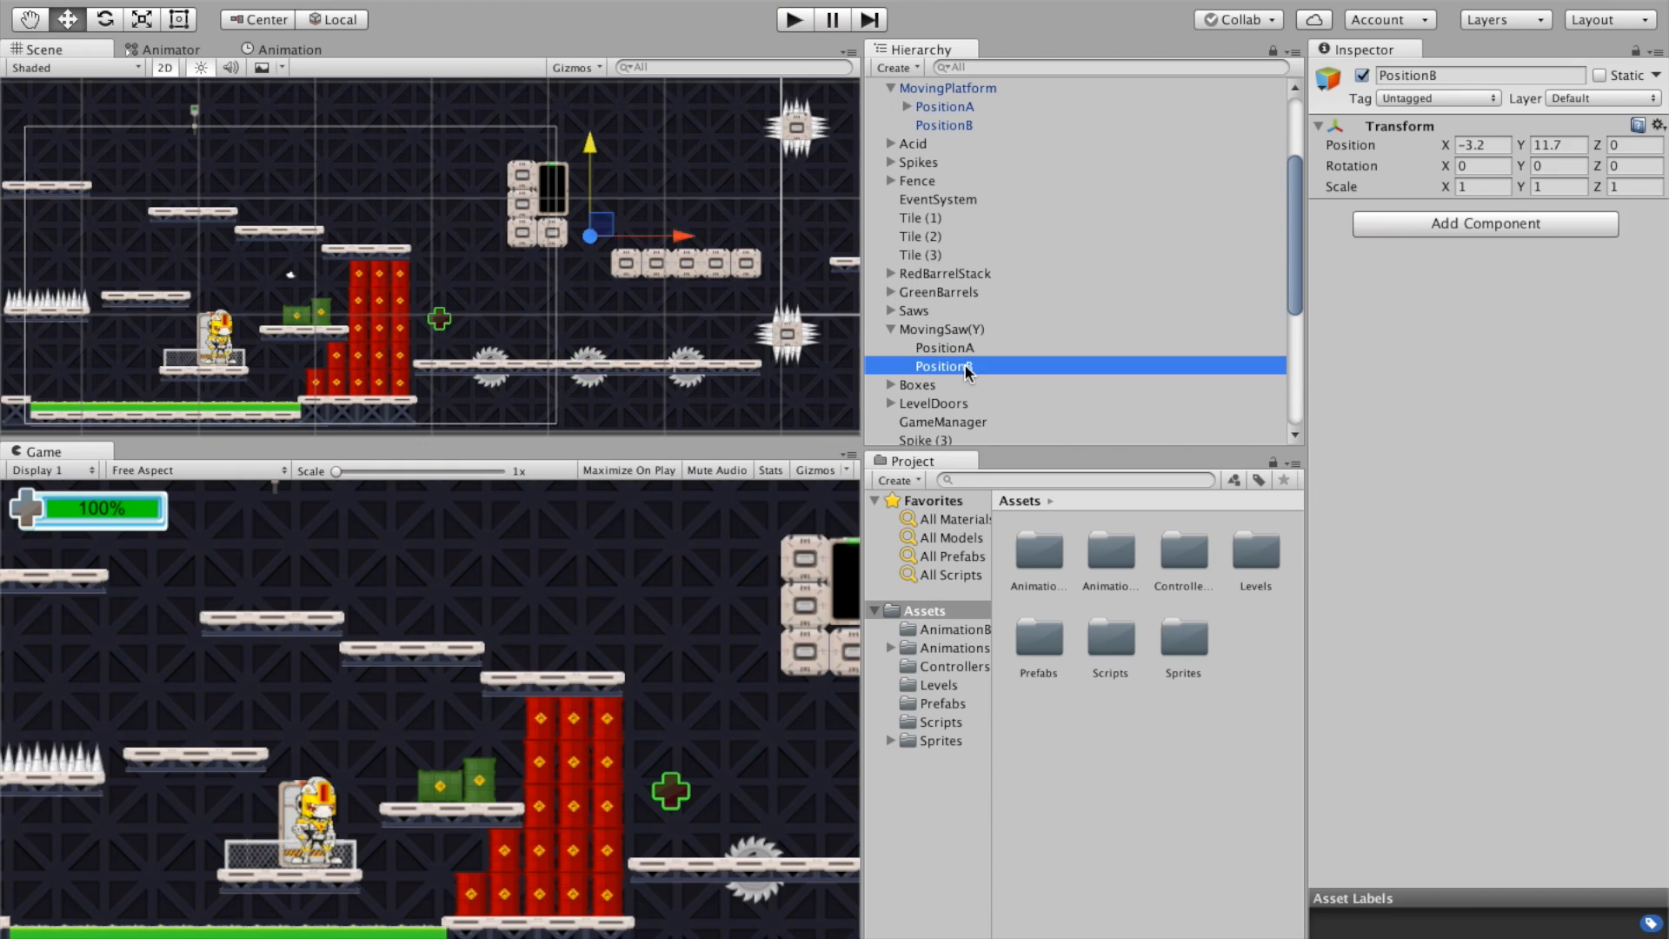